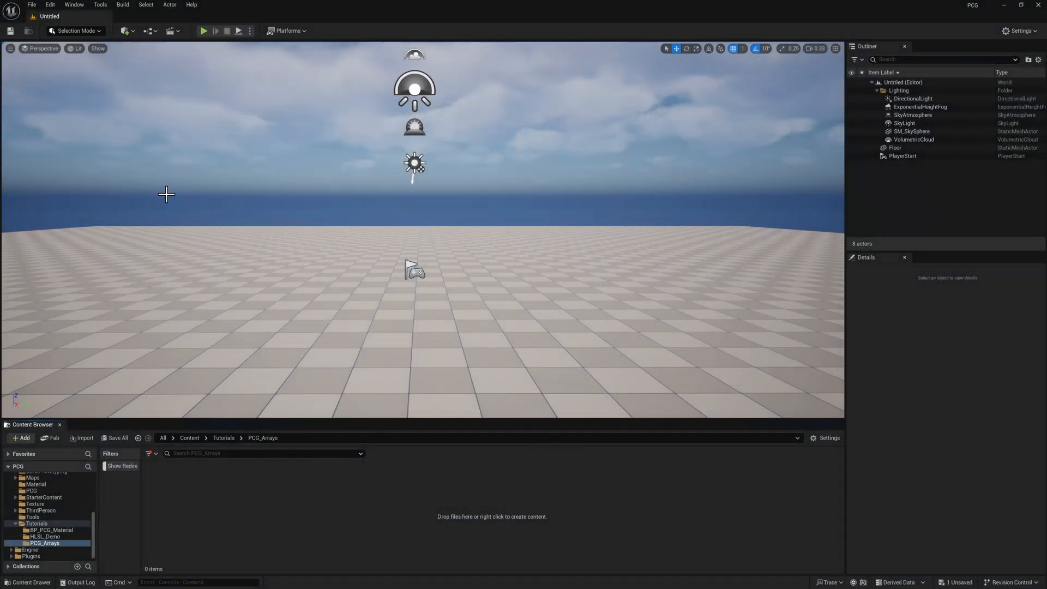
# - Look up the PCG plugin in the Plugins window, then close it
pyautogui.click(49, 5)
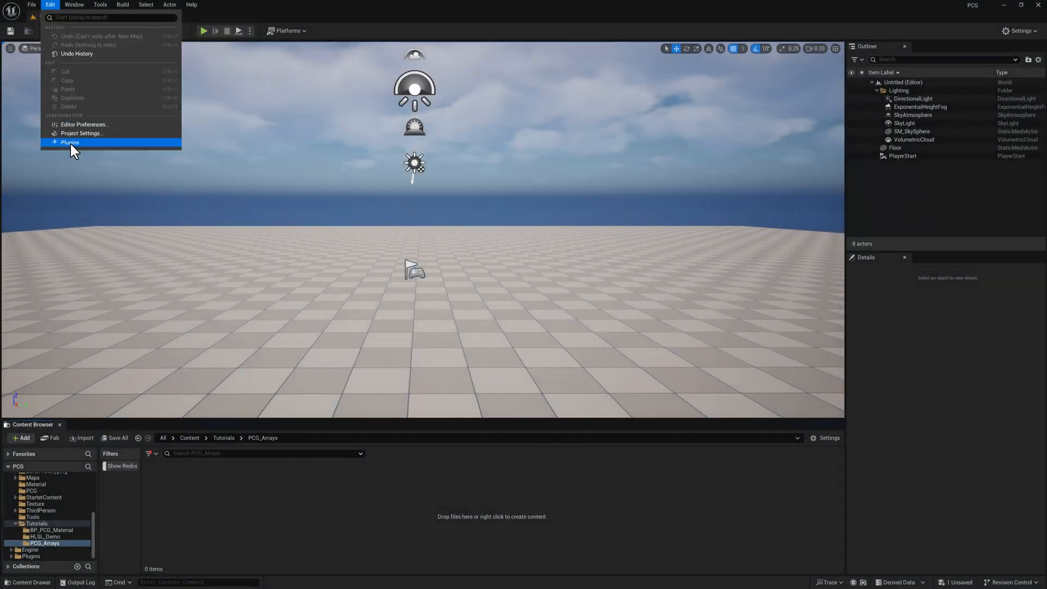
pyautogui.click(69, 142)
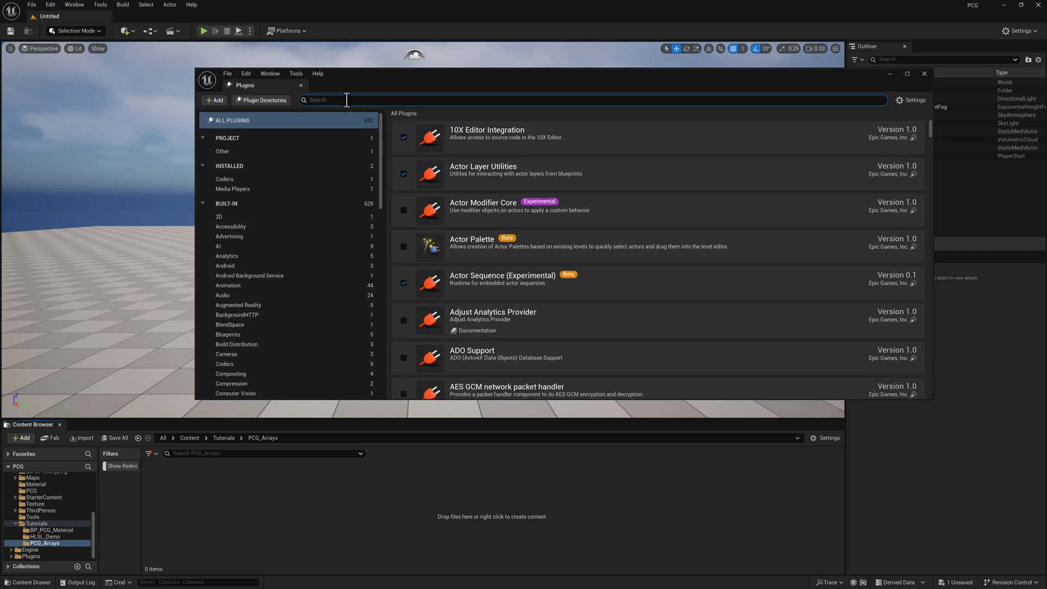
pyautogui.write('pcg')
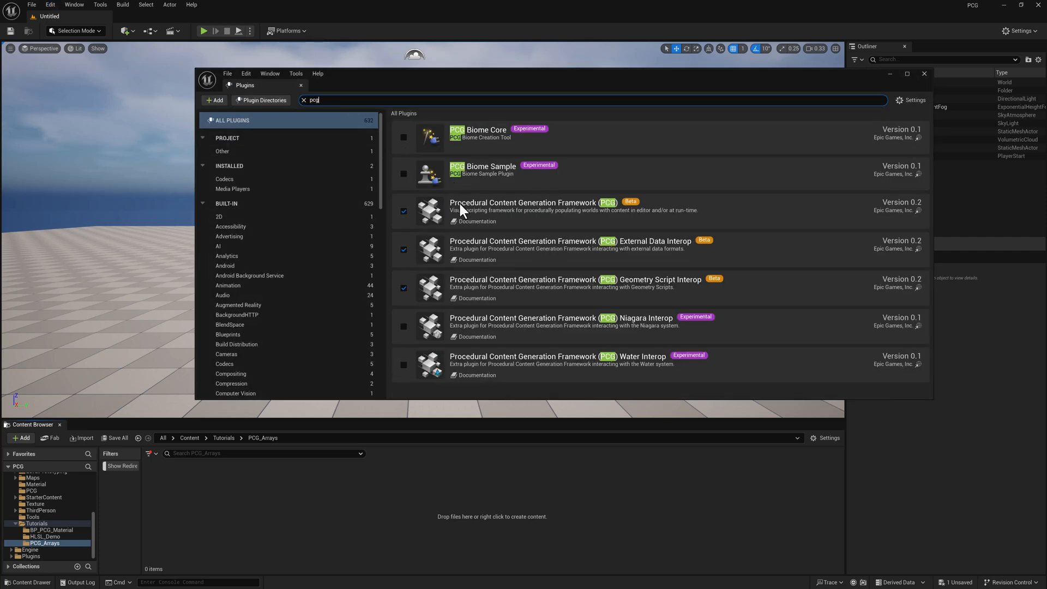
pyautogui.moveTo(634, 214)
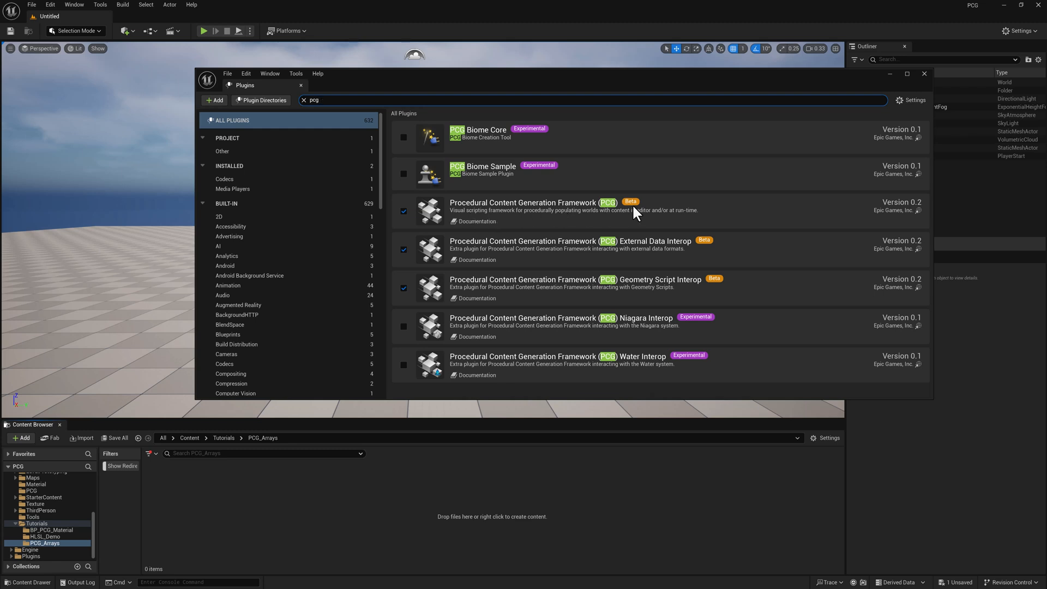
pyautogui.click(925, 73)
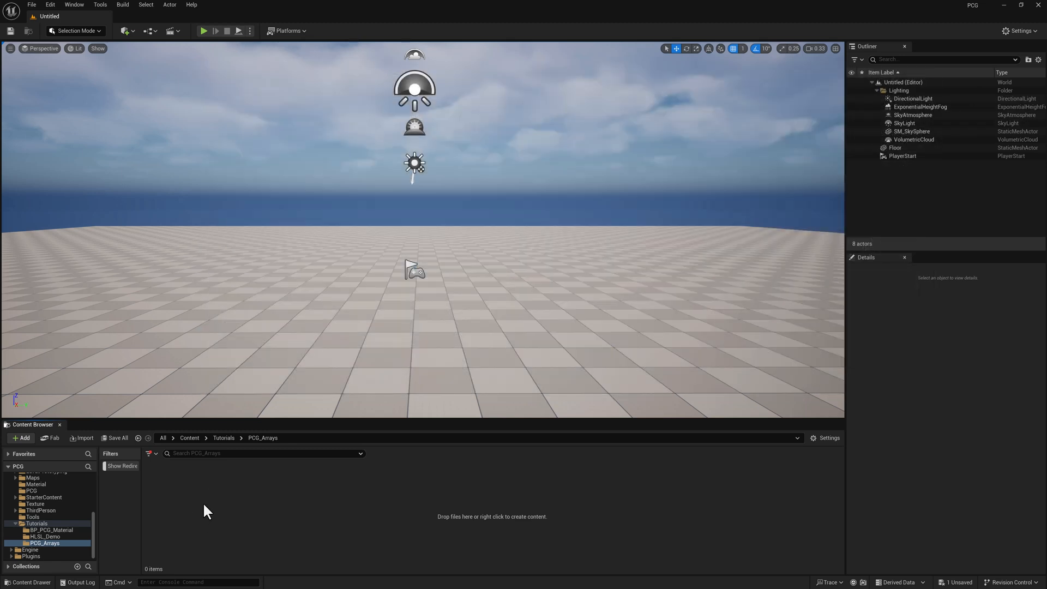
pyautogui.moveTo(246, 222)
pyautogui.write('BP_PCG_Array')
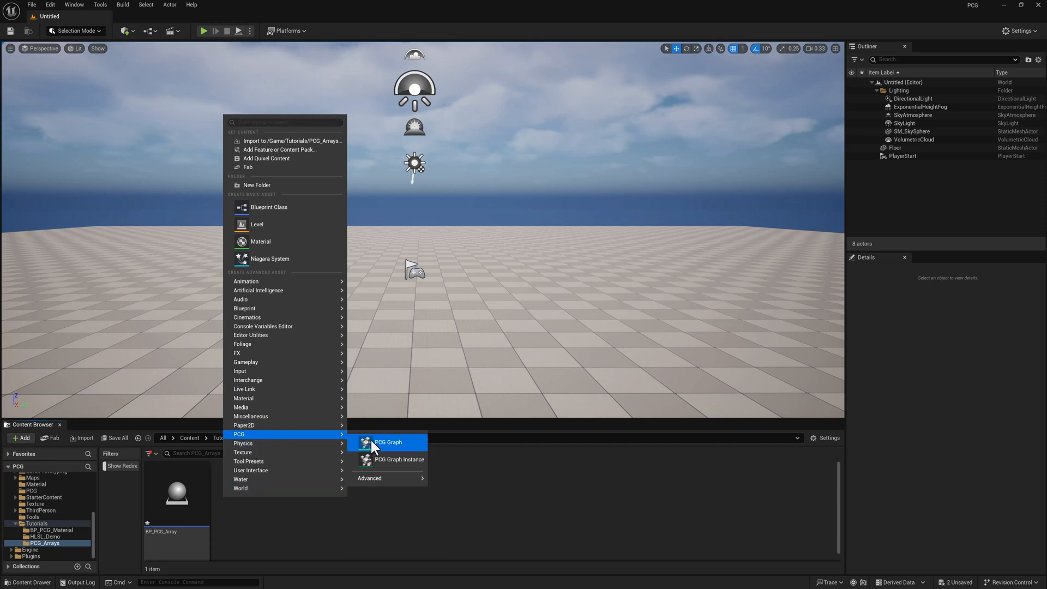
# - Create the PCG_Array PCG graph and accept a new sphere into the level
pyautogui.click(388, 442)
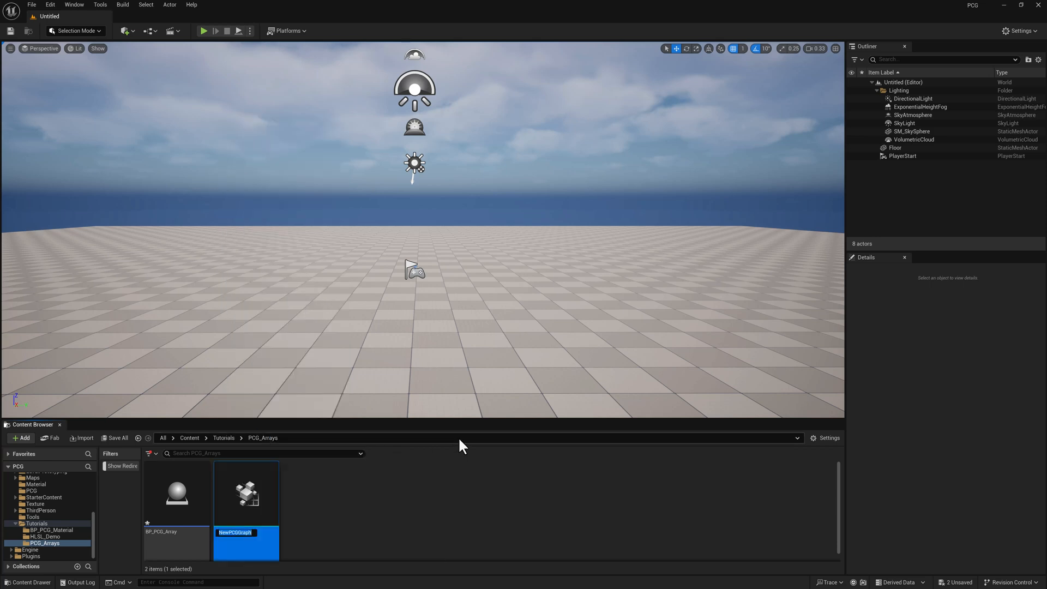
pyautogui.write('PCG_Array')
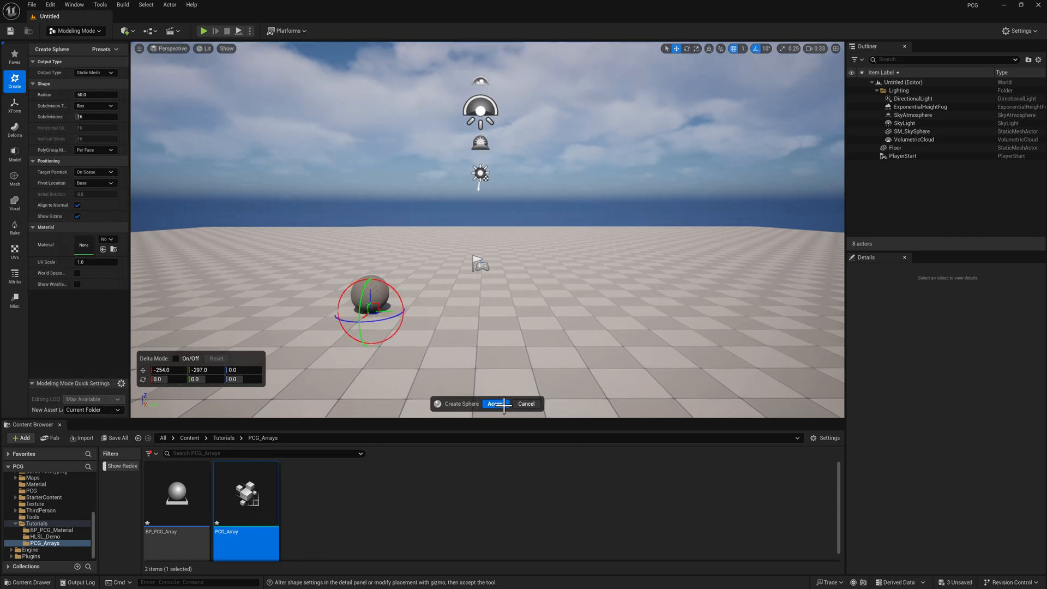
pyautogui.click(494, 403)
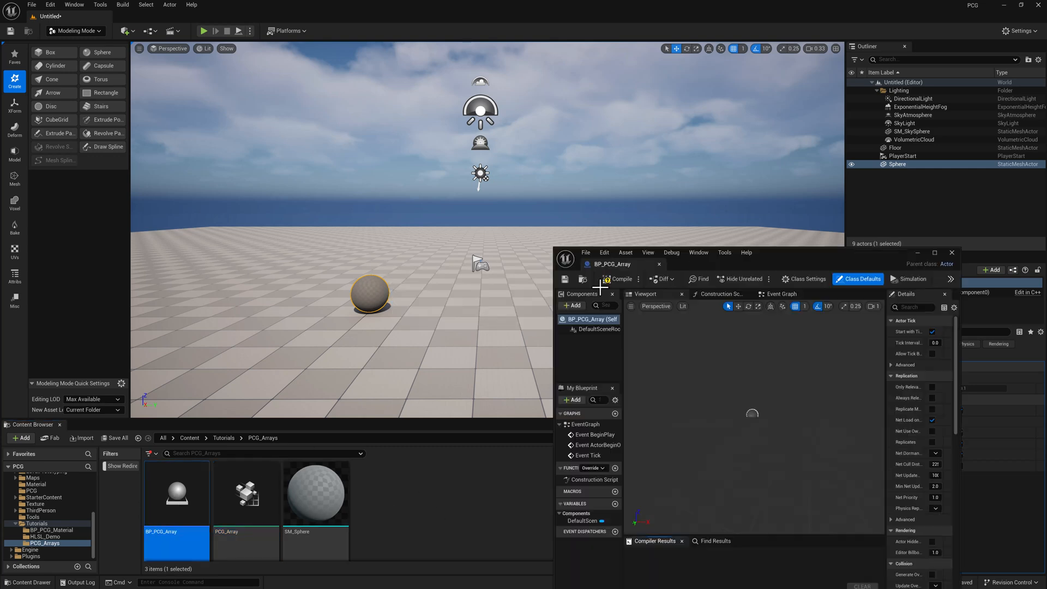
# - Search 'pcg' in the blueprint's Add list and add the PCG component
pyautogui.click(569, 305)
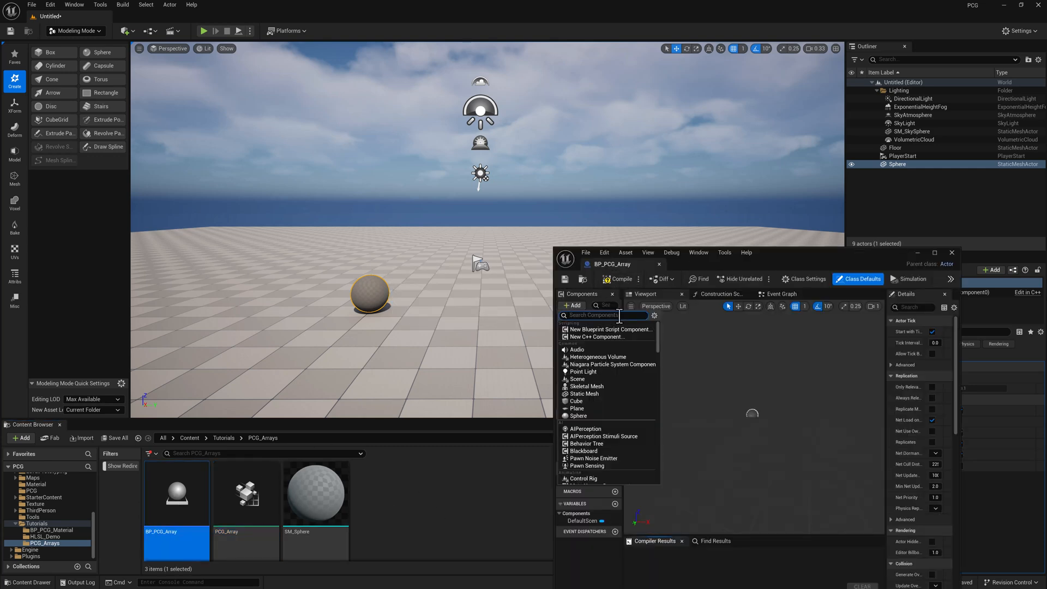
pyautogui.write('pcg')
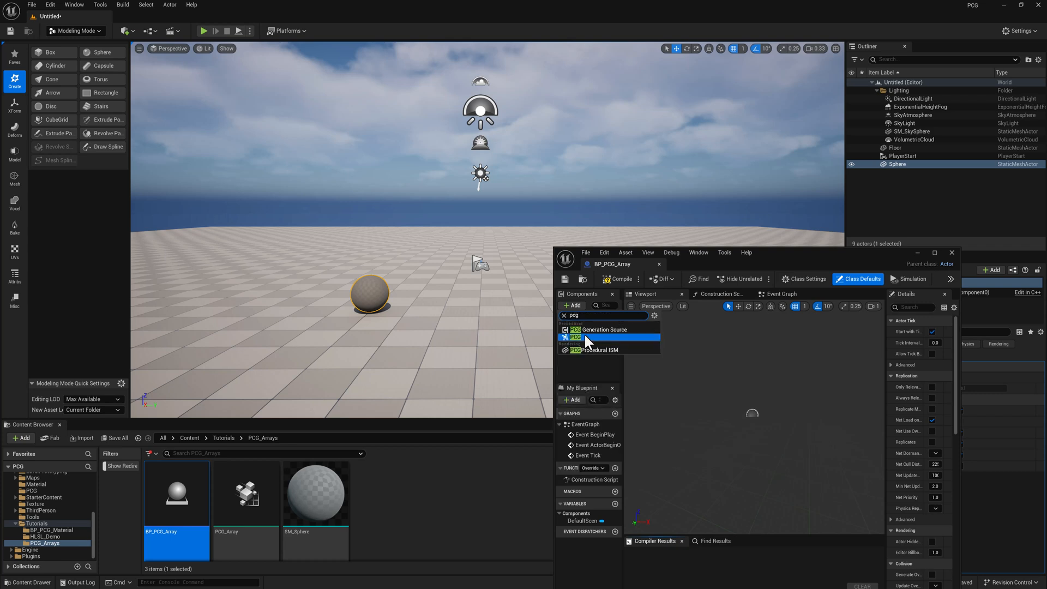
pyautogui.click(573, 336)
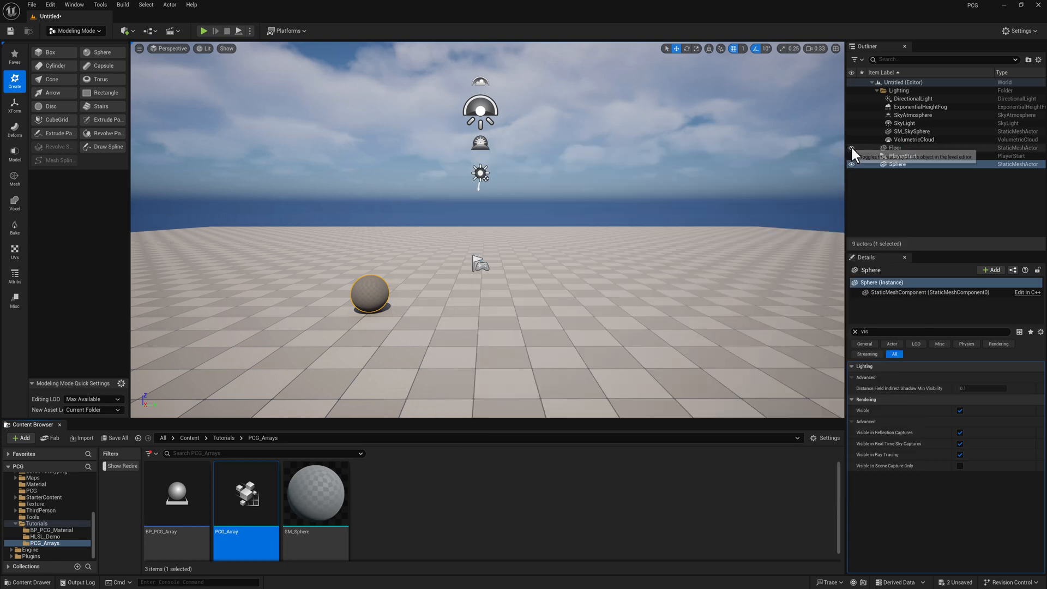
# - Hide the floor and add a PCG_Tag tag entry to the four spheres
pyautogui.click(852, 147)
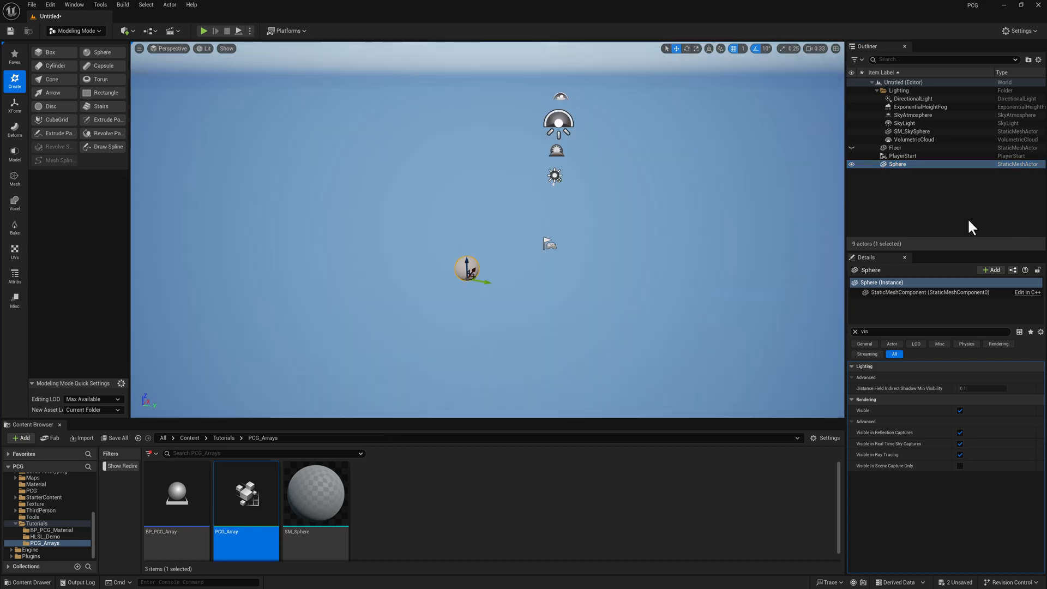
pyautogui.moveTo(485, 282)
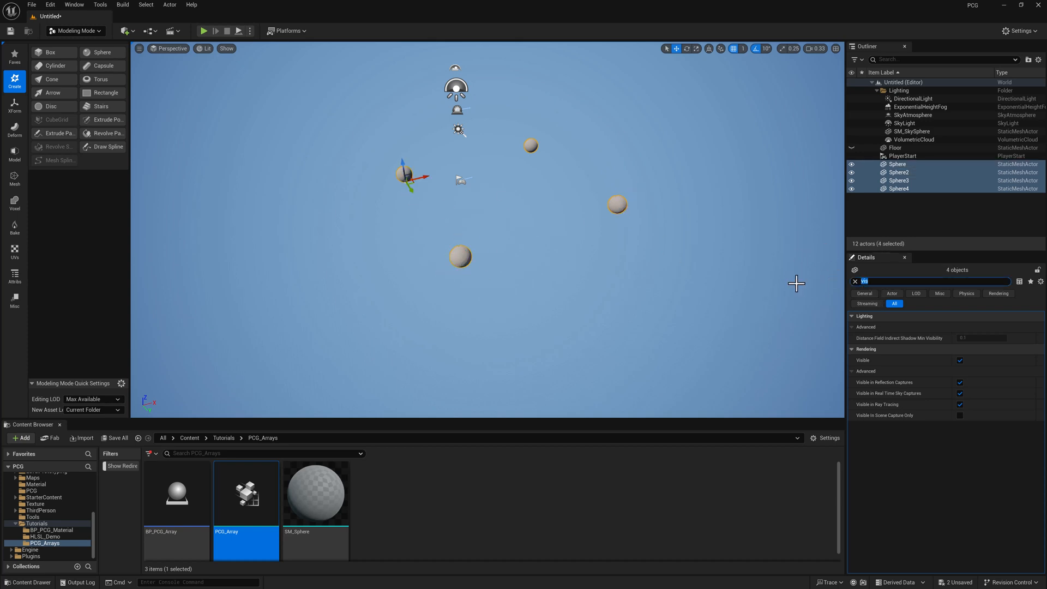
pyautogui.write('tag')
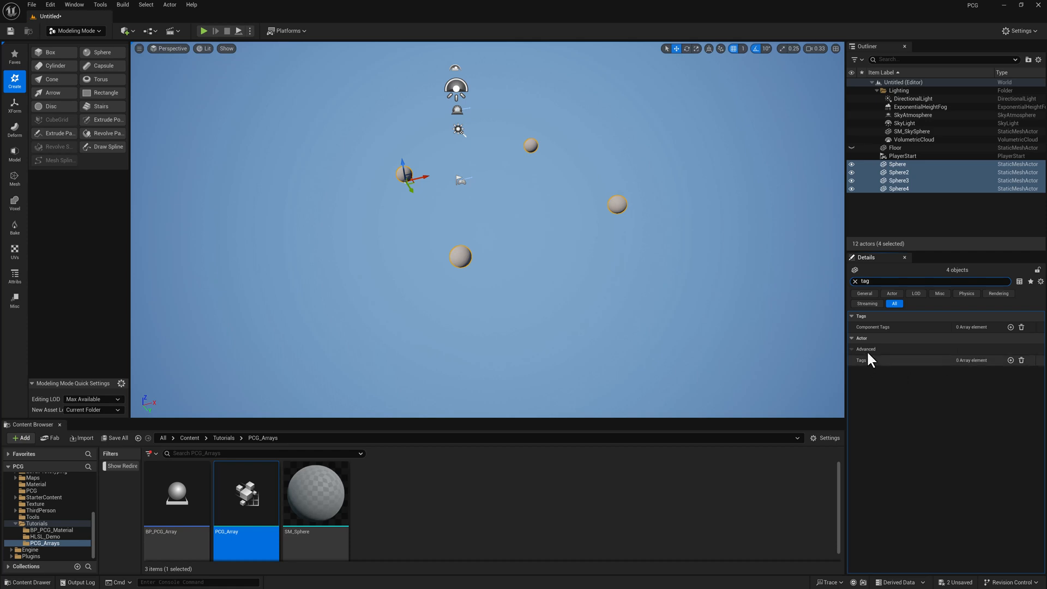
pyautogui.click(1010, 360)
pyautogui.write('PCG_Tag')
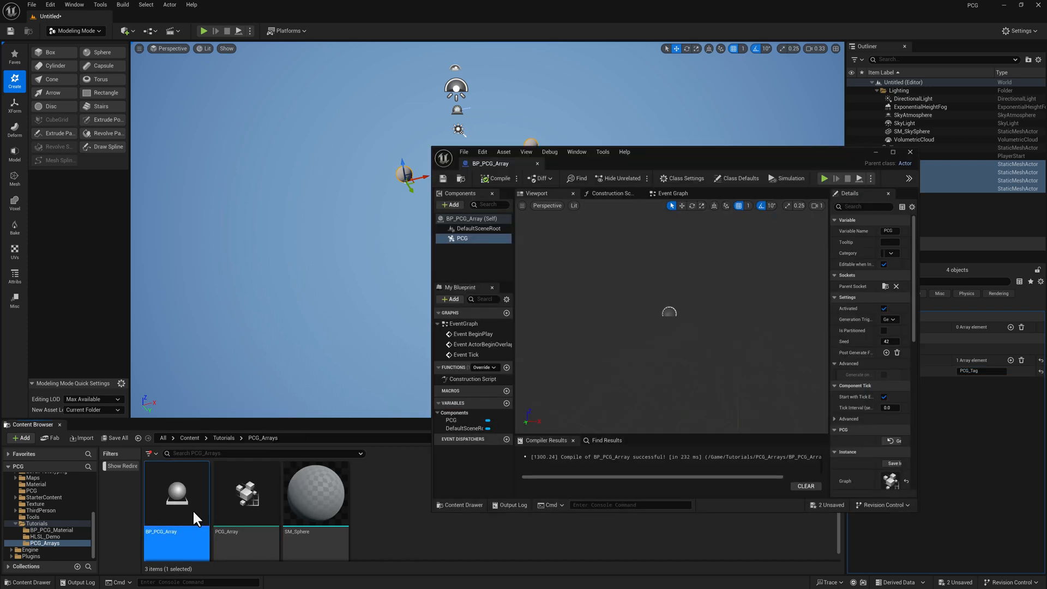
# - Add a Get All Actors Of Class With Tag node to the construction script
pyautogui.click(609, 193)
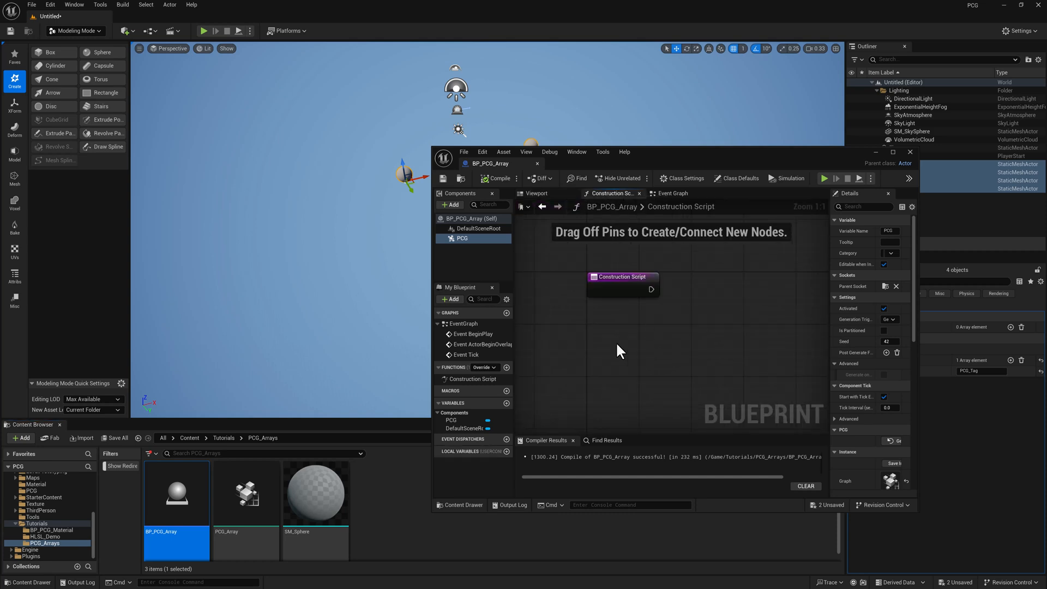
pyautogui.rightClick(617, 348)
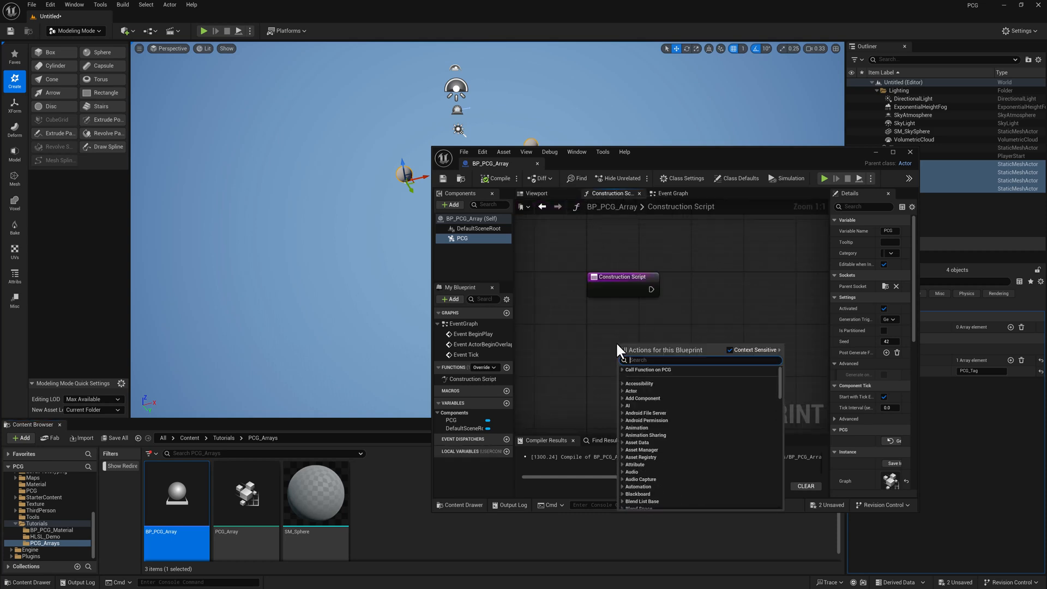
pyautogui.write('get actor')
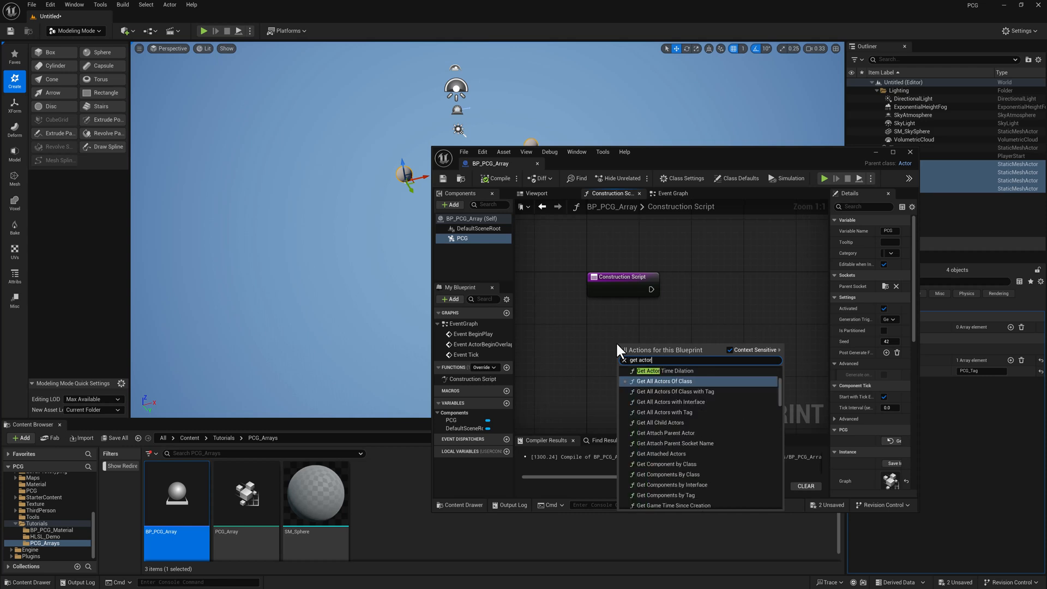
pyautogui.click(672, 392)
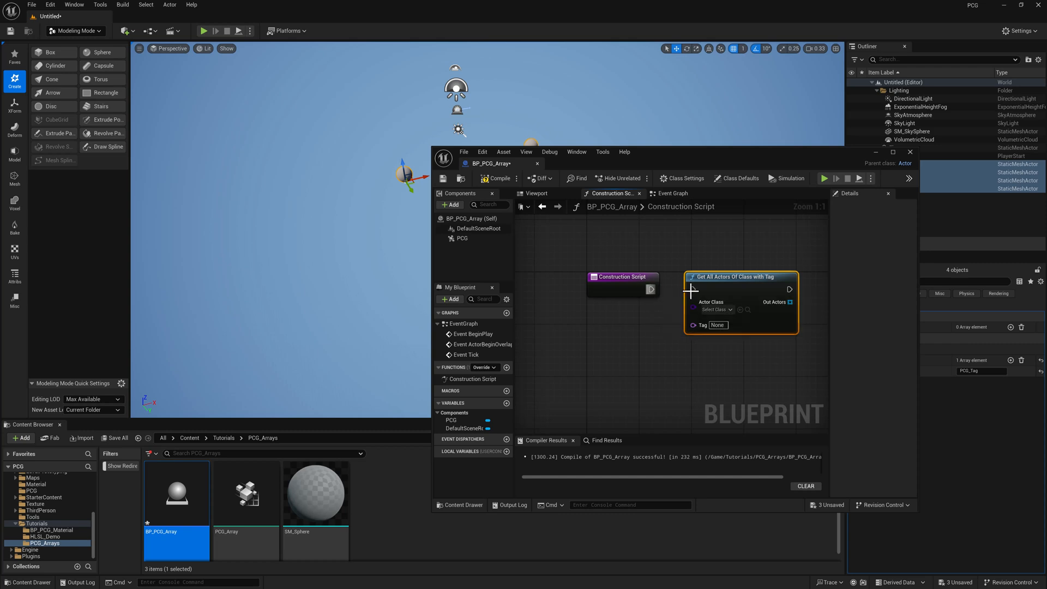
# - Set the node's Actor Class to Static Mesh Actor and Tag to PCG_Tag
pyautogui.click(716, 309)
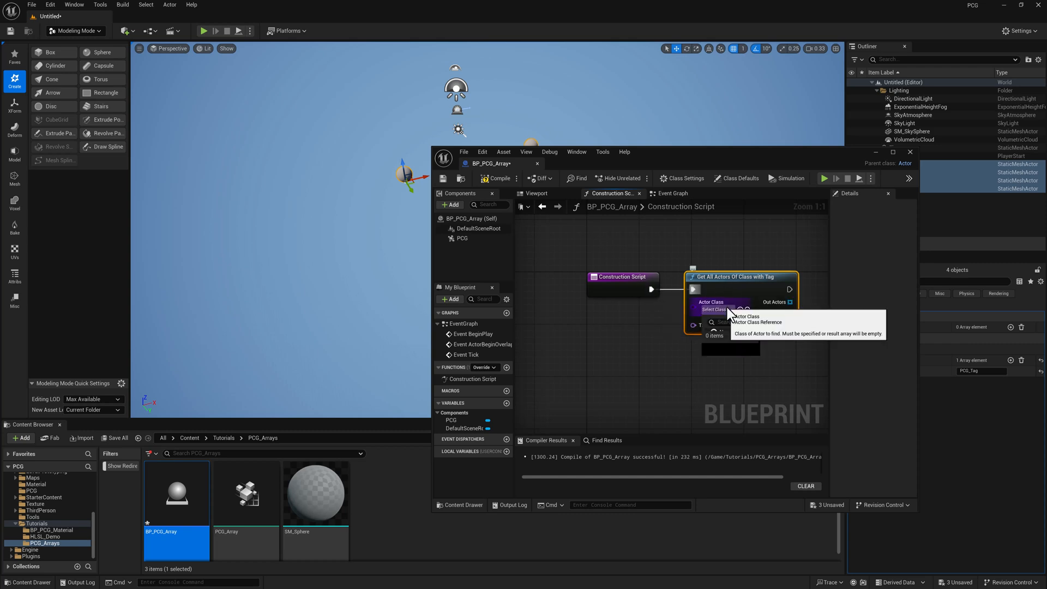
pyautogui.write('static')
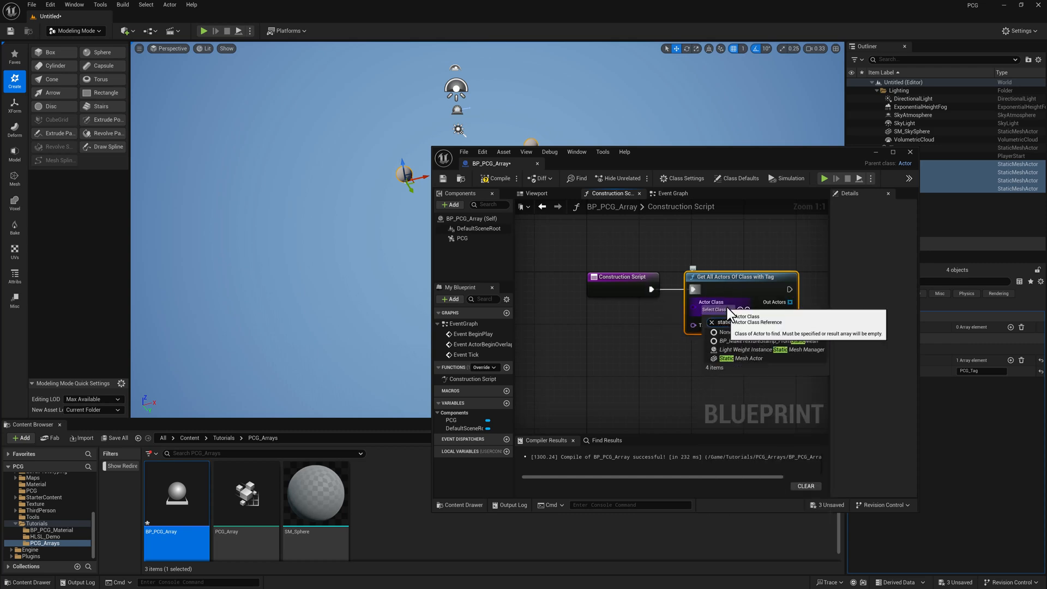
pyautogui.click(749, 357)
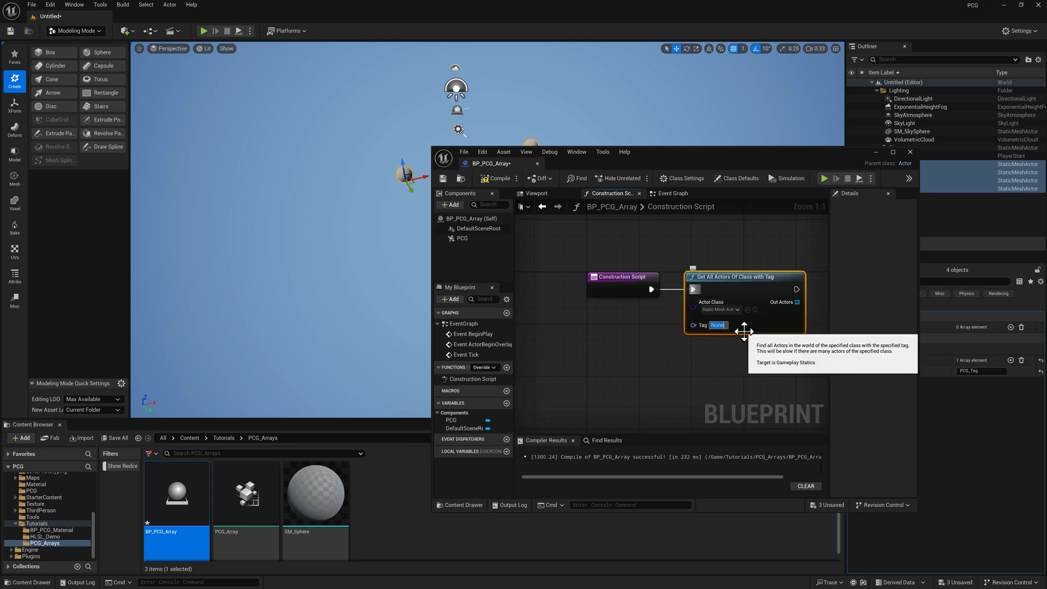
pyautogui.write('PCG_T')
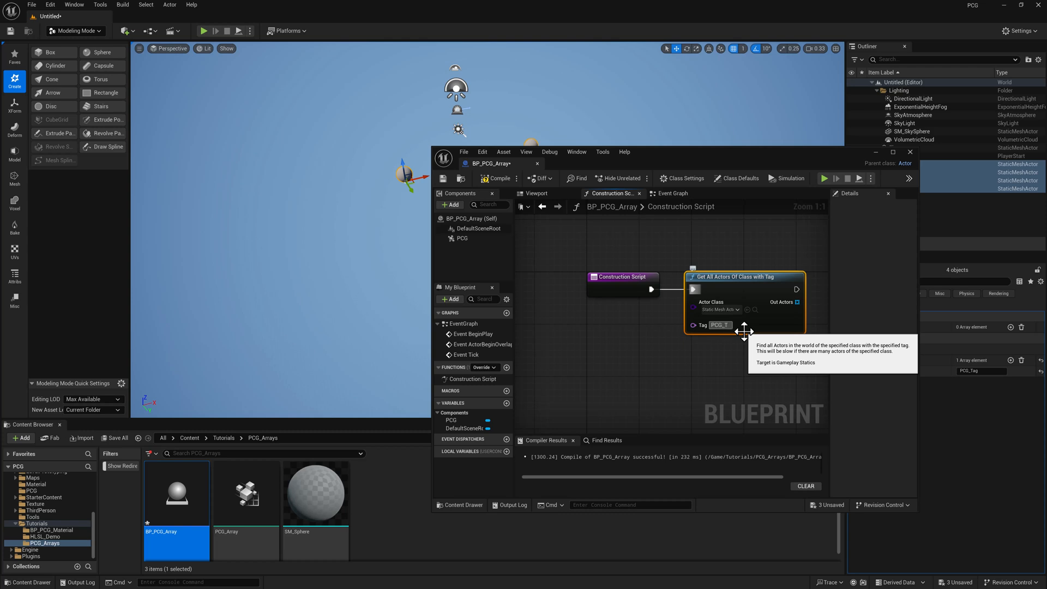
pyautogui.moveTo(649, 270)
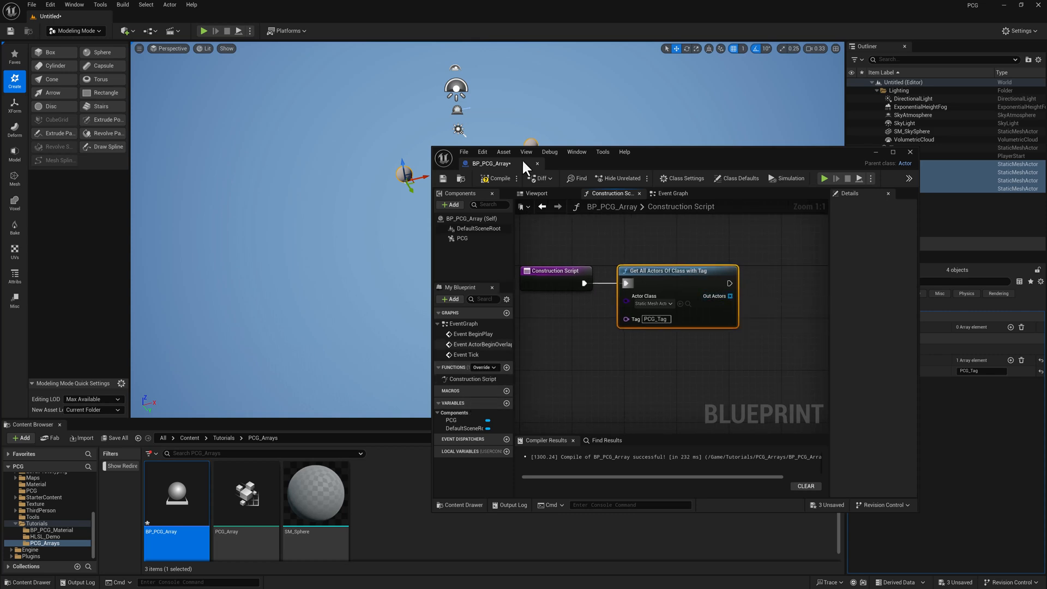
pyautogui.click(497, 178)
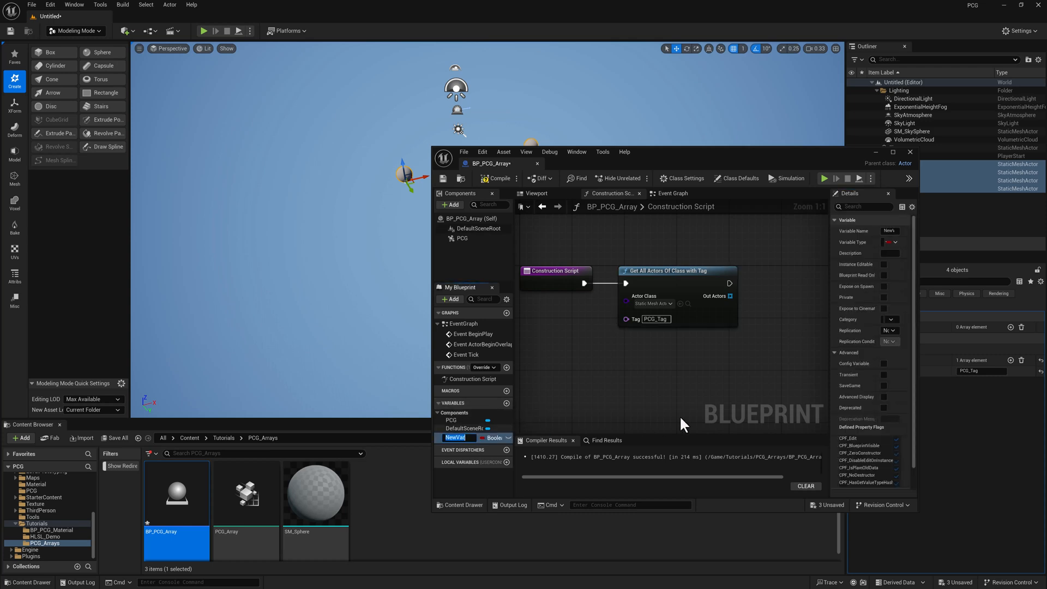
# - Add a Locations vector variable, compile, and loop found actors into Get Actor Location
pyautogui.write('Locations')
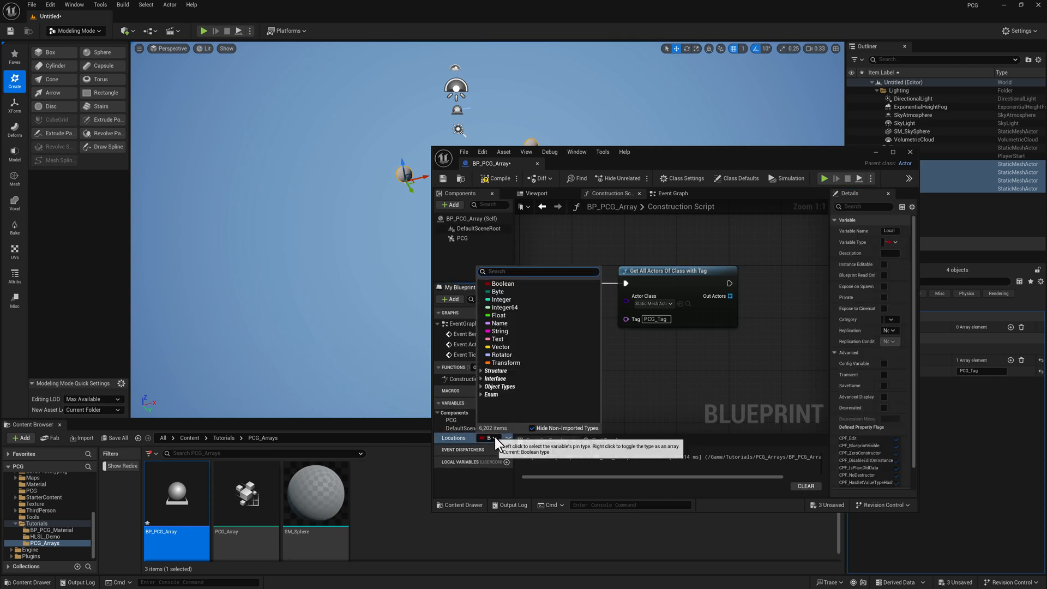
pyautogui.click(502, 346)
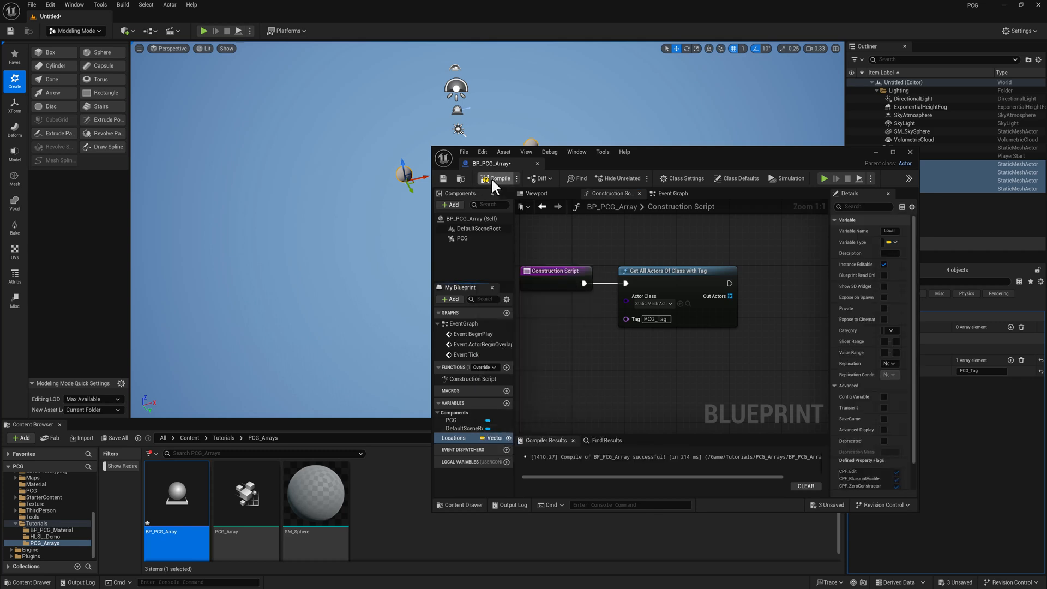
pyautogui.click(497, 178)
pyautogui.write('for each')
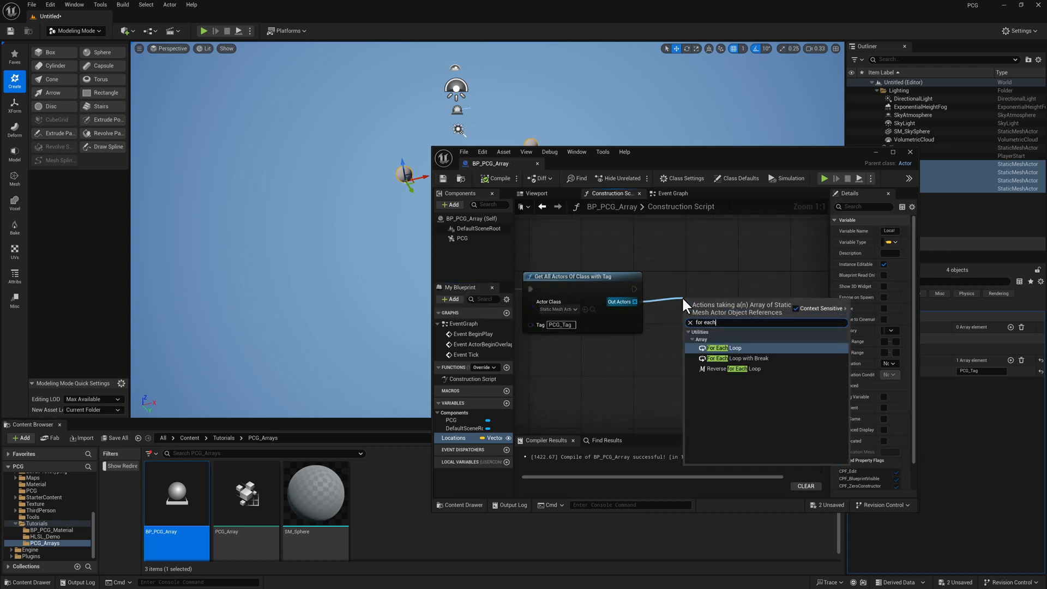
pyautogui.click(722, 347)
pyautogui.write('get actor loc')
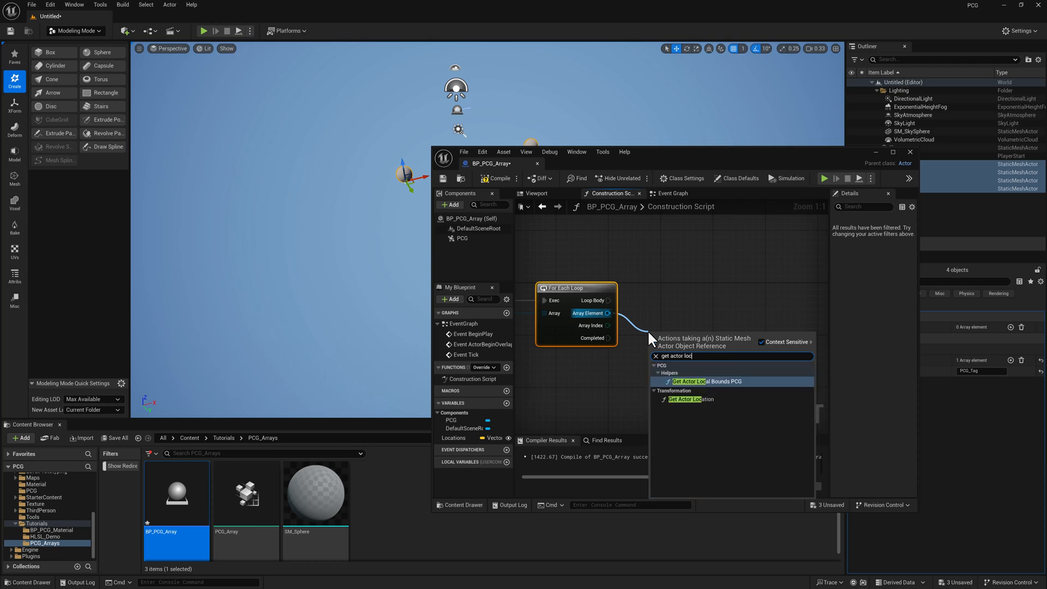
pyautogui.click(691, 398)
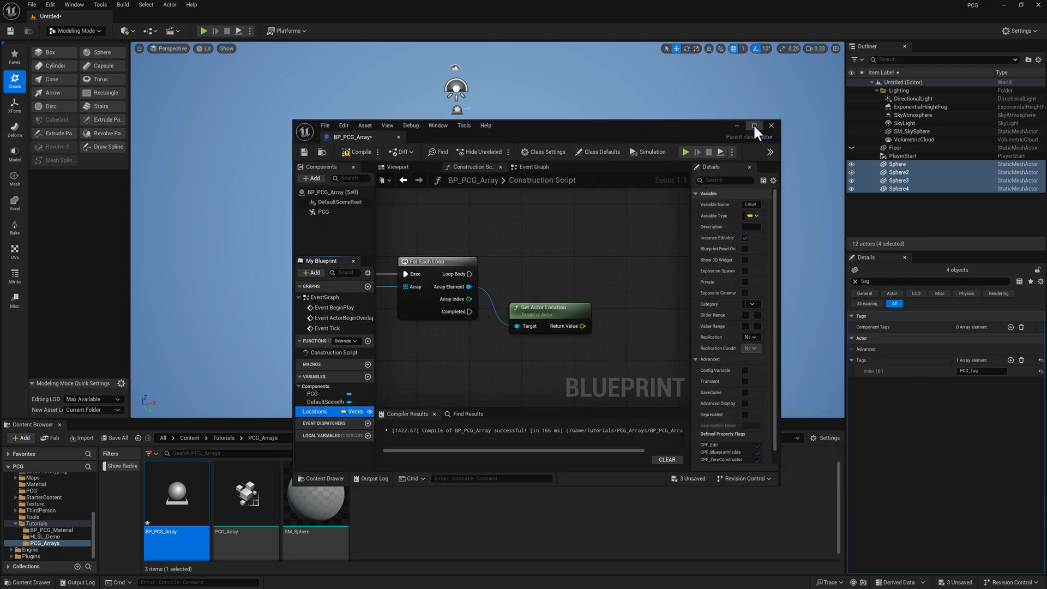
# - Change the Locations variable's container type to an array of vectors
pyautogui.click(753, 125)
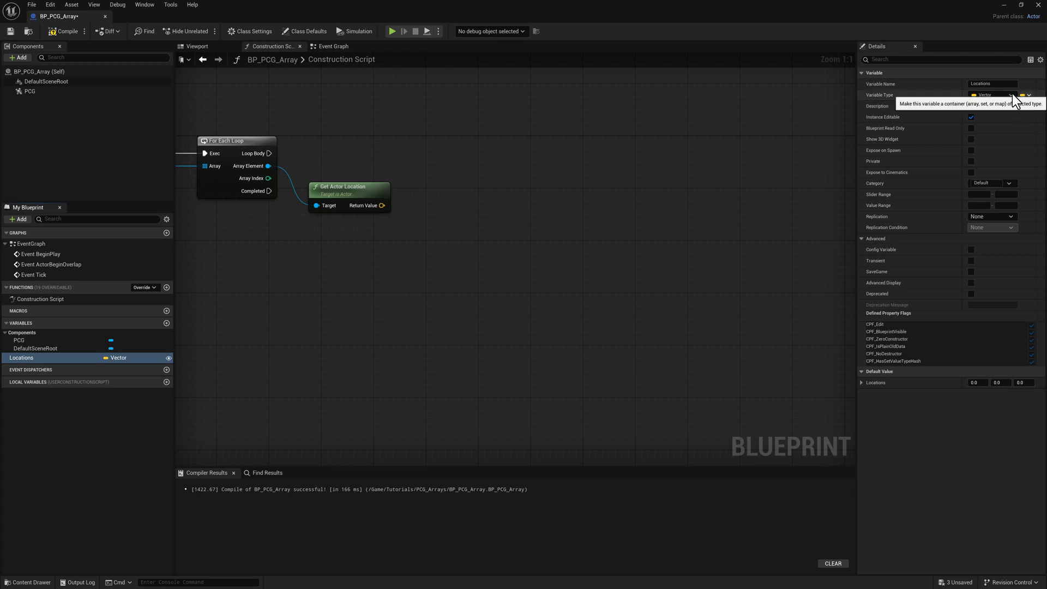
pyautogui.moveTo(669, 267)
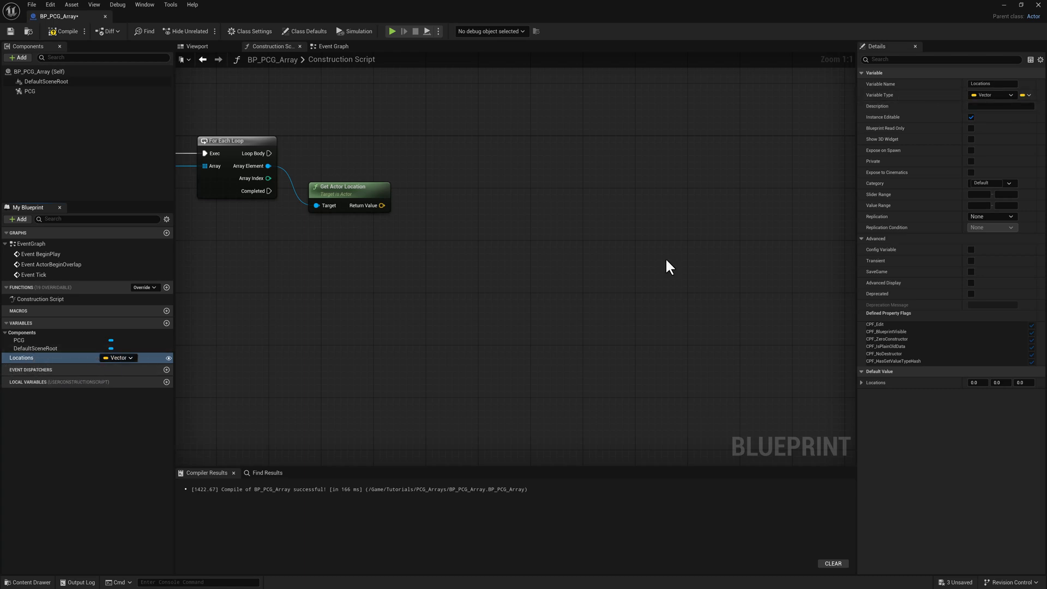
pyautogui.click(1026, 94)
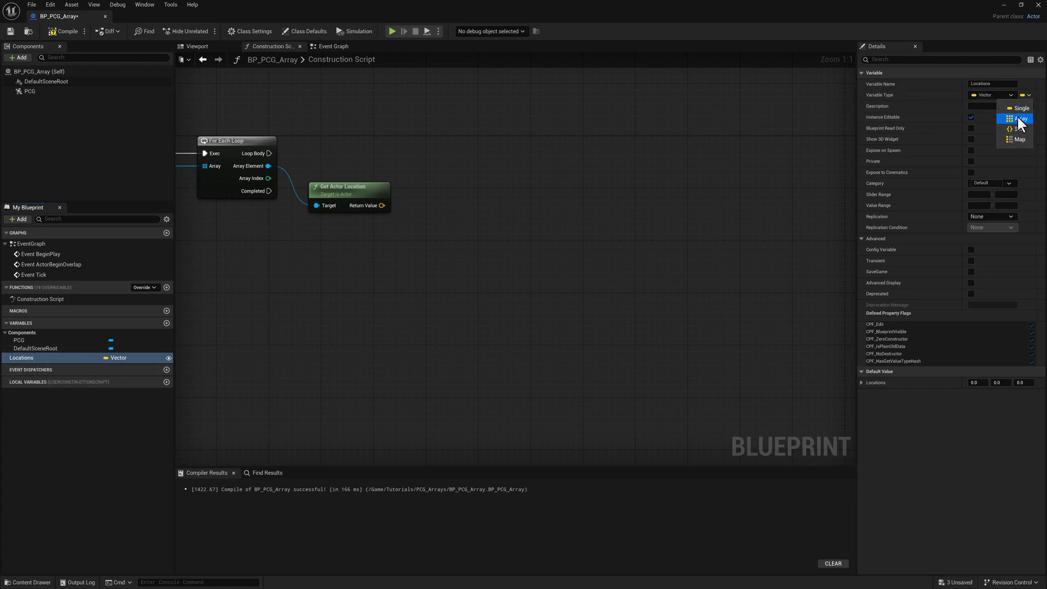
pyautogui.click(1021, 108)
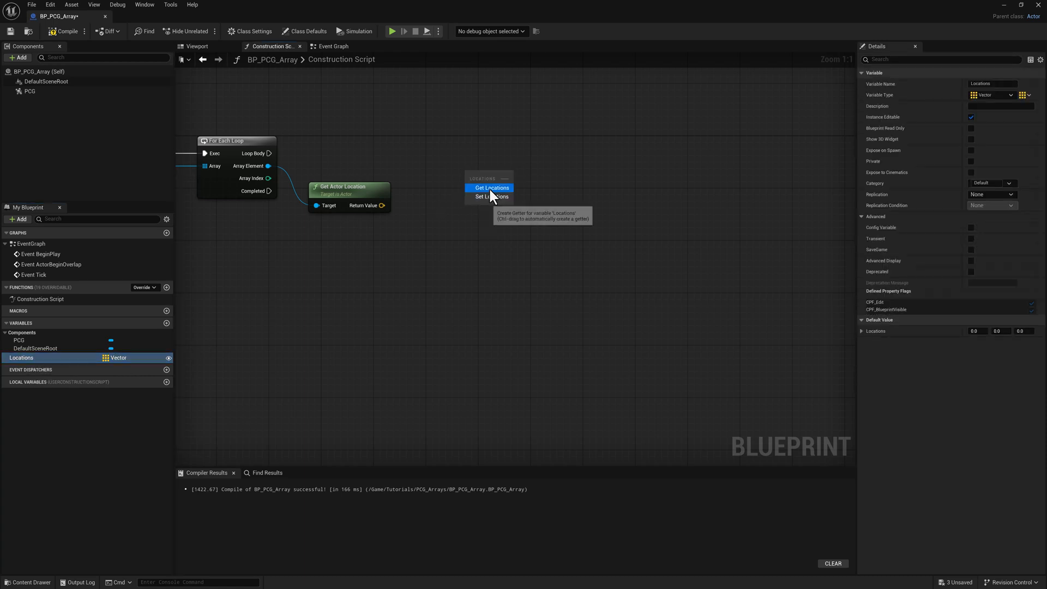
# - Add each looped actor's location to Locations through an Array Add node
pyautogui.click(489, 187)
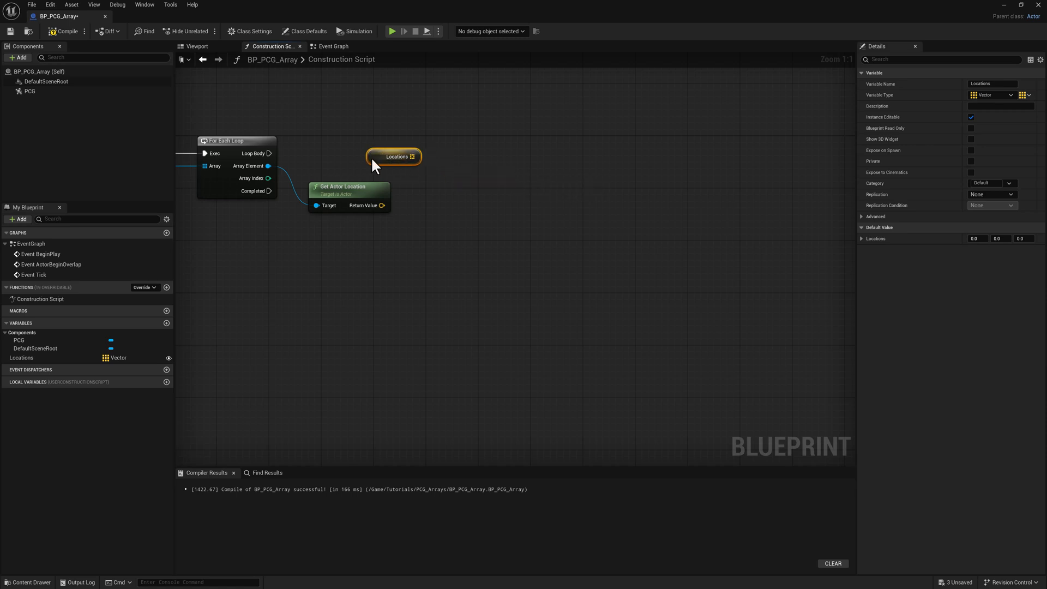
pyautogui.moveTo(412, 157); pyautogui.dragTo(443, 187)
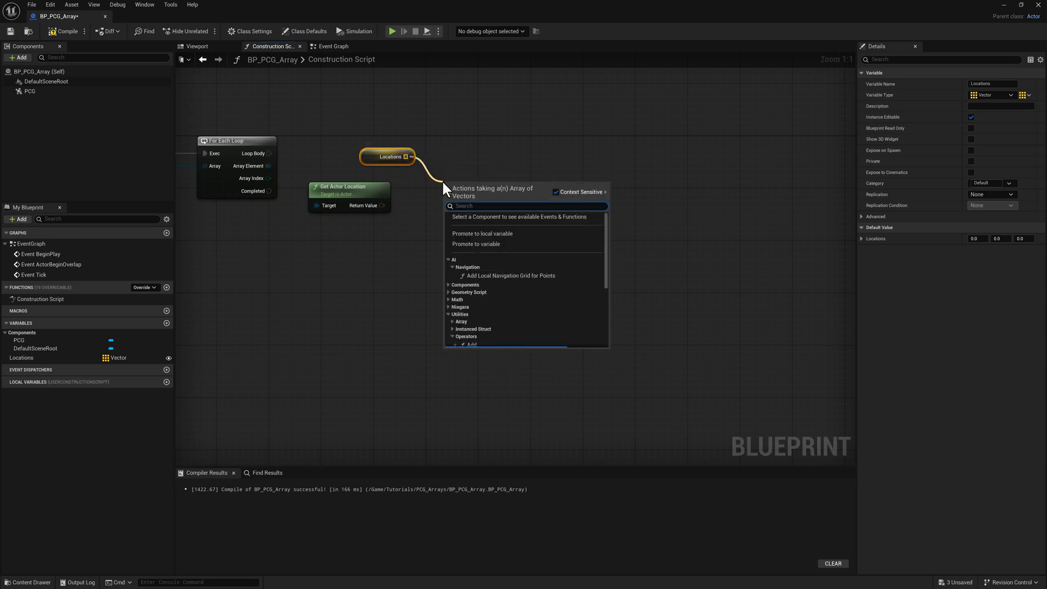
pyautogui.write('add')
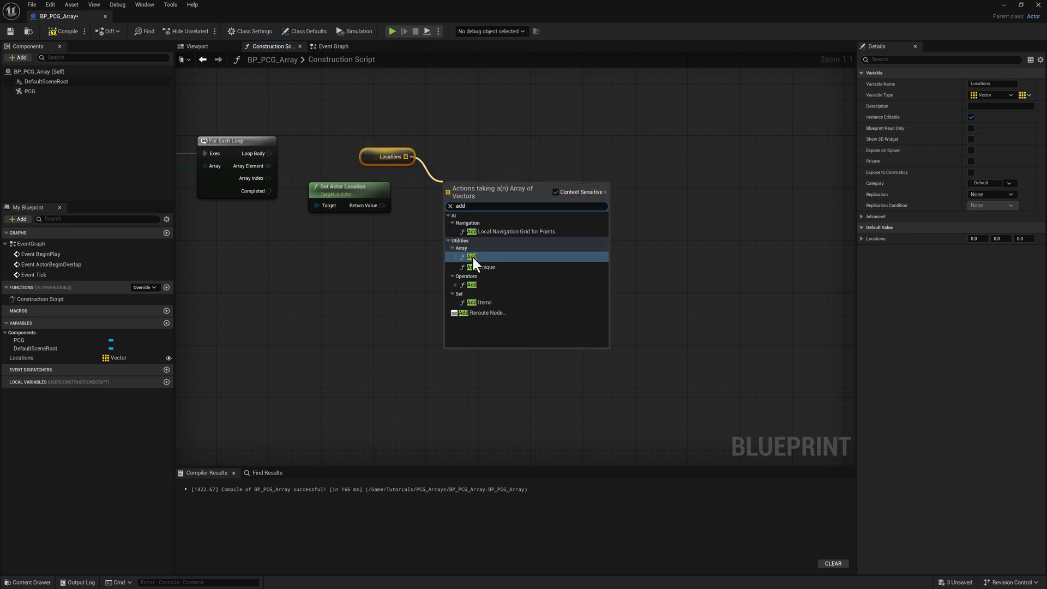
pyautogui.click(471, 256)
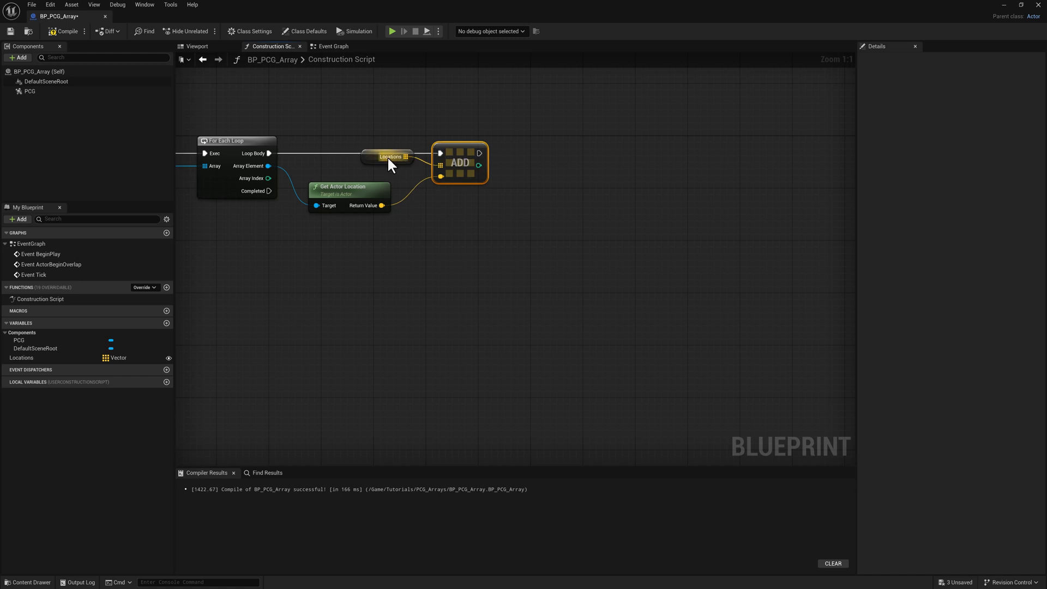
pyautogui.click(389, 156)
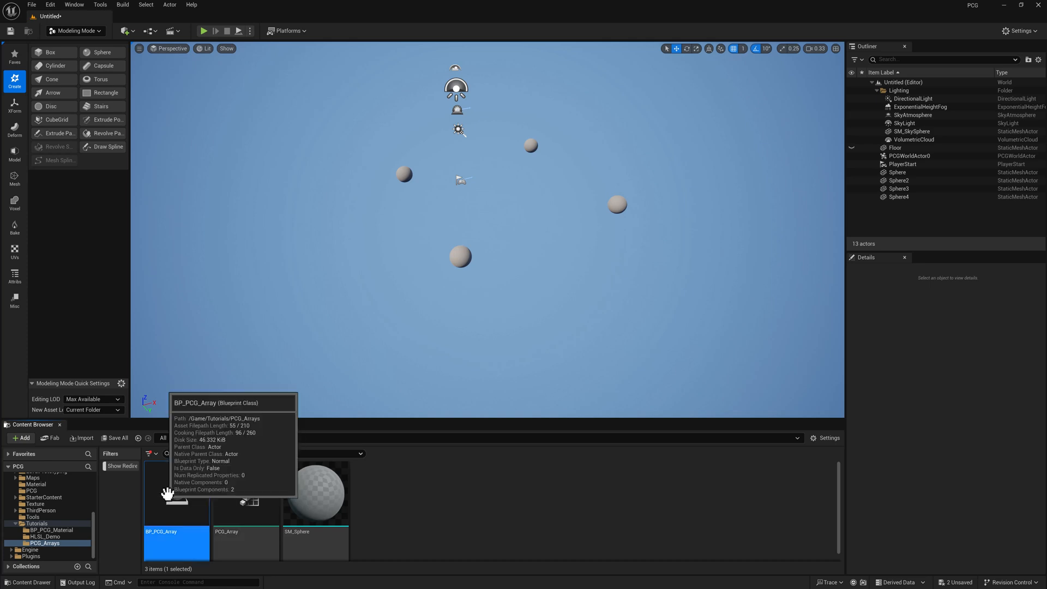
pyautogui.moveTo(365, 264)
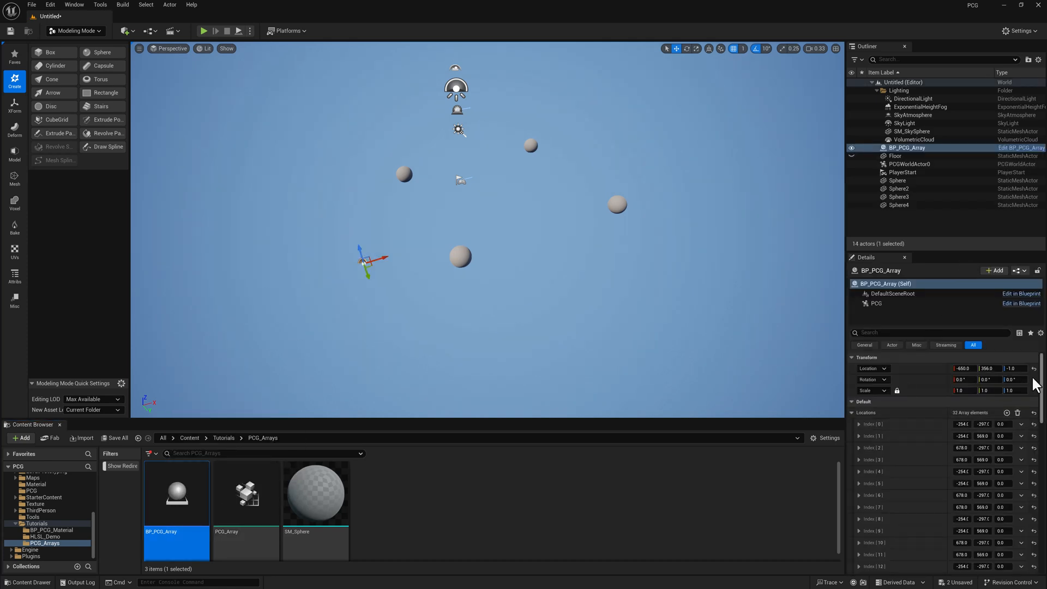
# - Scroll the Details panel to view the placed actor's 33 Locations entries
pyautogui.scroll(-3)
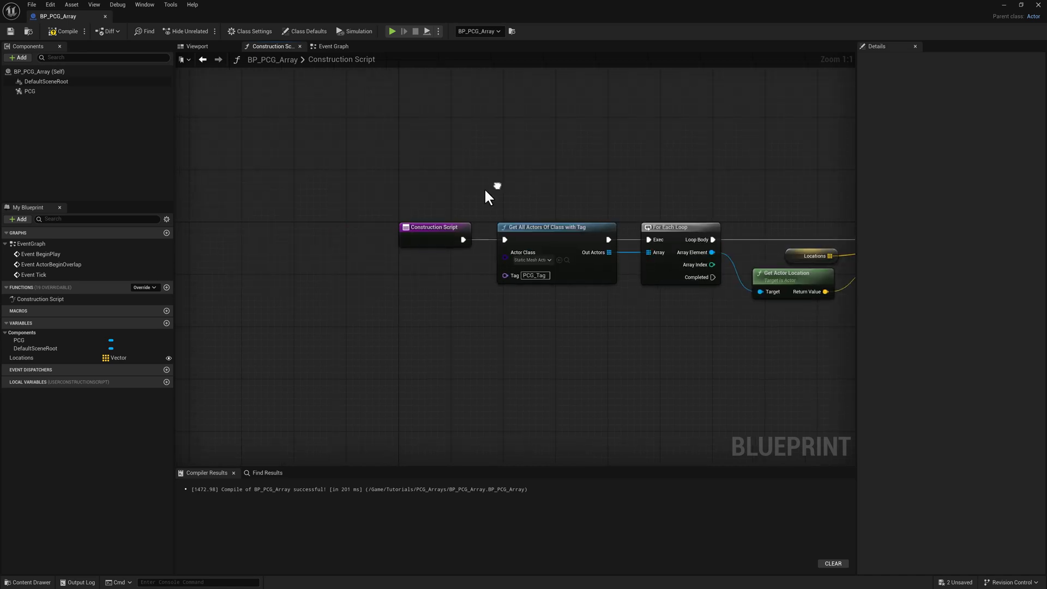
# - Clear the Locations array before Get All Actors Of Class With Tag, then save
pyautogui.click(21, 357)
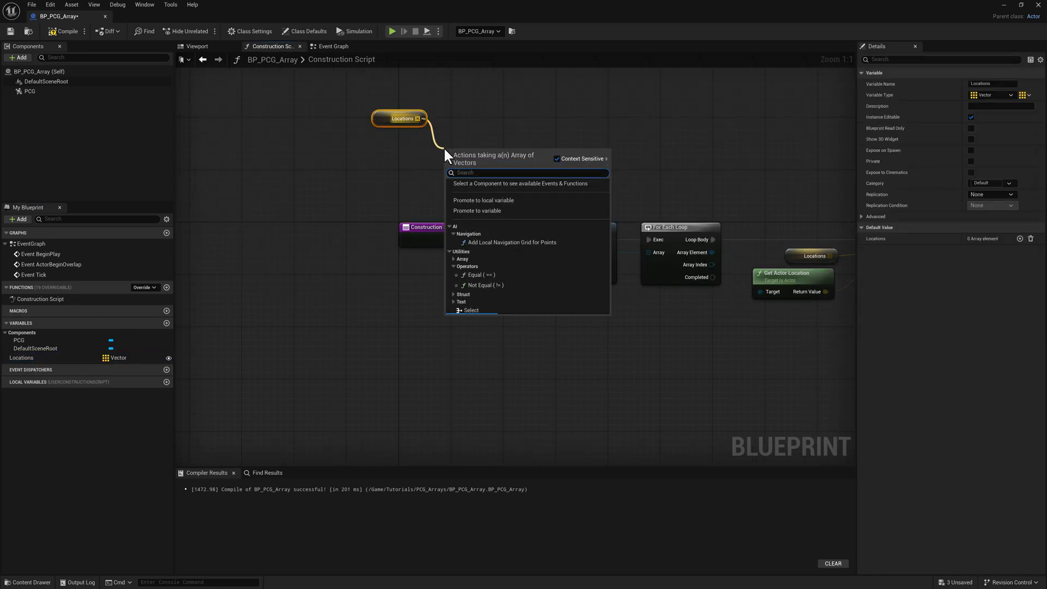
pyautogui.write('clear')
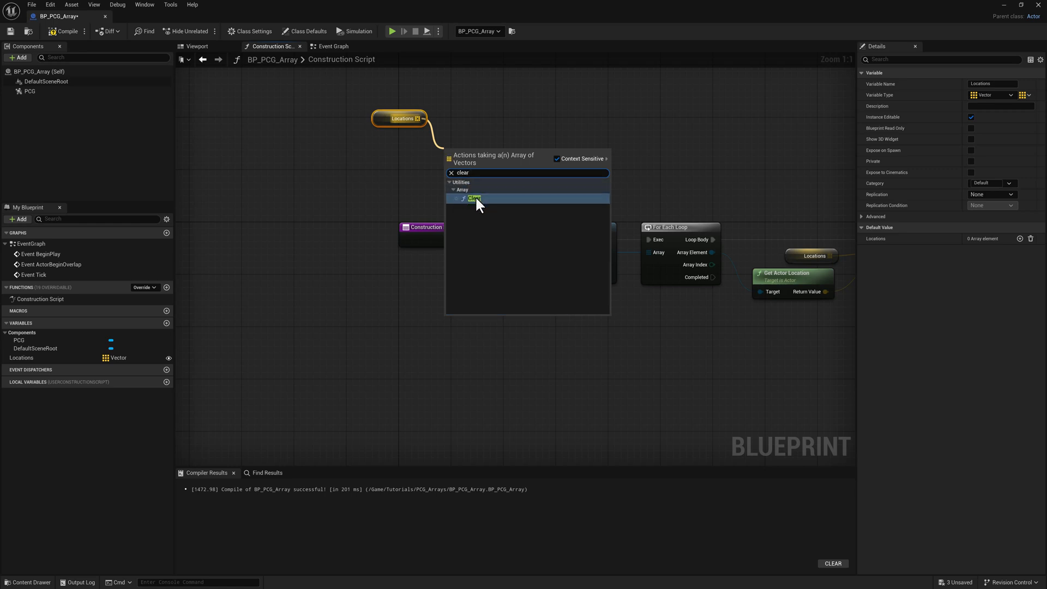
pyautogui.click(475, 199)
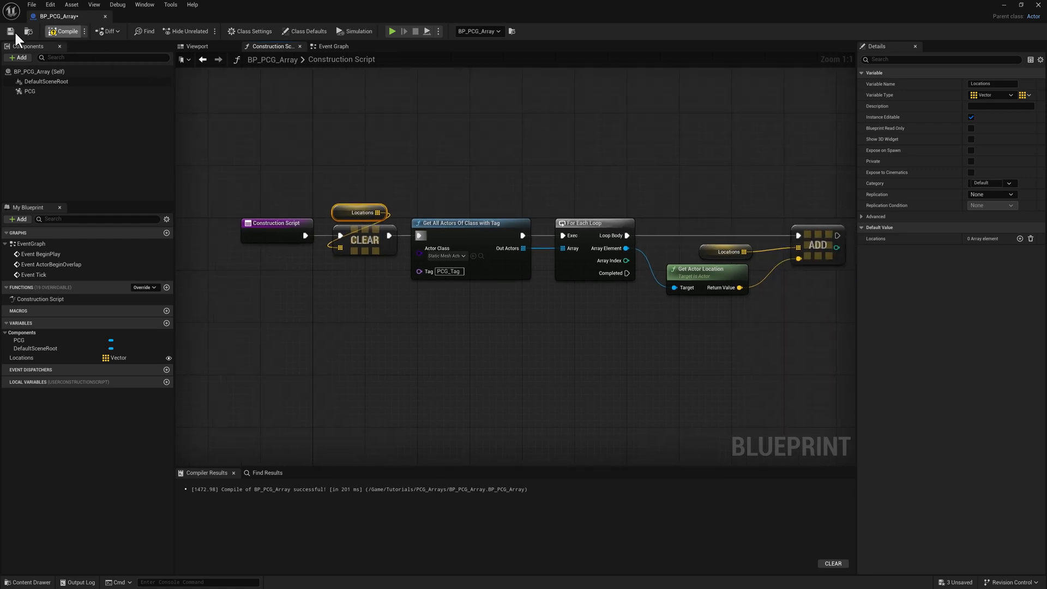
pyautogui.click(65, 30)
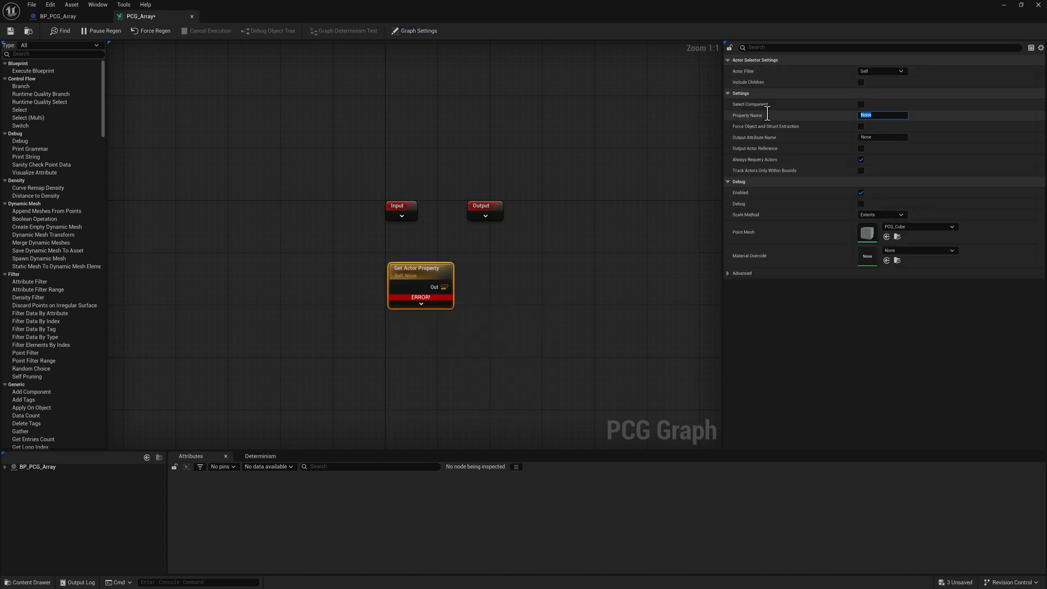
# - Set Get Actor Property to read Locations and inspect its four sphere positions
pyautogui.write('Locations')
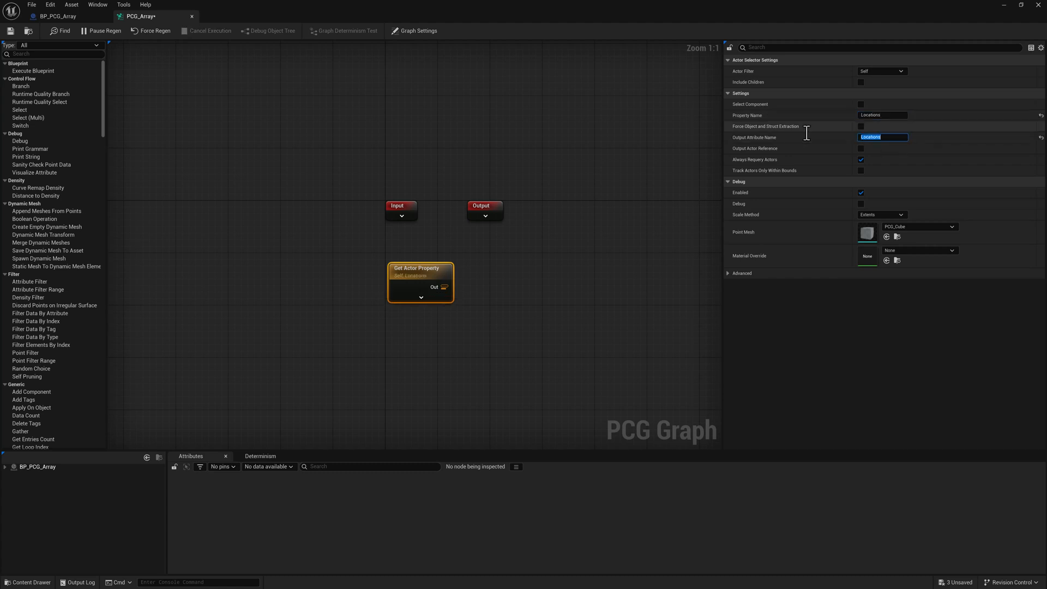
pyautogui.moveTo(411, 276)
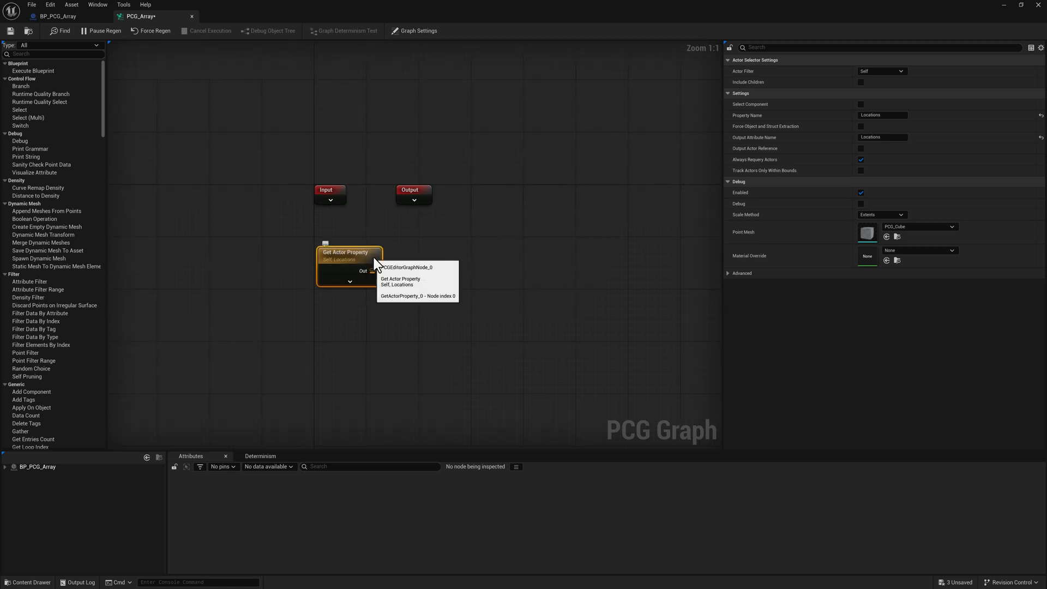
pyautogui.click(347, 252)
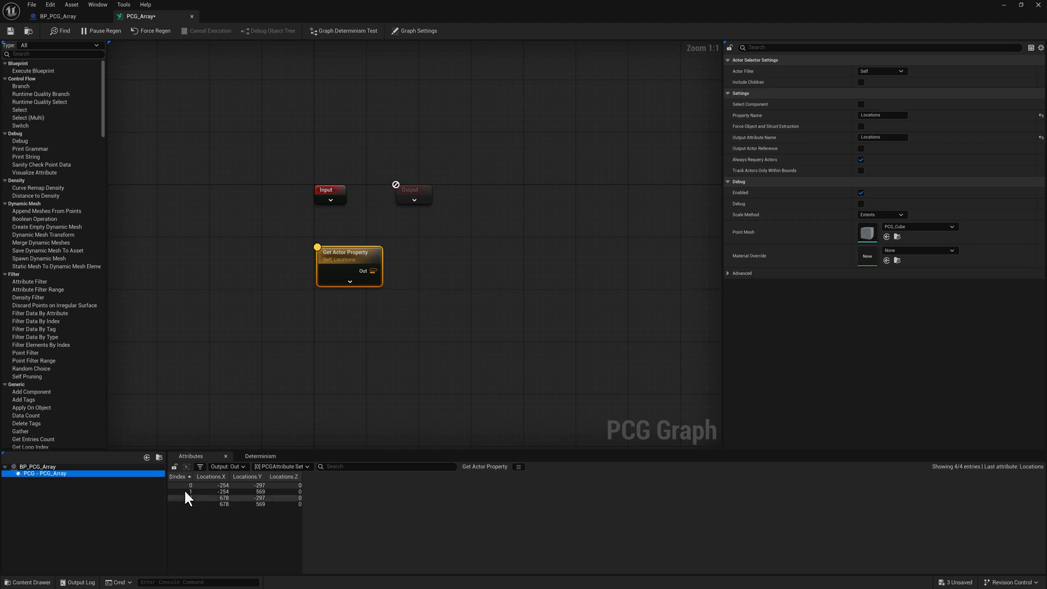
pyautogui.click(178, 476)
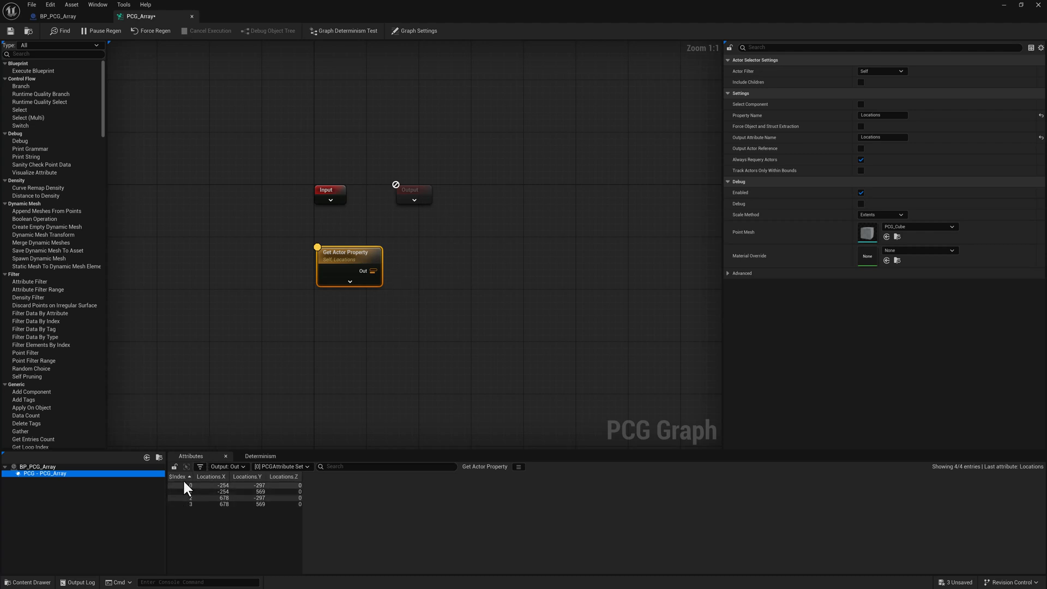
pyautogui.moveTo(191, 497)
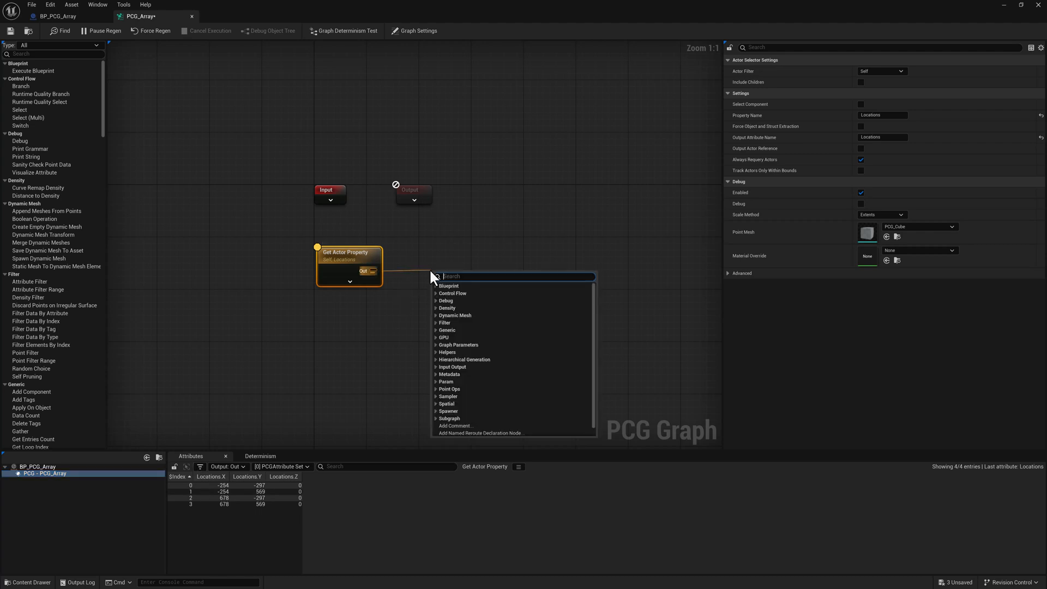
# - Add an Attribute Partition node and inspect each partition's single location
pyautogui.write('att')
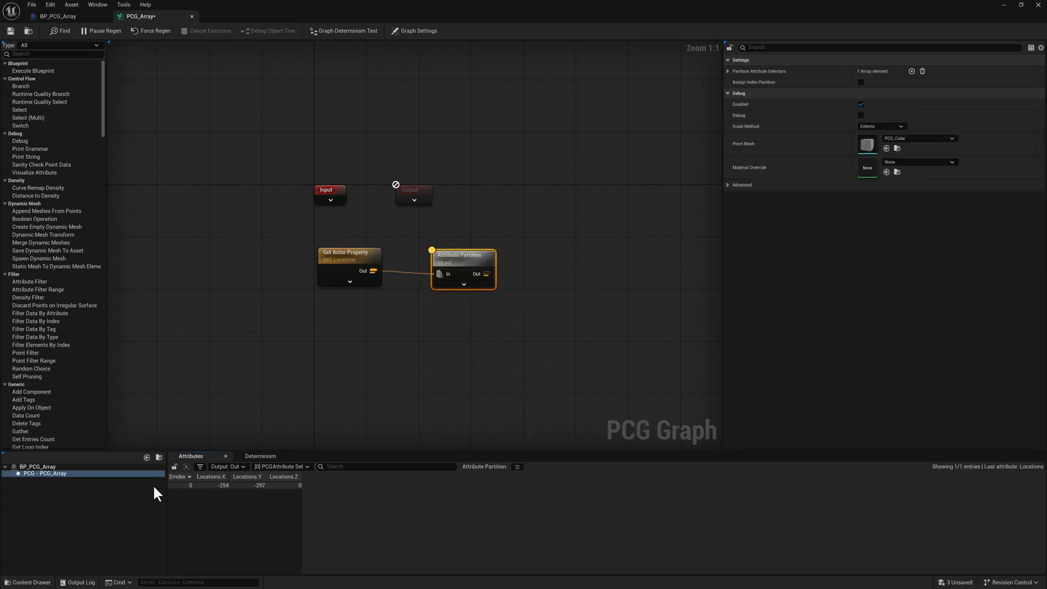
pyautogui.click(280, 466)
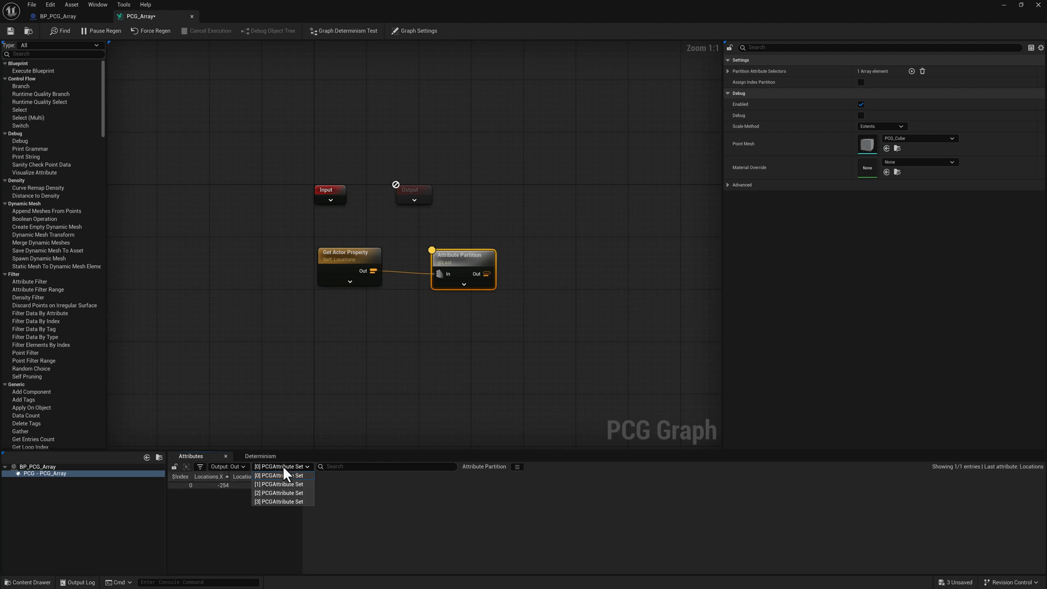
pyautogui.click(279, 483)
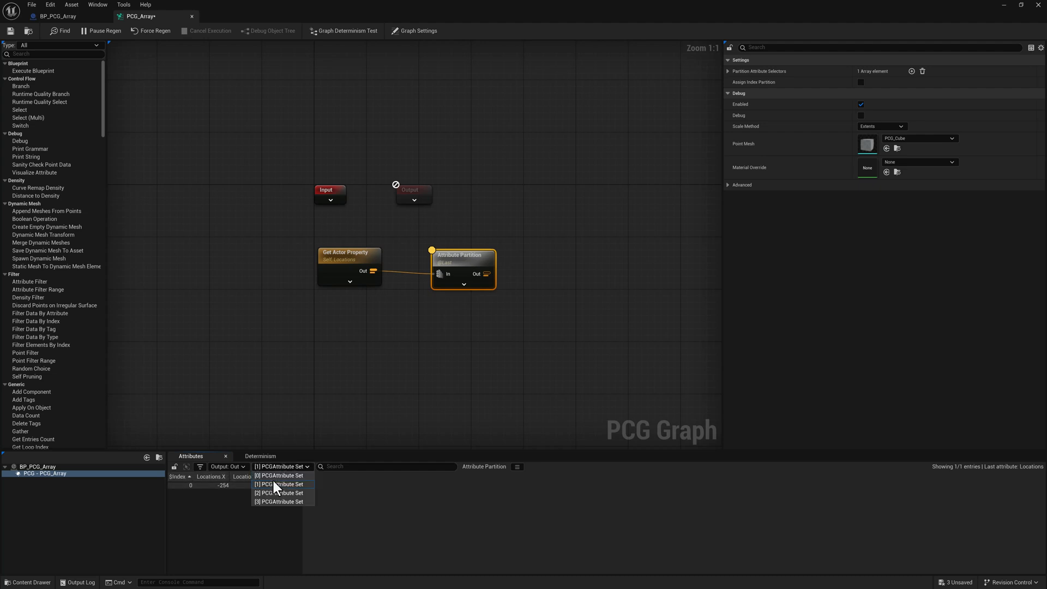
pyautogui.click(277, 493)
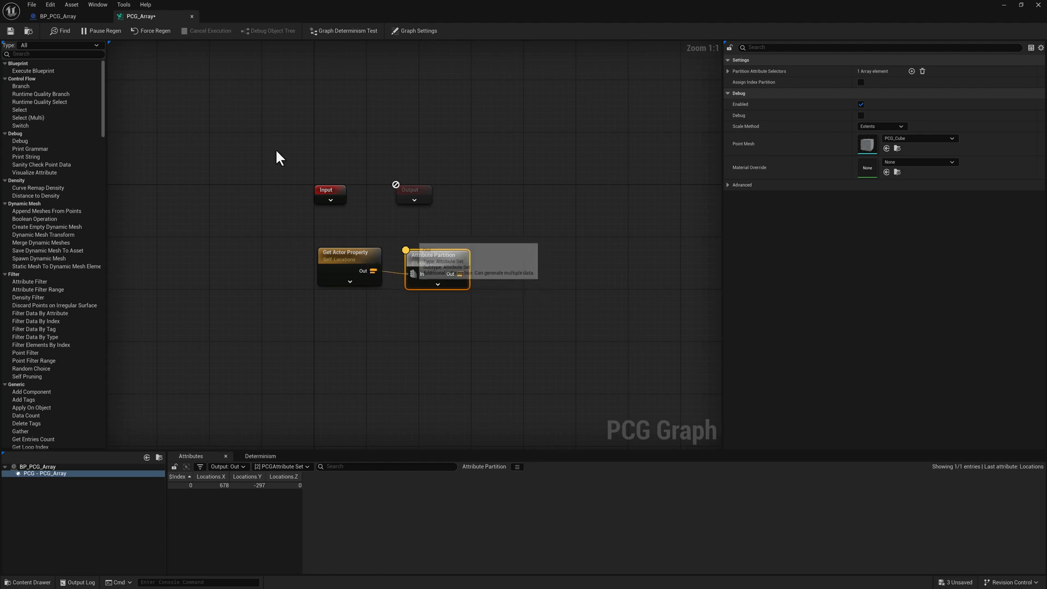
pyautogui.moveTo(559, 221)
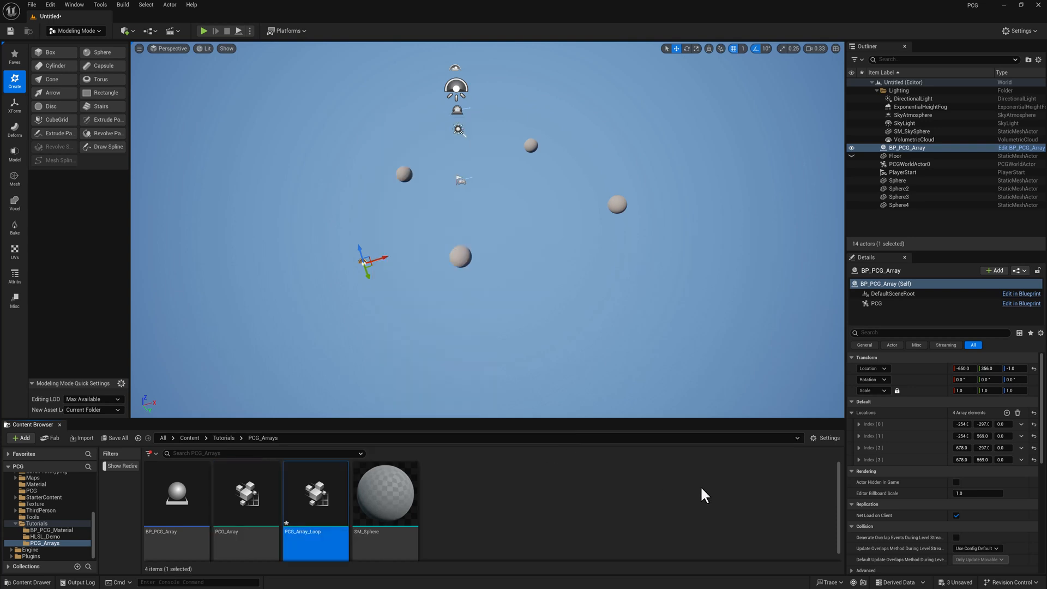
# - Open PCG_Array_Loop and make its input pin Locations, accepting Attribute Sets, status Normal
pyautogui.rightClick(315, 492)
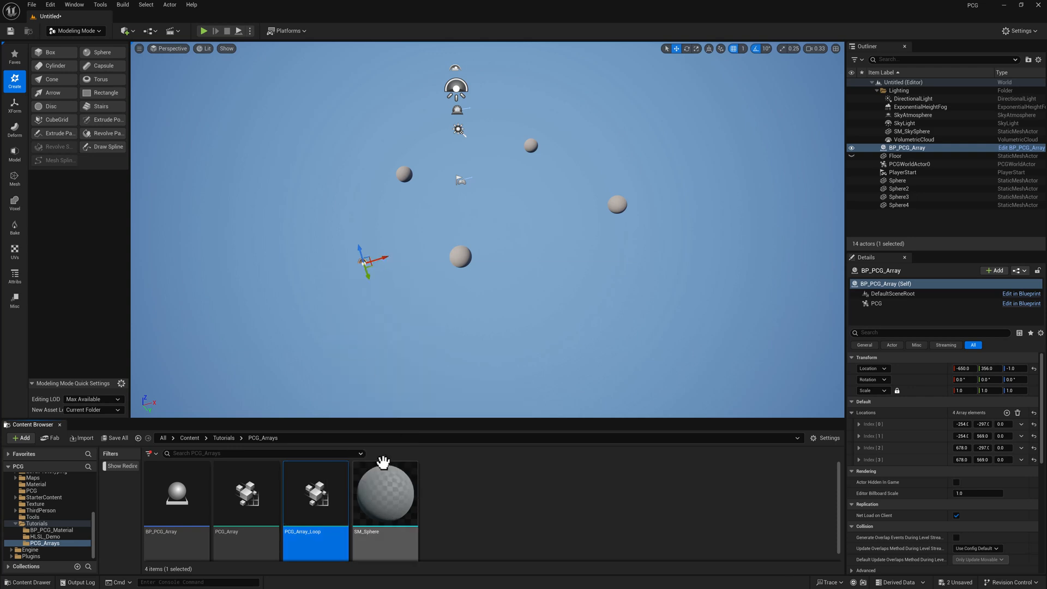
pyautogui.doubleClick(315, 492)
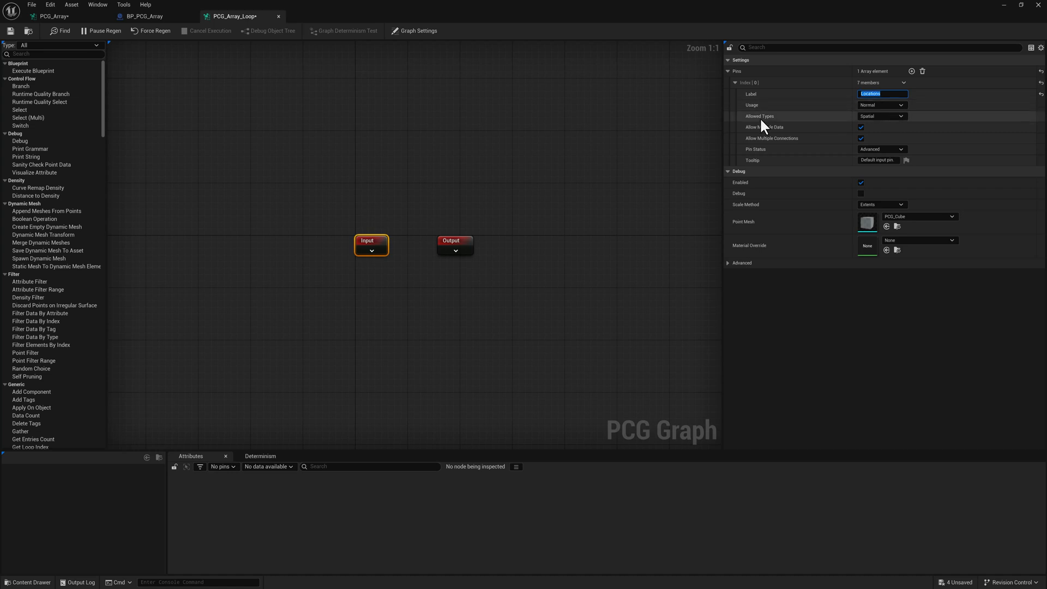
pyautogui.click(881, 116)
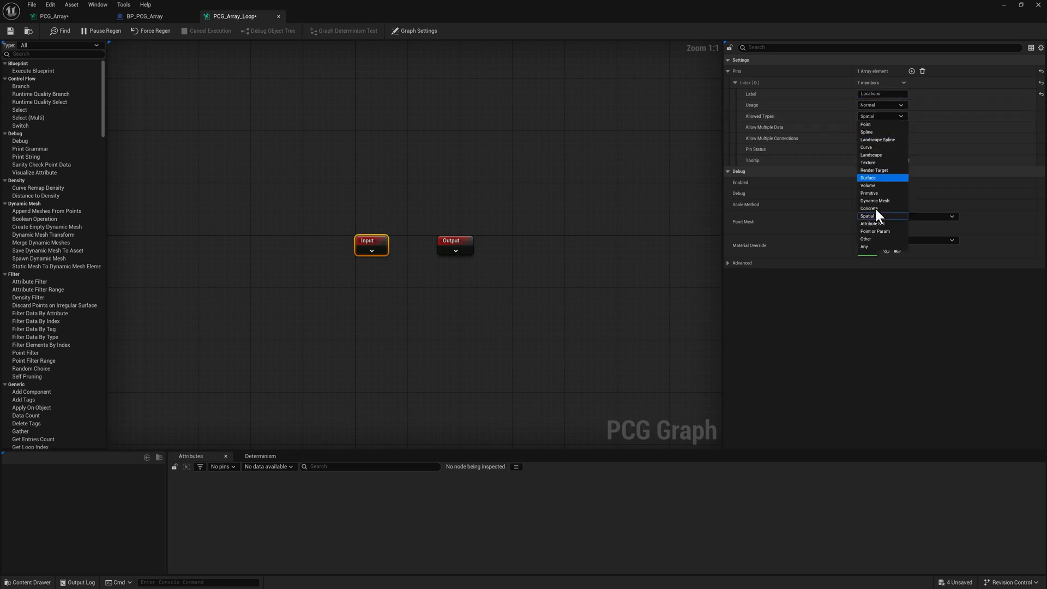
pyautogui.moveTo(873, 223)
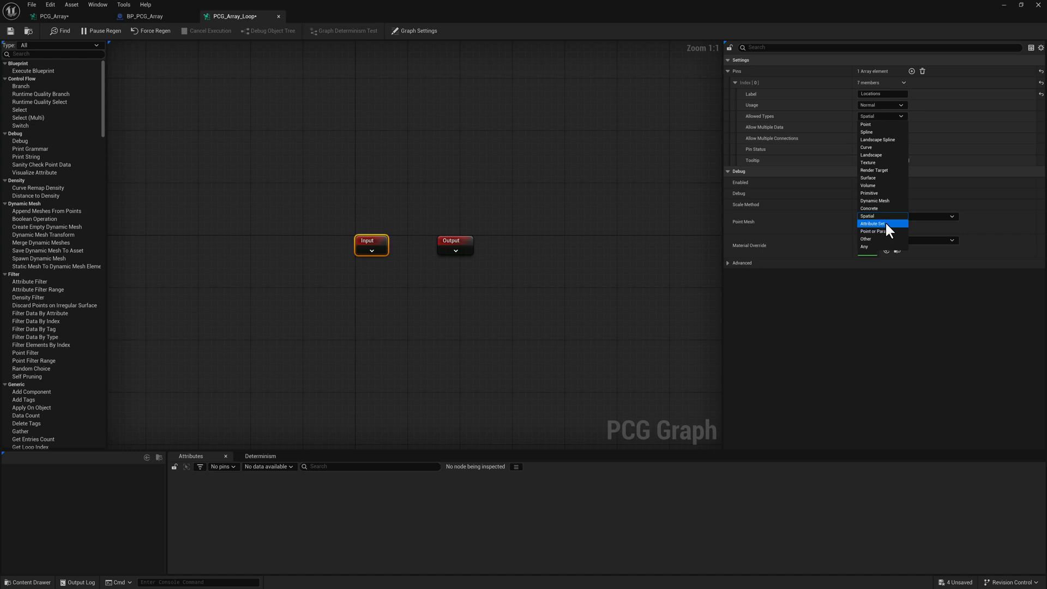
pyautogui.click(872, 223)
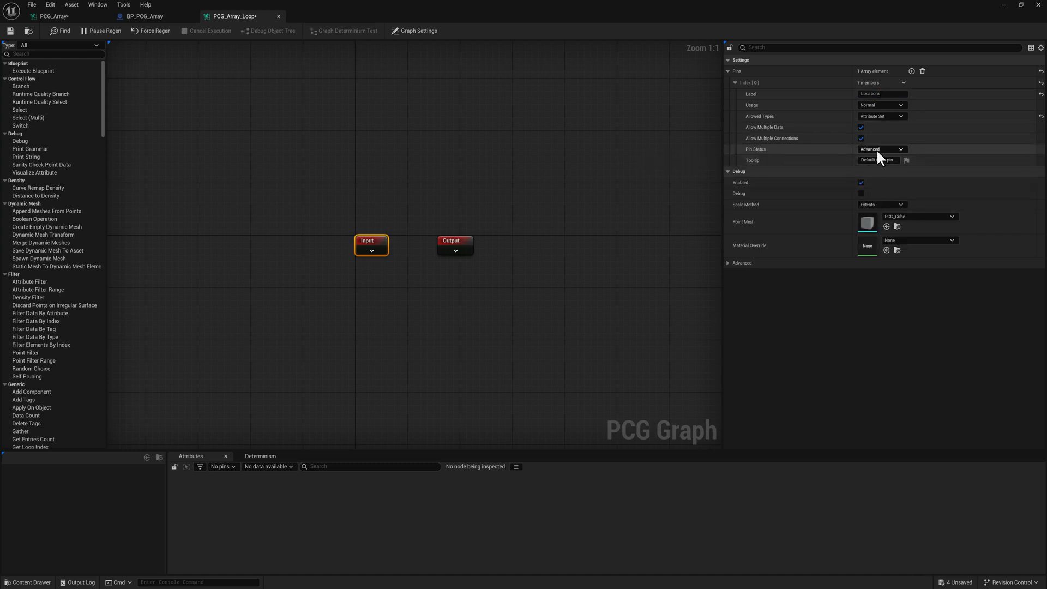
pyautogui.click(881, 149)
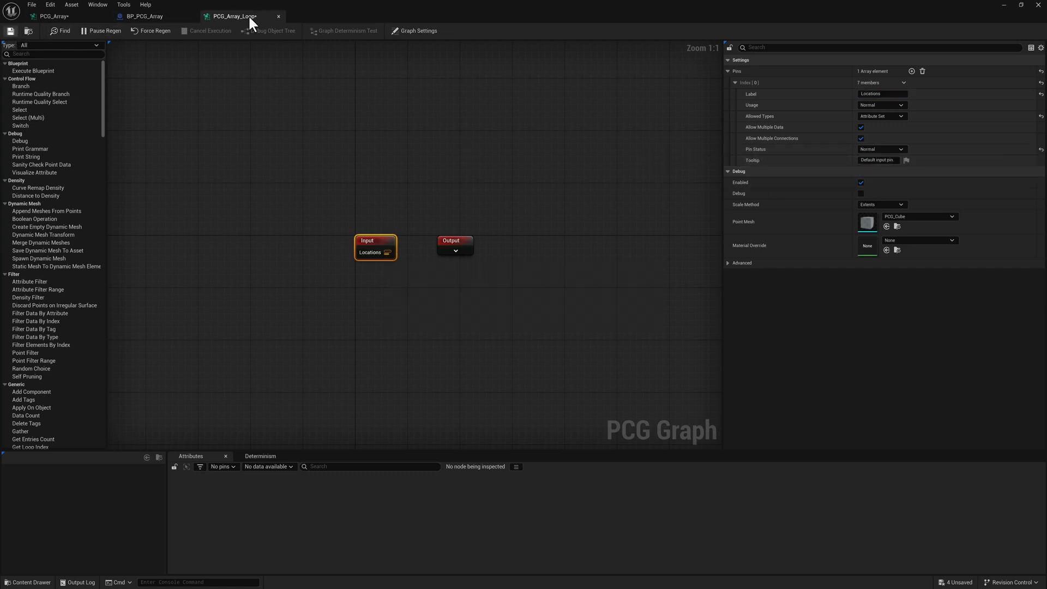
pyautogui.click(510, 241)
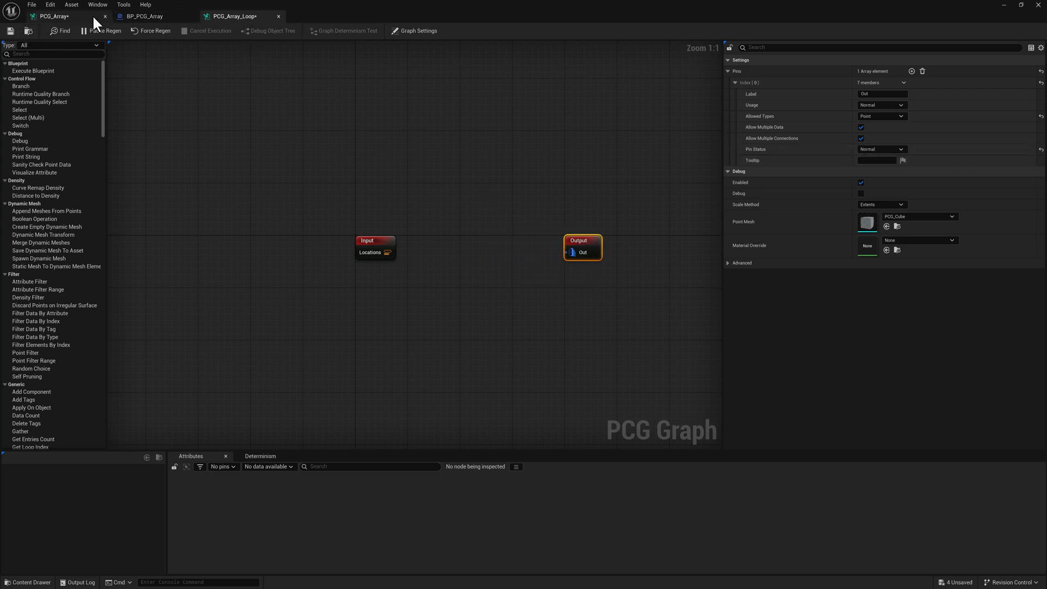
# - In PCG_Array, create a PCG_Array_Loop loop node from the dragged asset
pyautogui.click(418, 30)
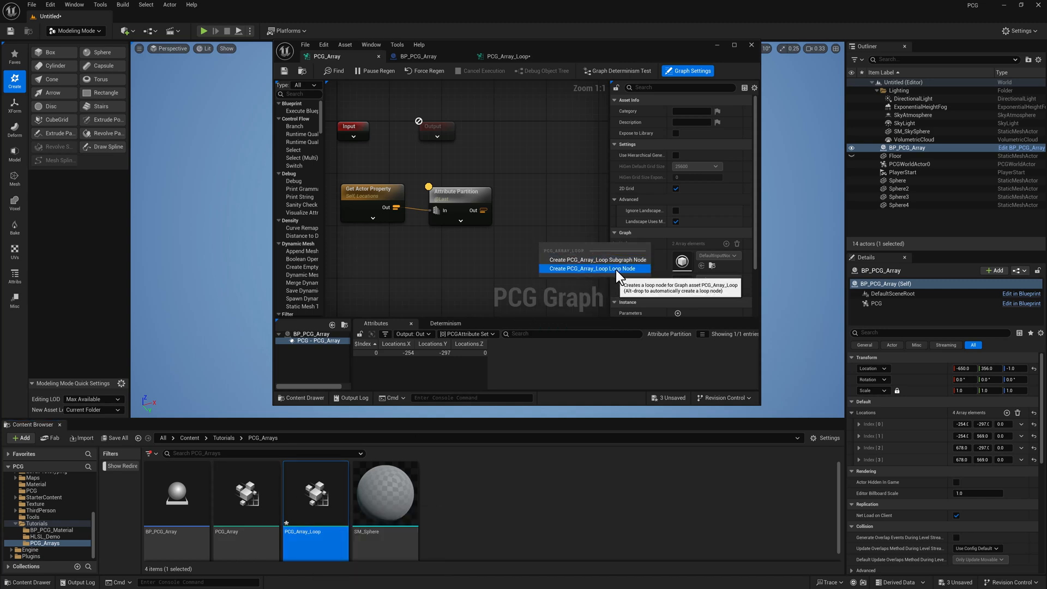
pyautogui.click(594, 268)
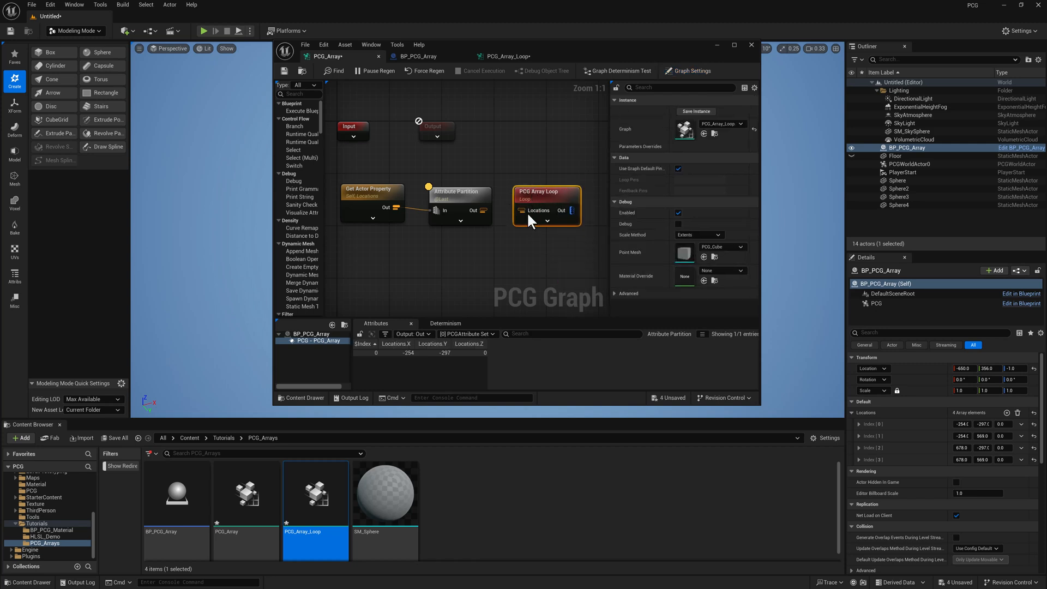
pyautogui.moveTo(467, 234)
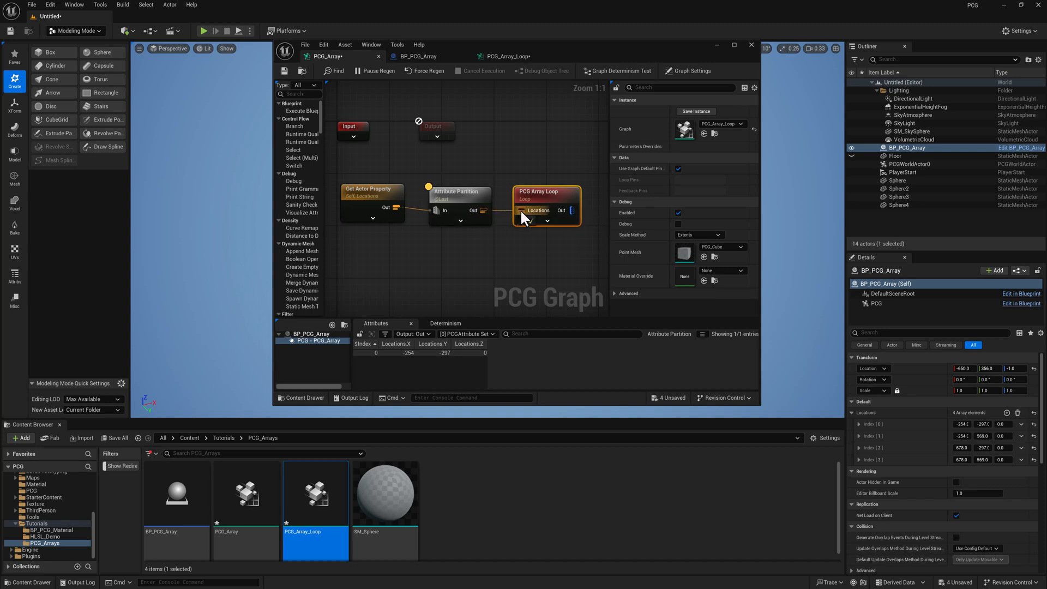
pyautogui.moveTo(548, 200)
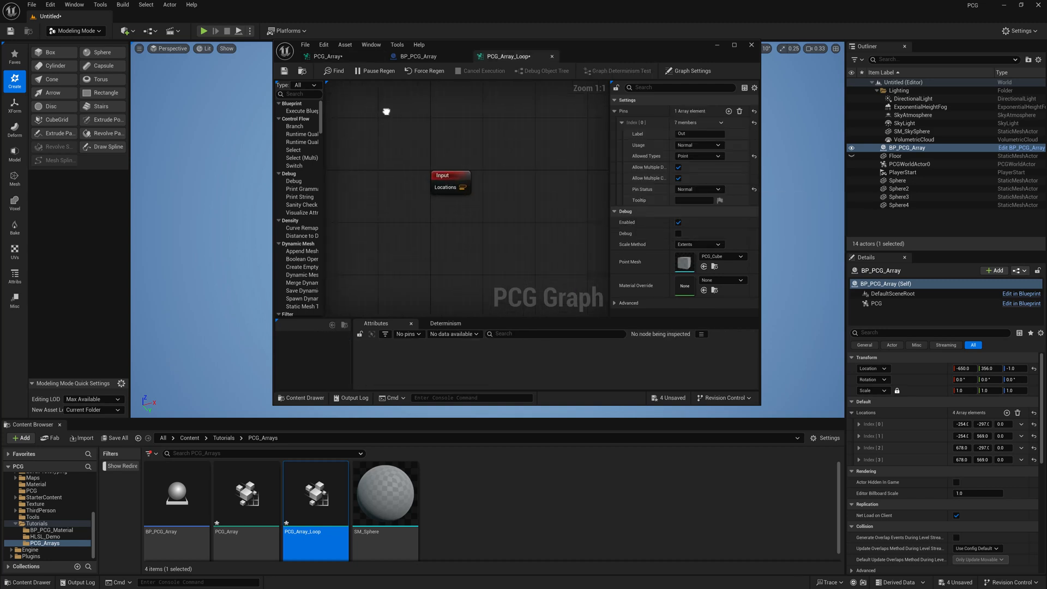
# - Add a Create Points Grid node between Input and Output in PCG_Array_Loop
pyautogui.rightClick(451, 229)
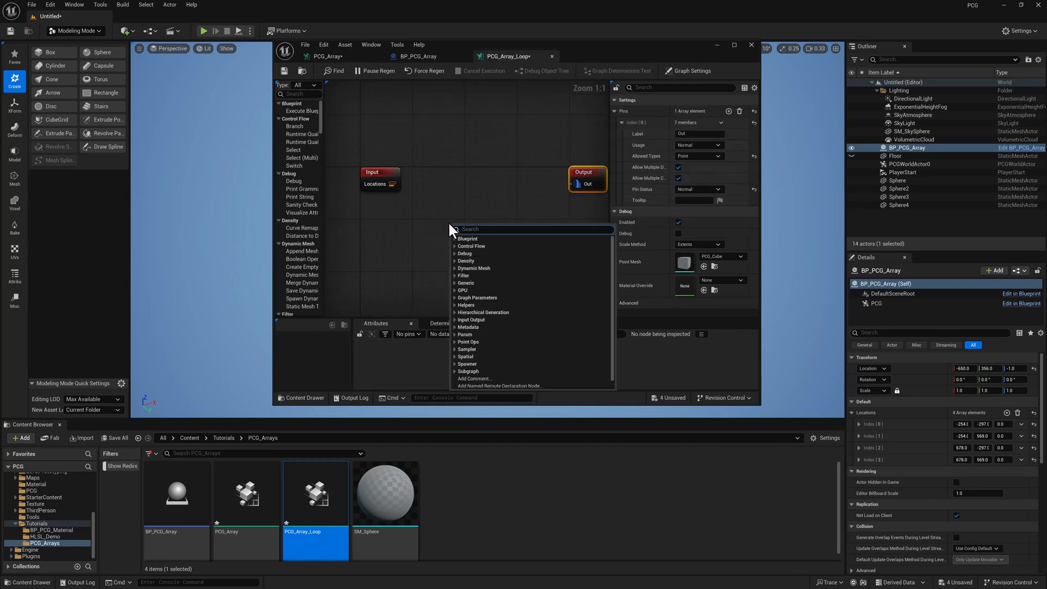
pyautogui.write('create')
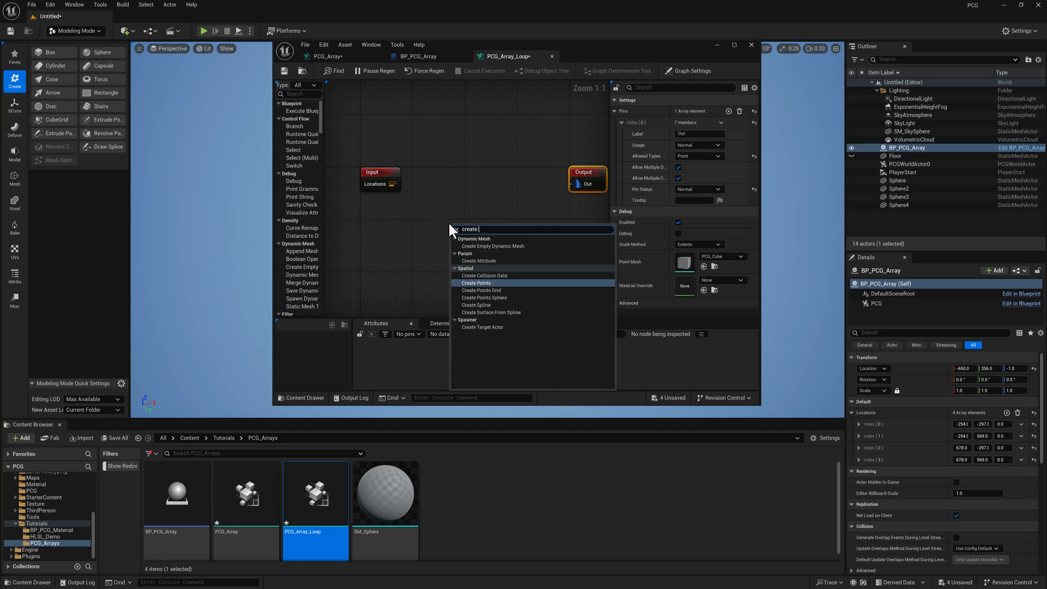
pyautogui.click(483, 290)
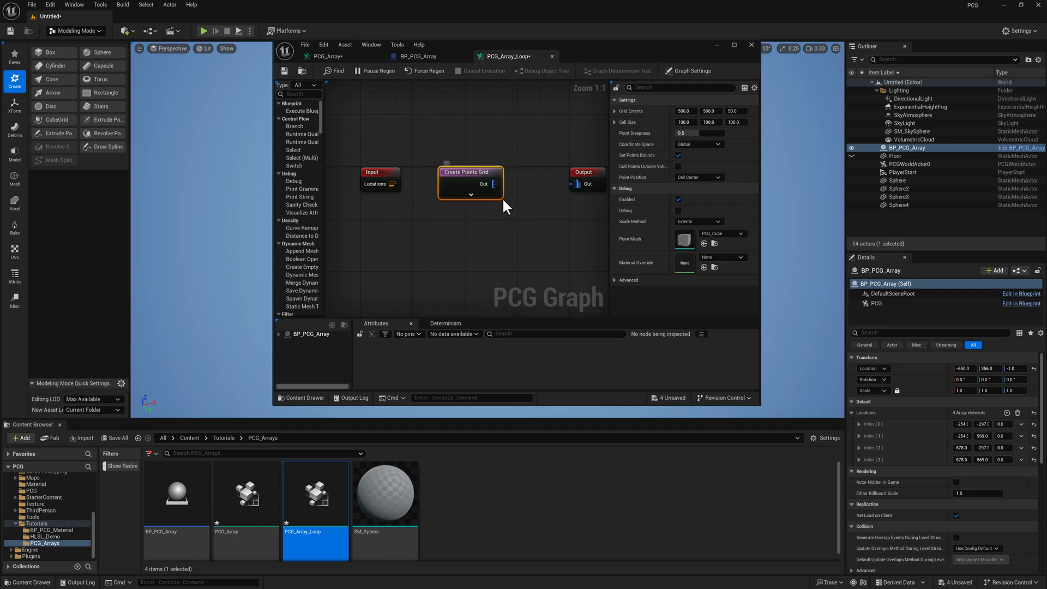
pyautogui.moveTo(392, 184)
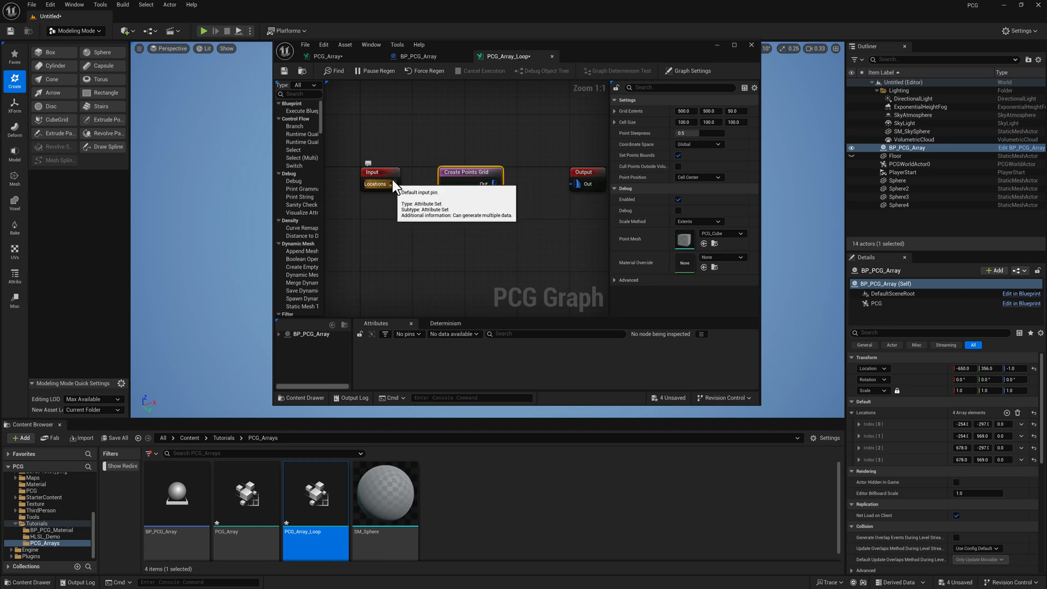
# - Select the Input node and expand the debug tree listing four loop entries
pyautogui.click(380, 172)
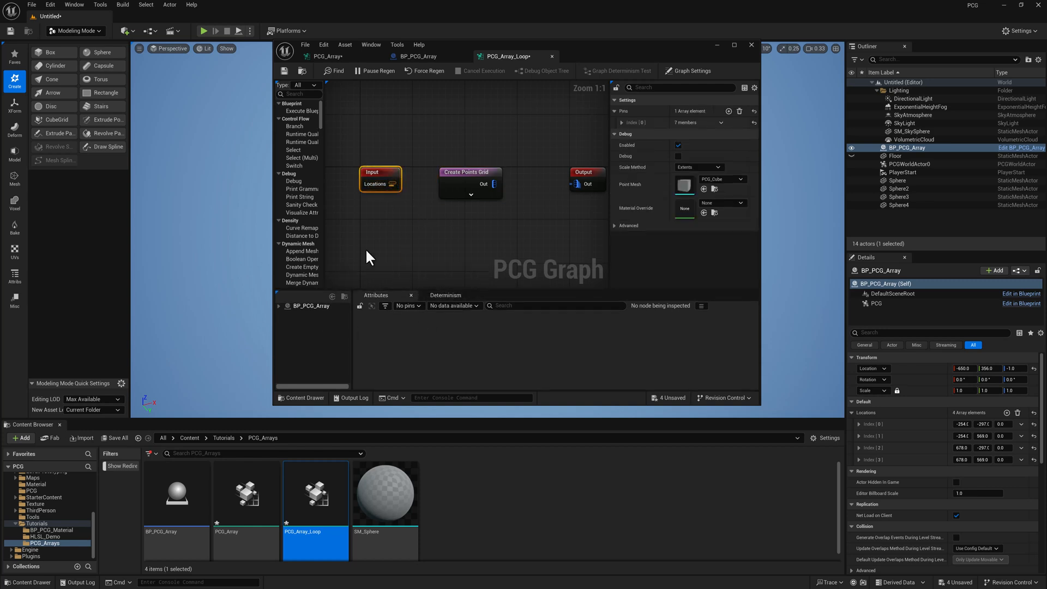
pyautogui.click(396, 181)
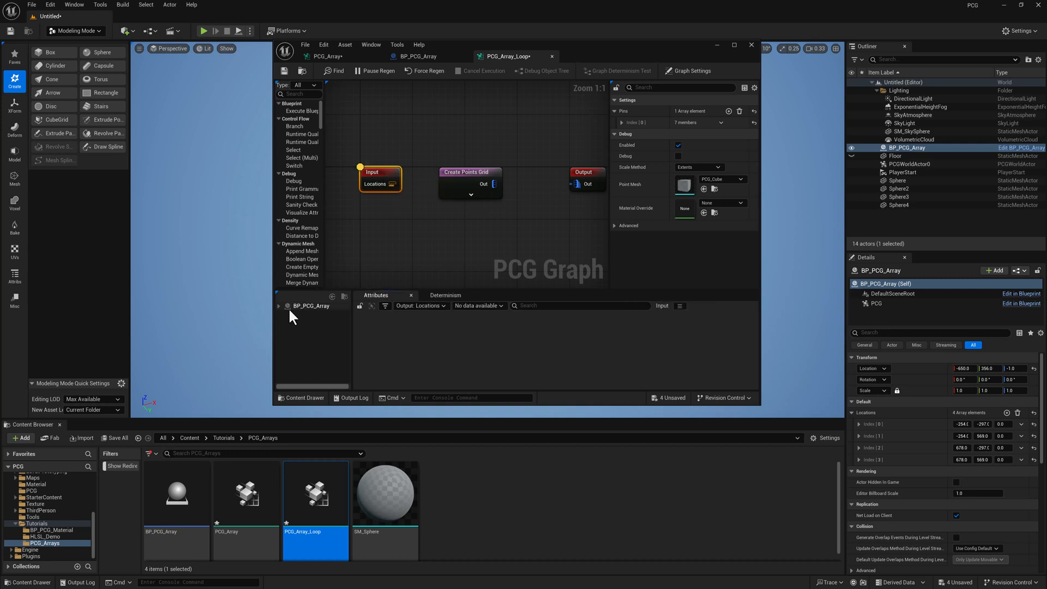
pyautogui.click(280, 306)
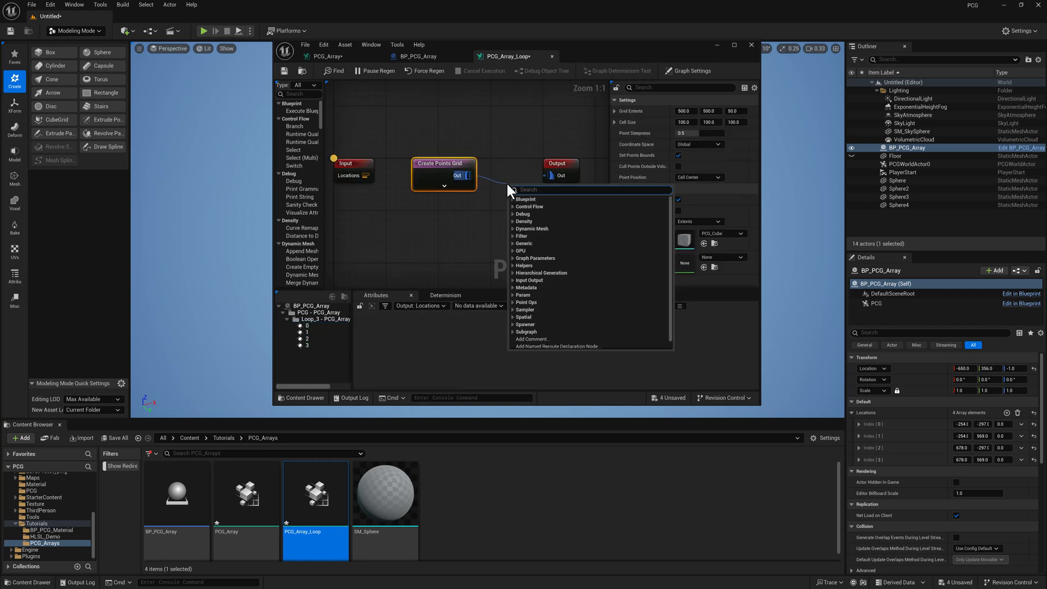
# - Add an Add maths node from the grid, Input Source 2 a point property, inspecting entry 0
pyautogui.write('add')
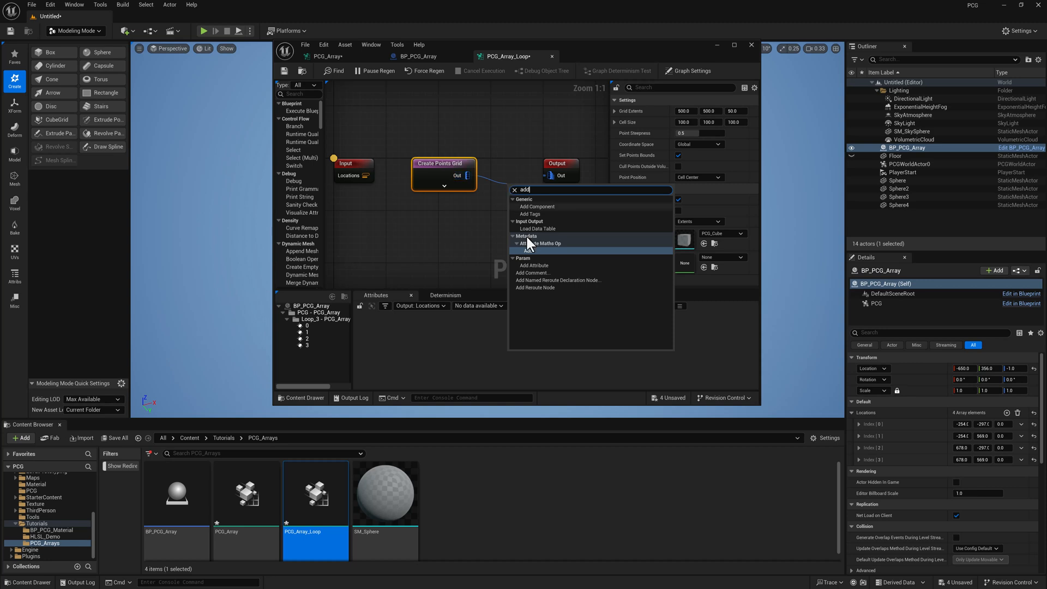
pyautogui.click(541, 243)
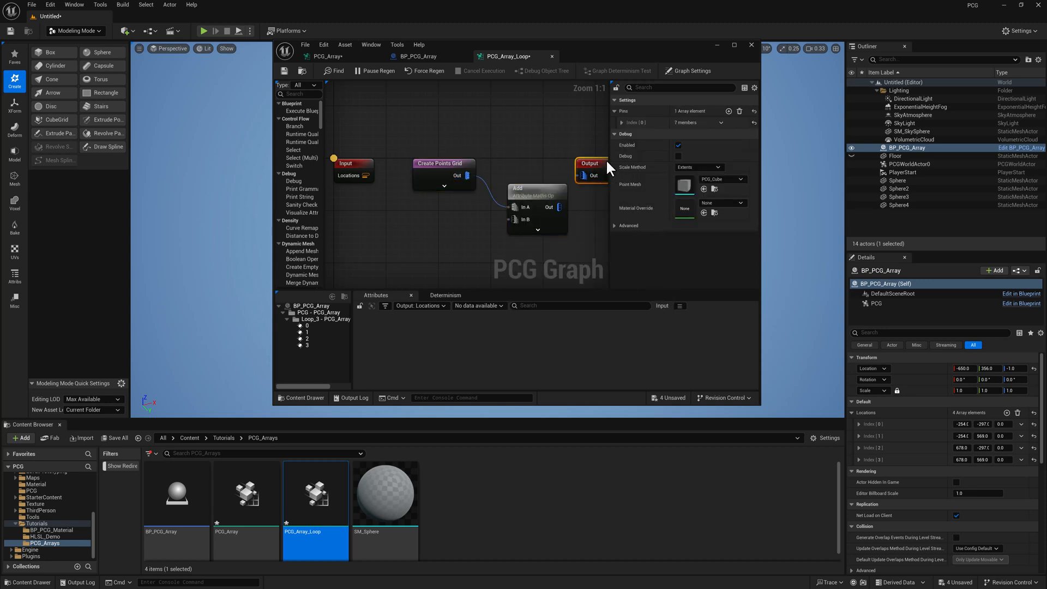
pyautogui.click(523, 166)
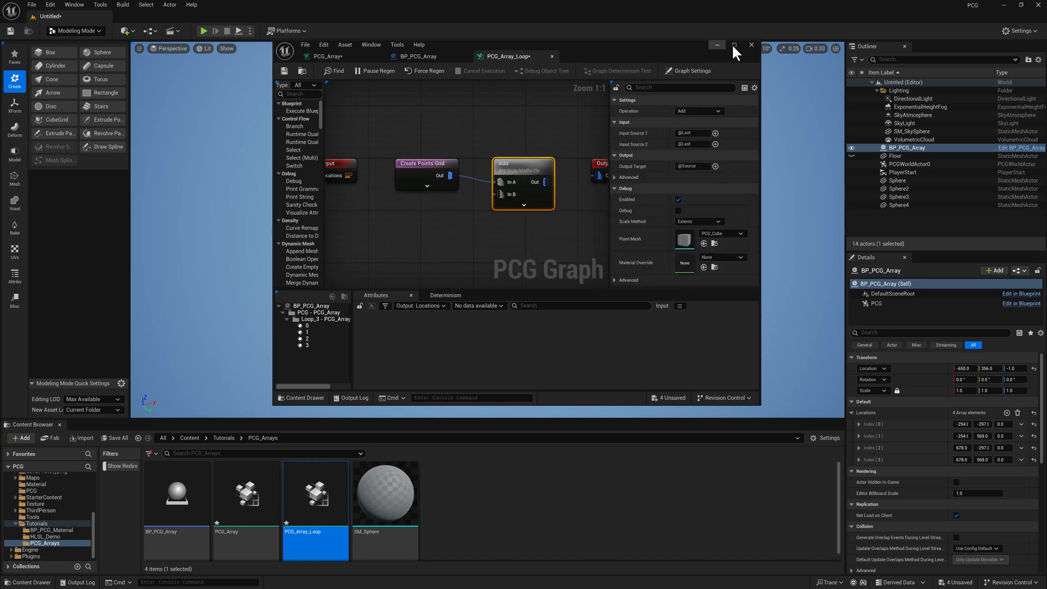
pyautogui.click(732, 45)
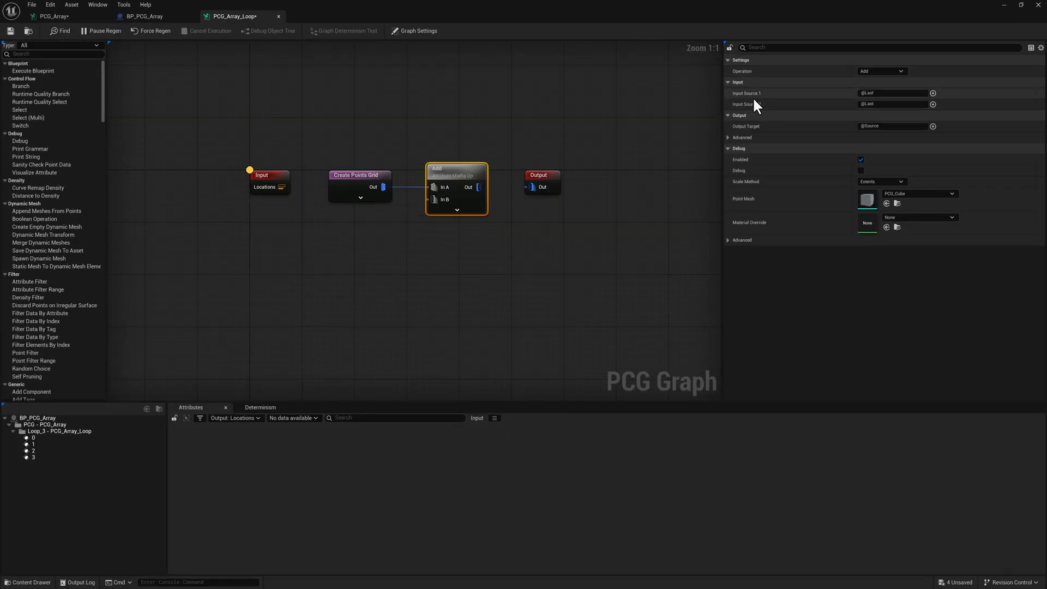
pyautogui.click(933, 103)
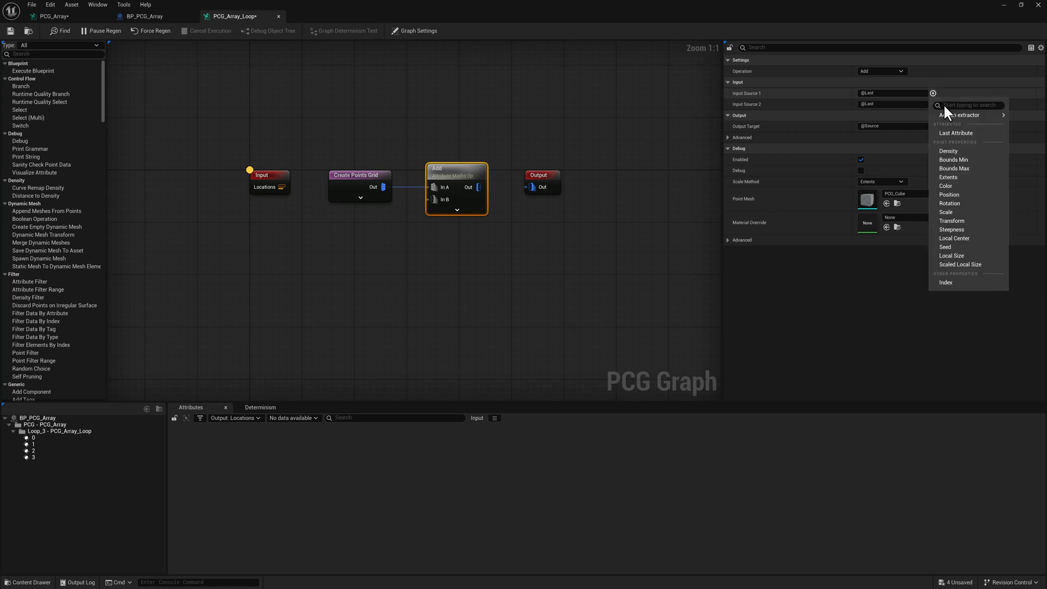
pyautogui.moveTo(952, 220)
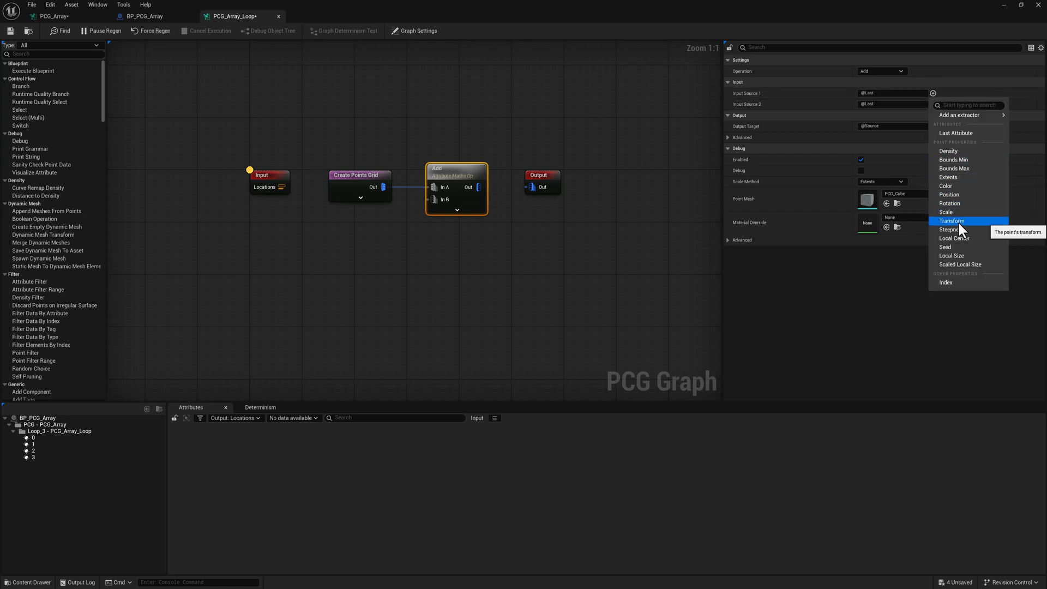
pyautogui.click(948, 194)
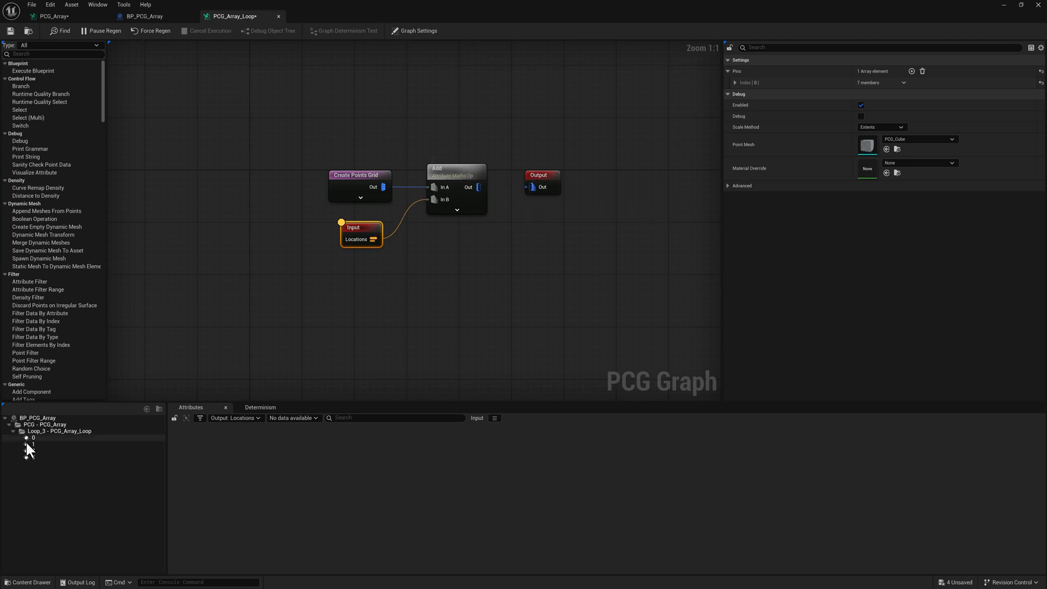
pyautogui.click(33, 437)
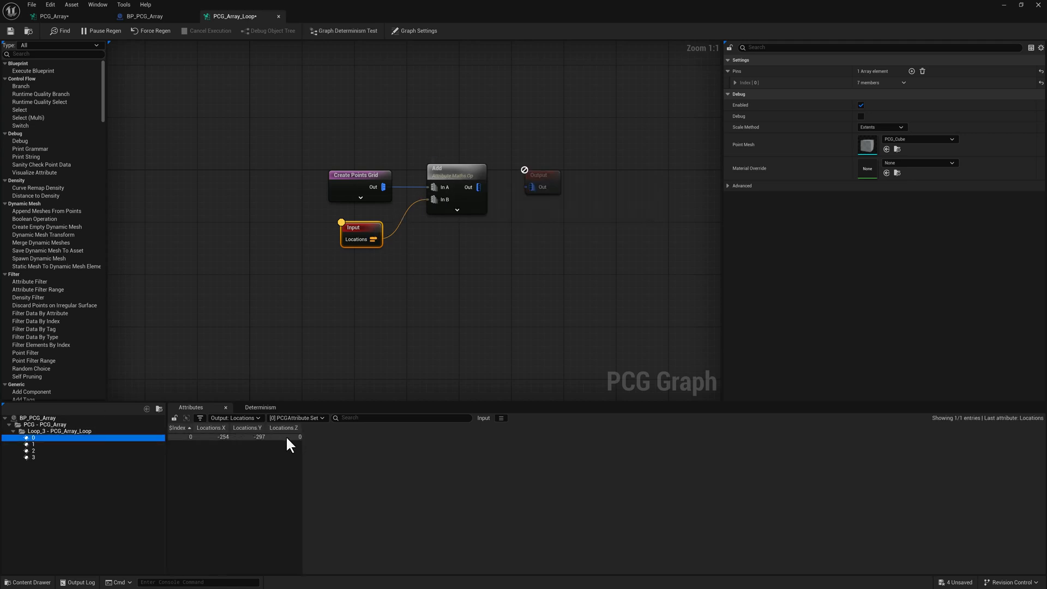
pyautogui.moveTo(325, 351)
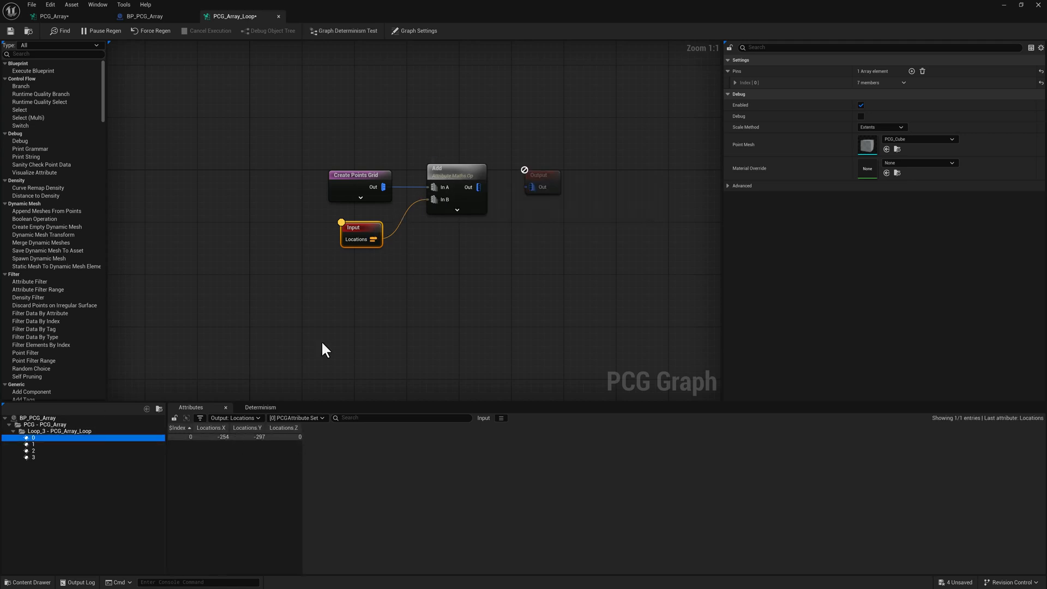
pyautogui.moveTo(478, 187)
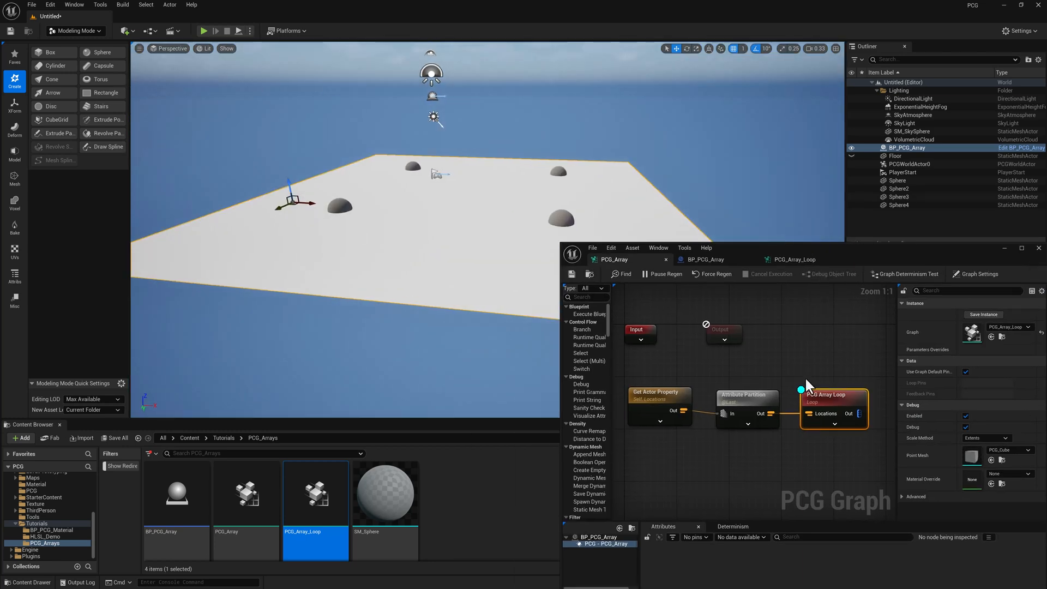
# - Set the Create Points Grid extents in PCG_Array_Loop to 50, 50, 50
pyautogui.click(794, 259)
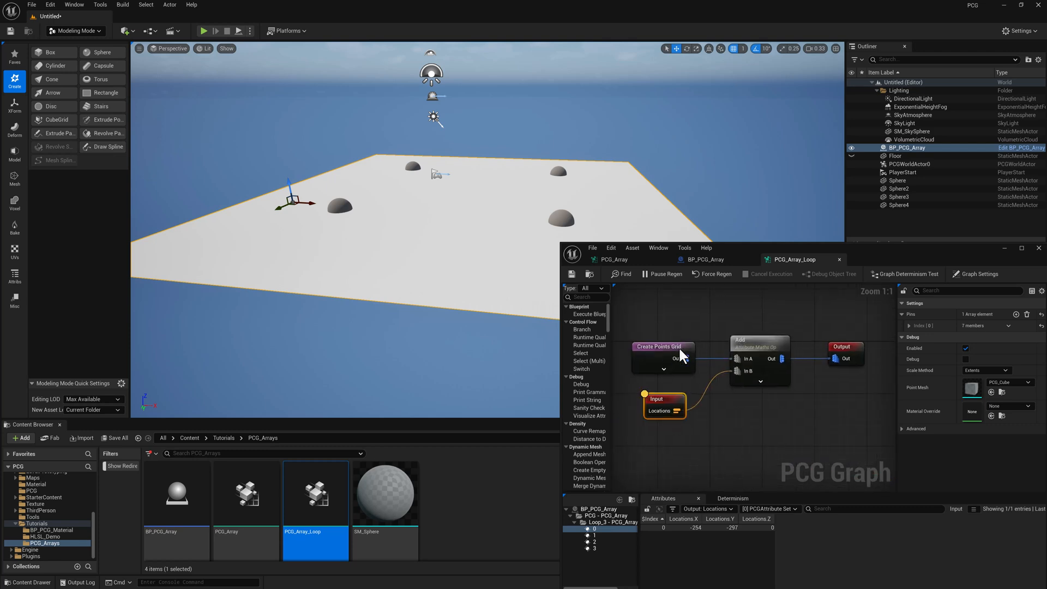
pyautogui.click(662, 346)
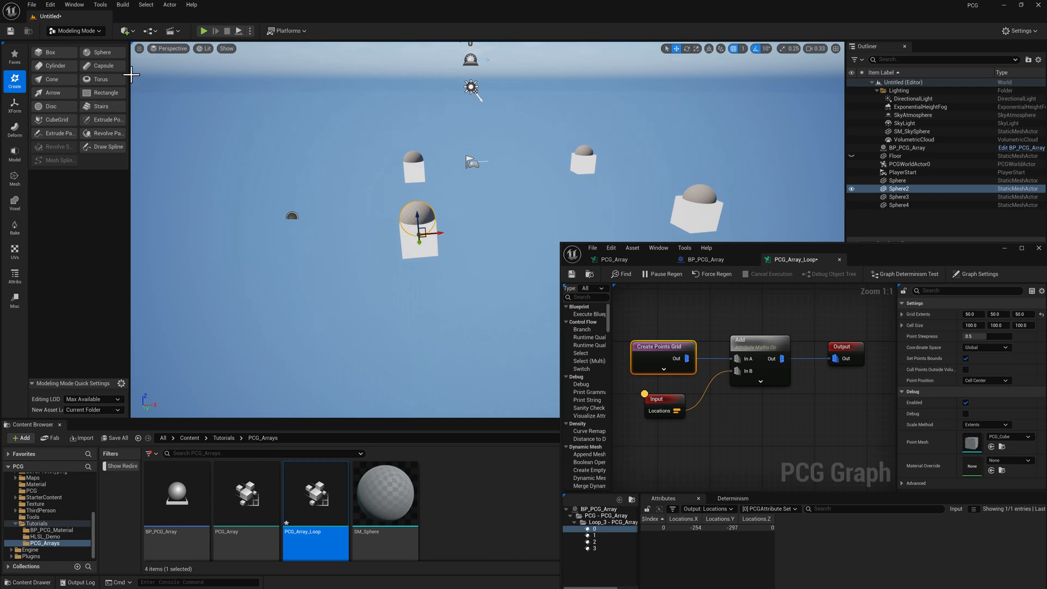
# - Recentre Sphere2's pivot with XForm Edit Pivot, accept it, and deselect the sphere
pyautogui.click(15, 104)
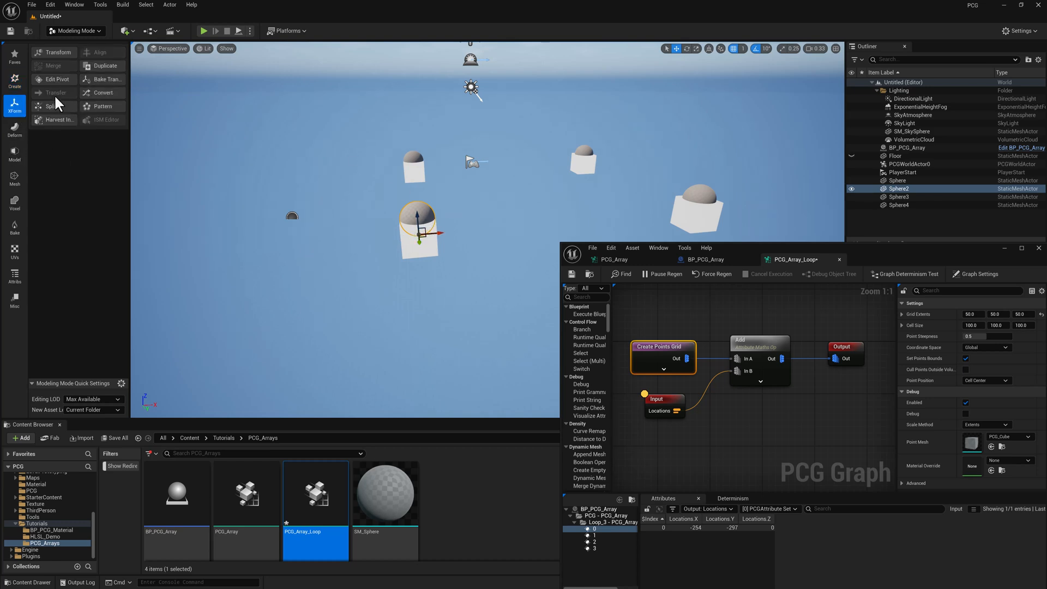
pyautogui.click(57, 78)
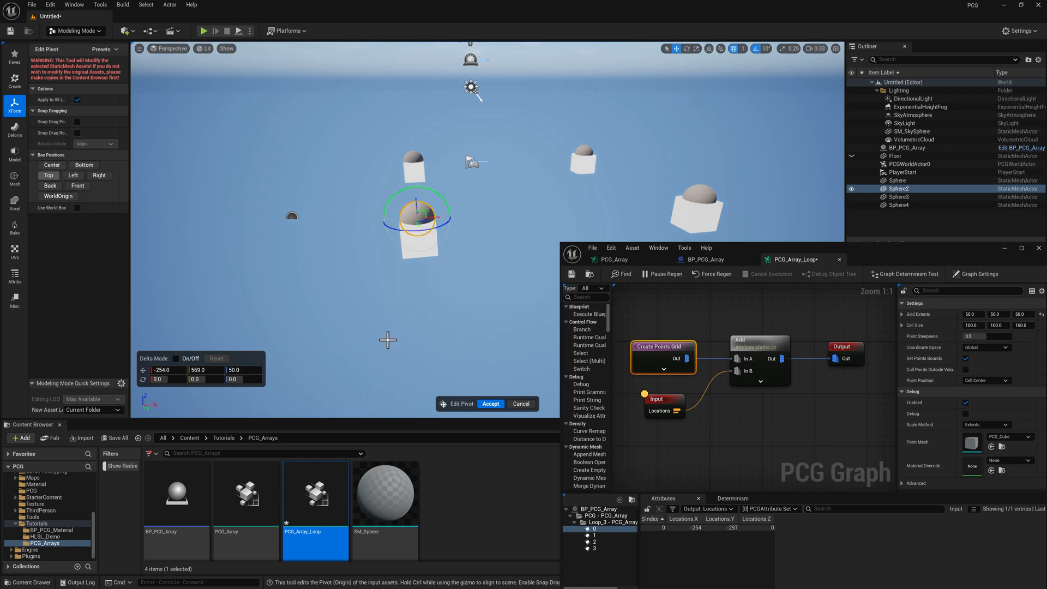
pyautogui.click(490, 403)
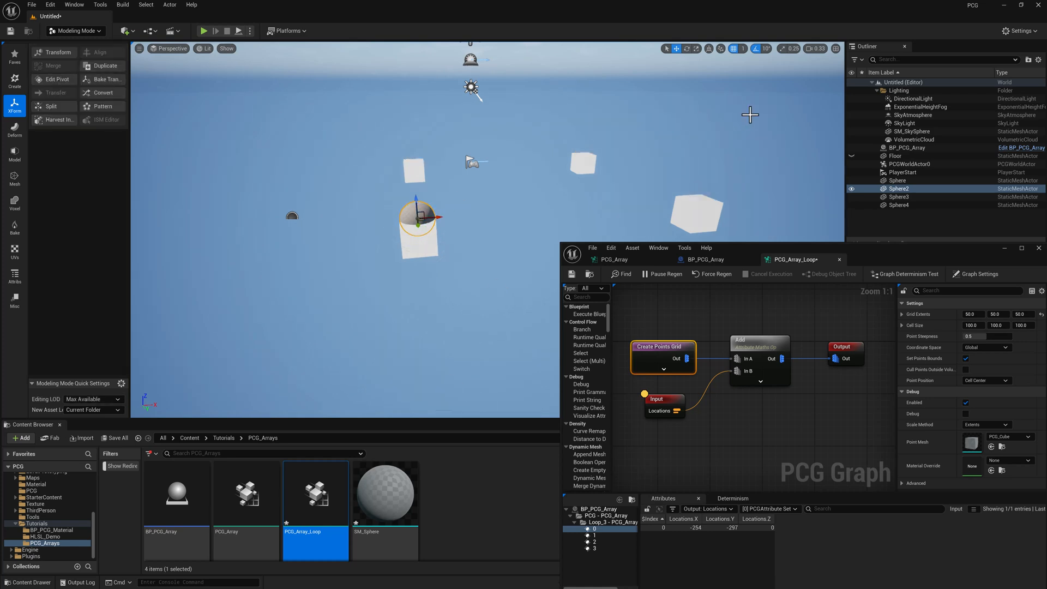
pyautogui.click(921, 147)
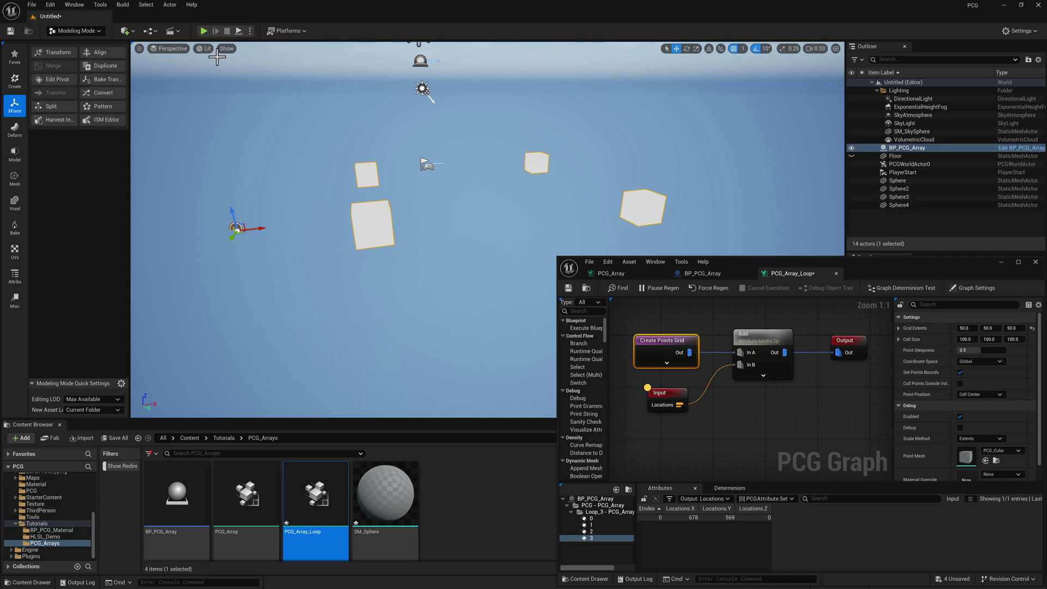
pyautogui.moveTo(243, 110)
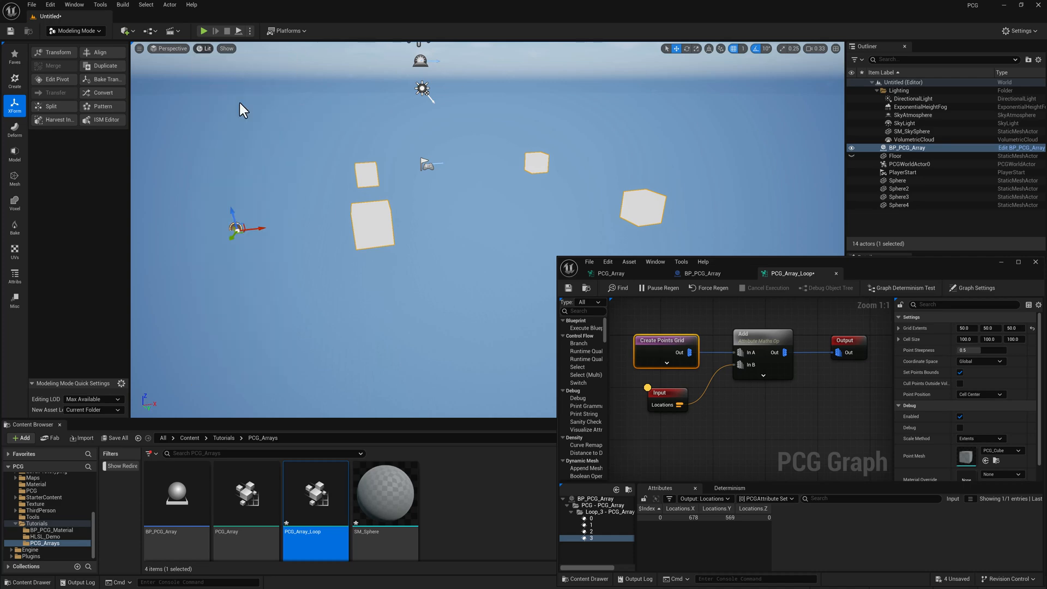
# - Switch the viewport to wireframe and set Create Points Grid cell size to 25, 25, 25
pyautogui.click(204, 48)
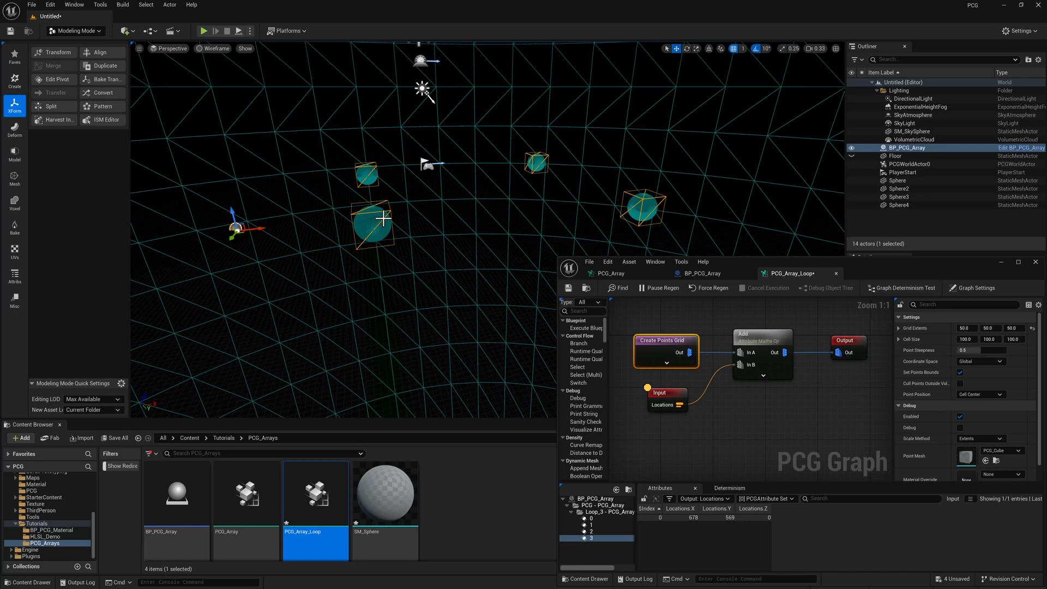
pyautogui.moveTo(355, 225)
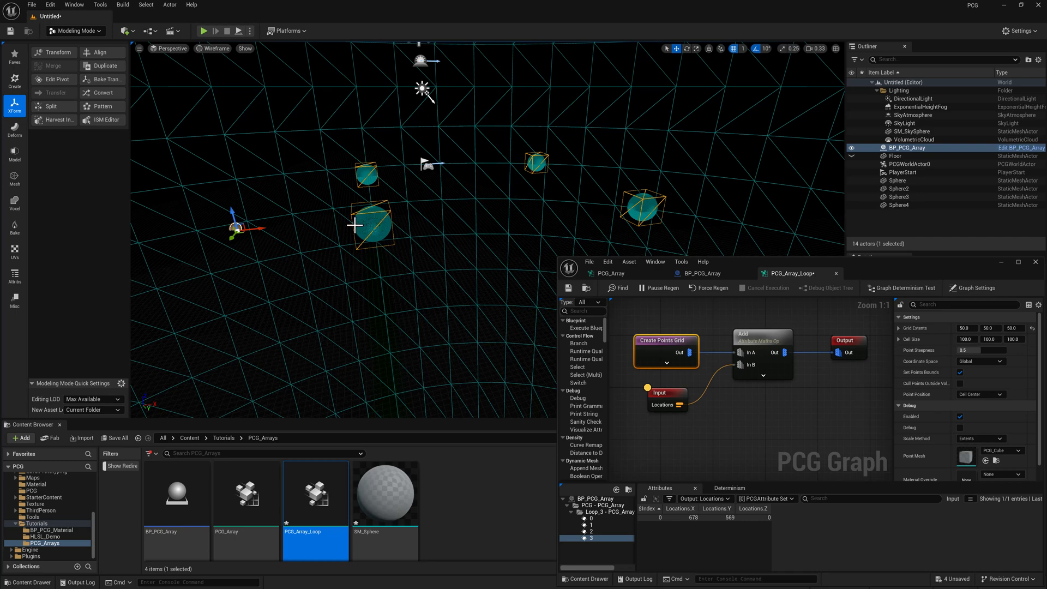
pyautogui.moveTo(374, 223)
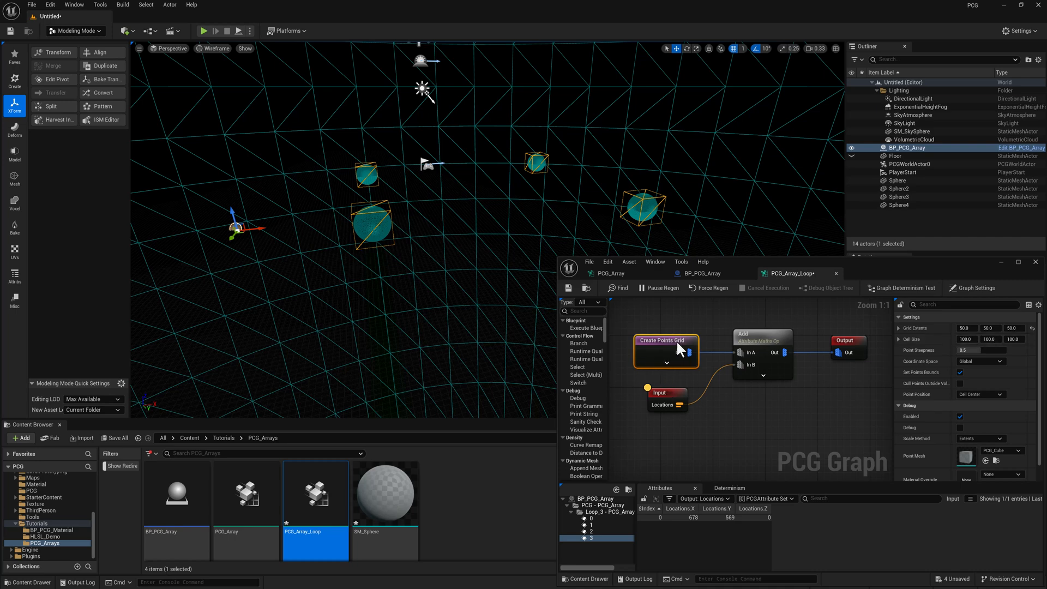
pyautogui.click(664, 340)
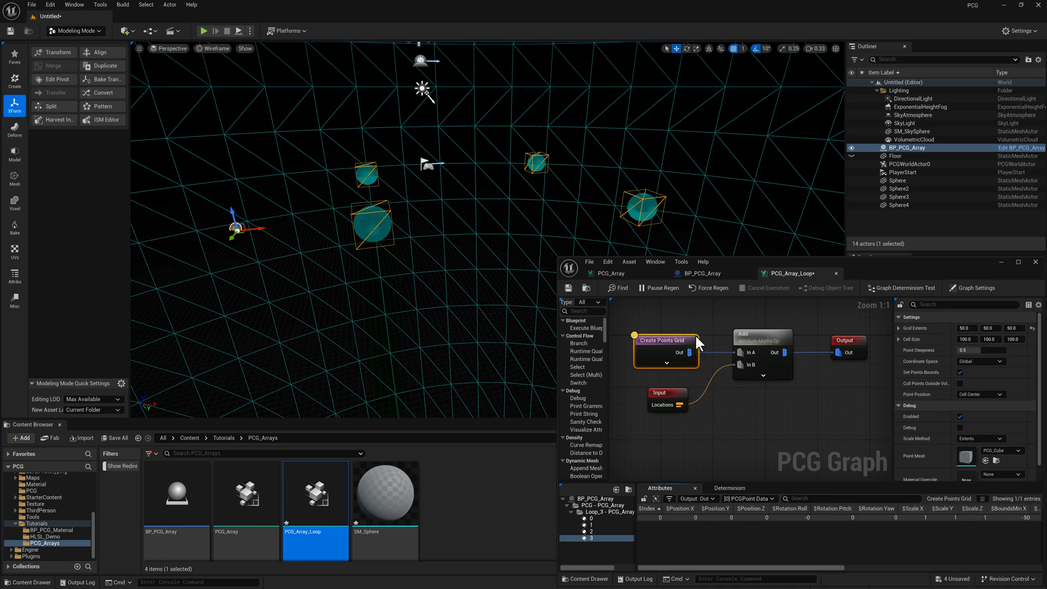
pyautogui.moveTo(838, 340)
pyautogui.write('50')
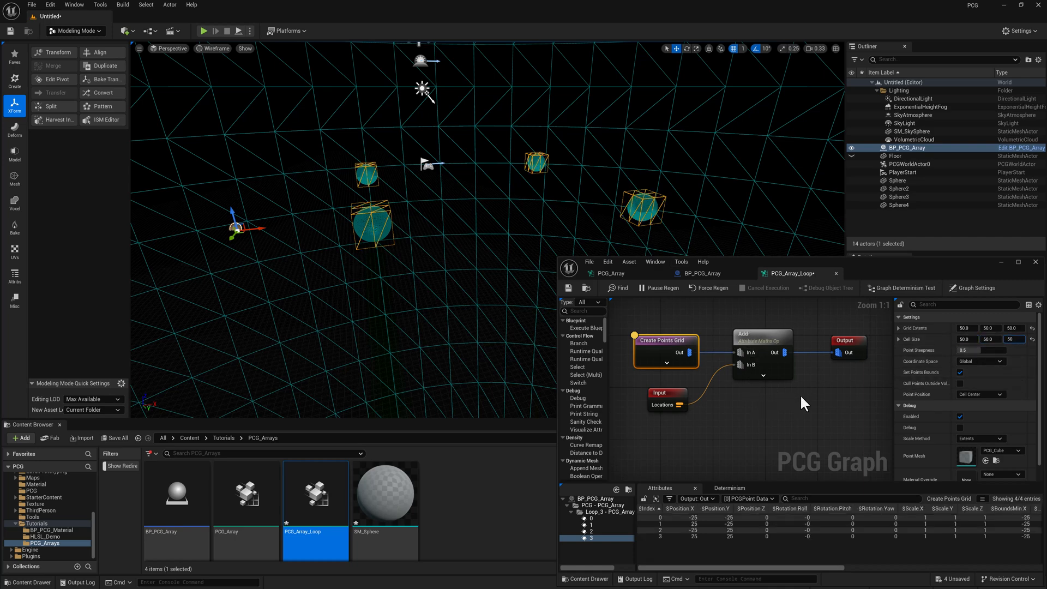
pyautogui.click(974, 288)
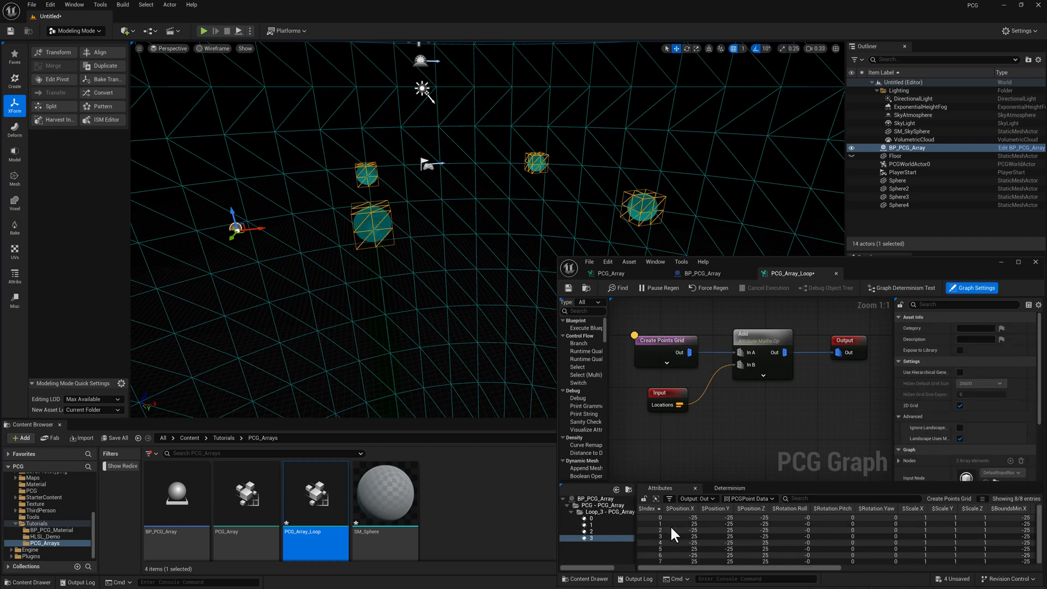
pyautogui.moveTo(378, 222)
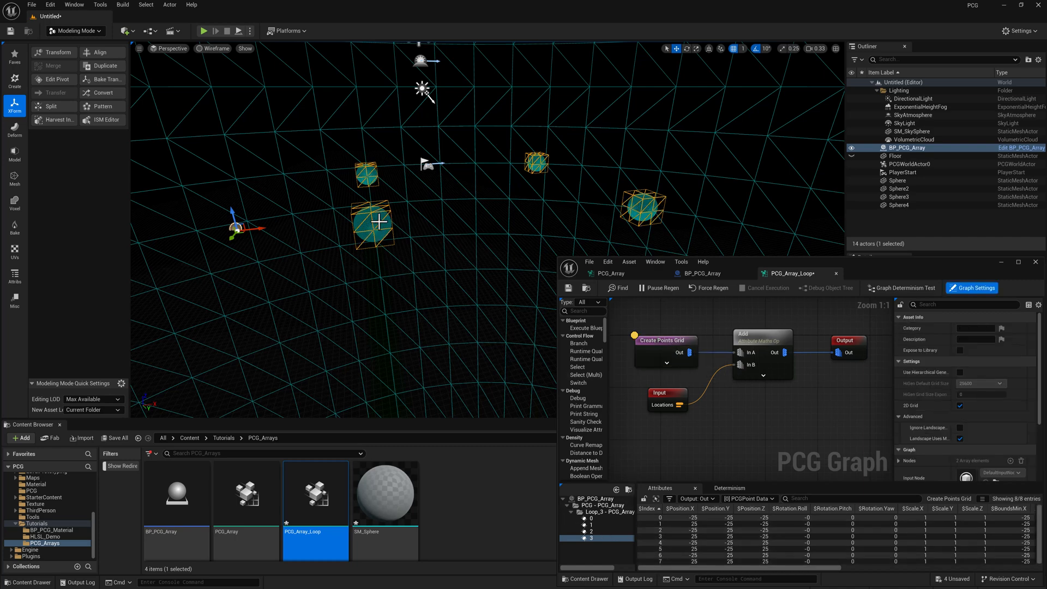
pyautogui.click(663, 339)
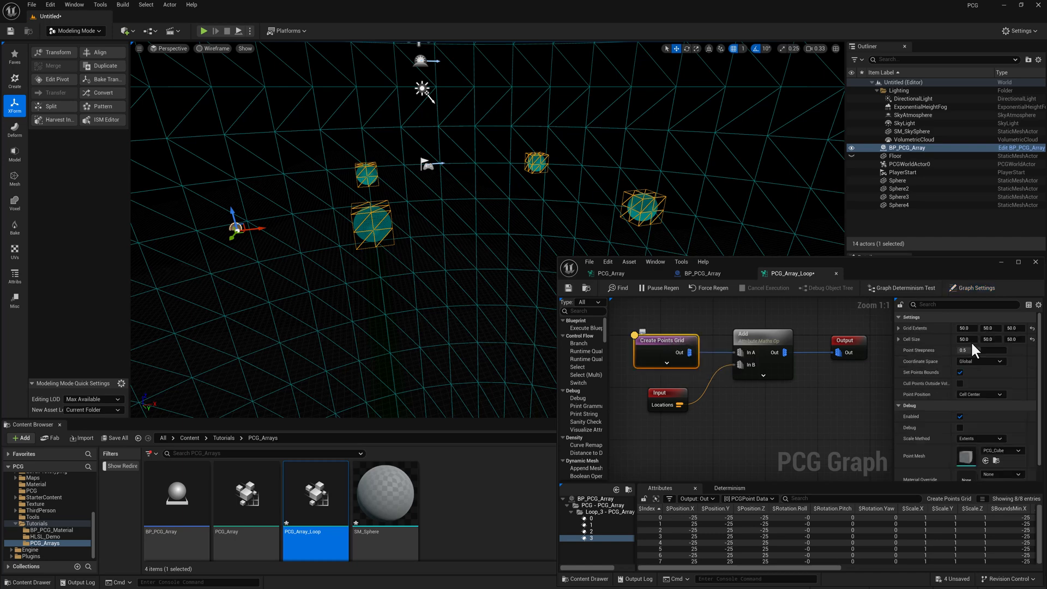
pyautogui.moveTo(474, 202)
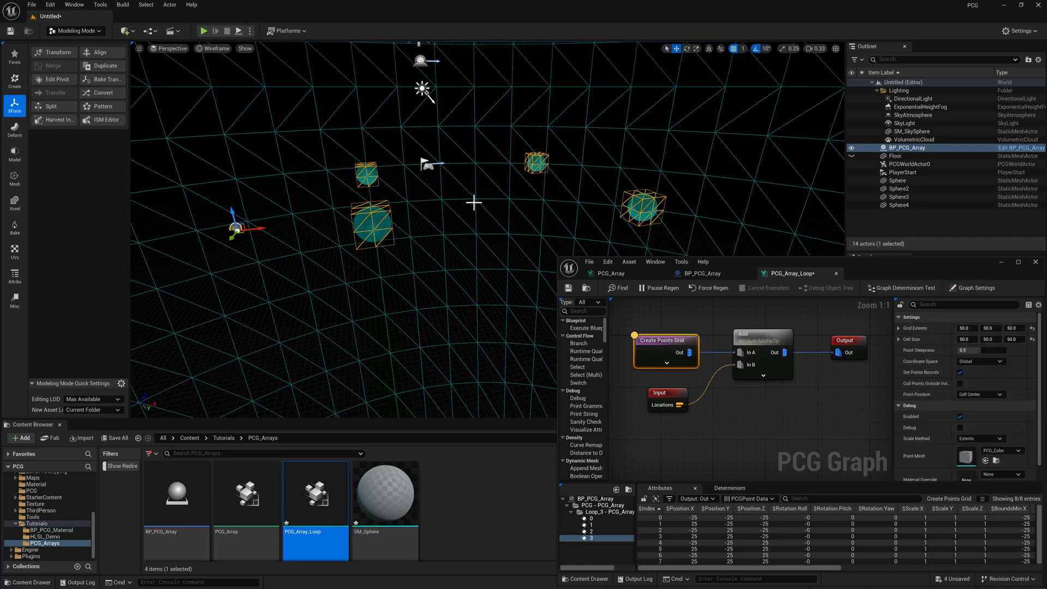
pyautogui.moveTo(366, 223)
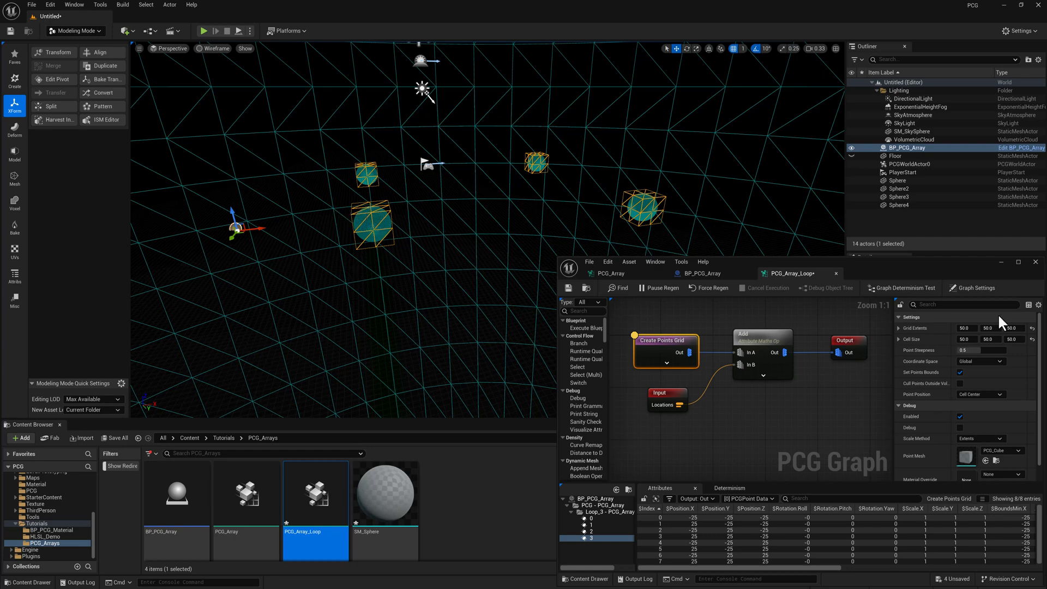
pyautogui.tripleClick(965, 339)
pyautogui.write('25')
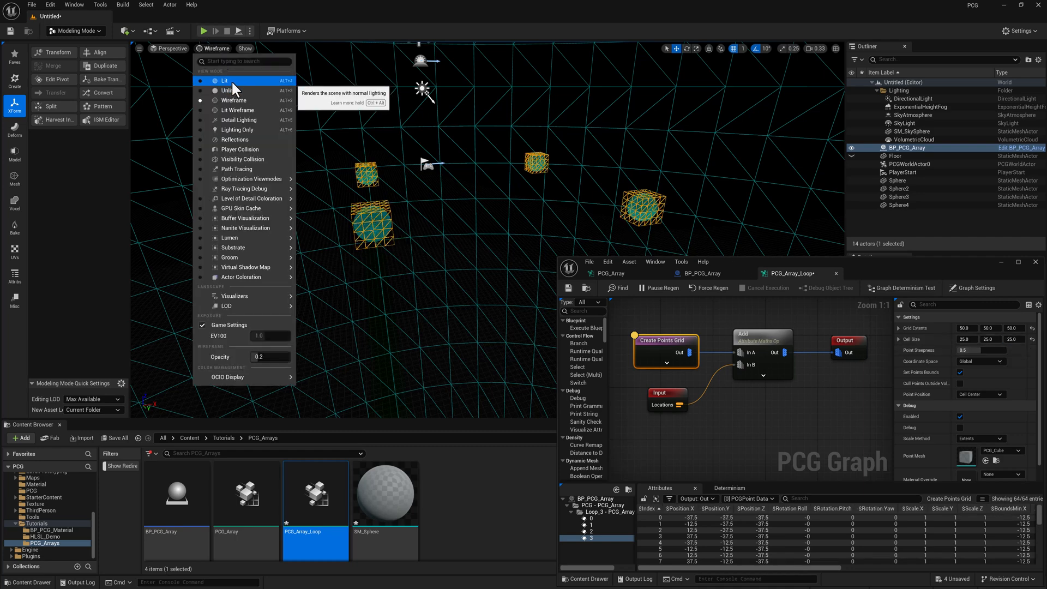
# - Set the viewport to Lit and return to the BP_PCG_Array blueprint
pyautogui.click(225, 81)
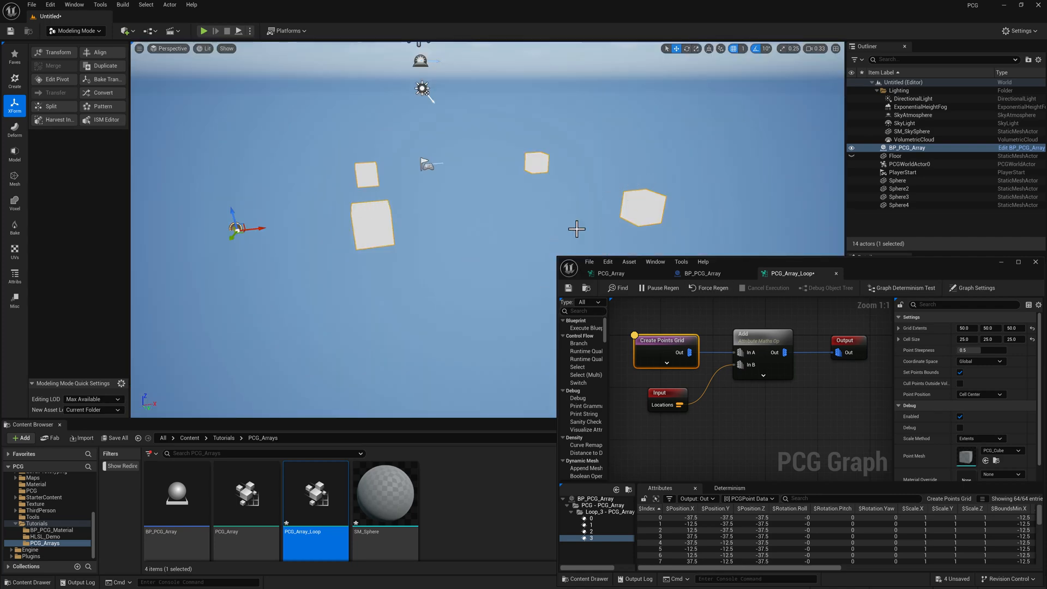
pyautogui.moveTo(694, 250)
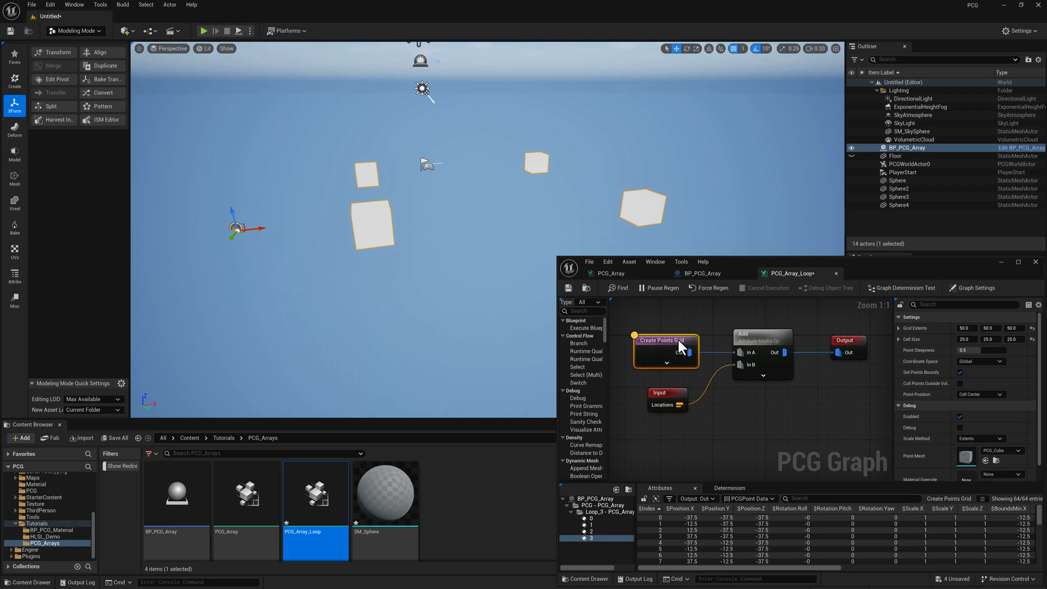
pyautogui.moveTo(705, 283)
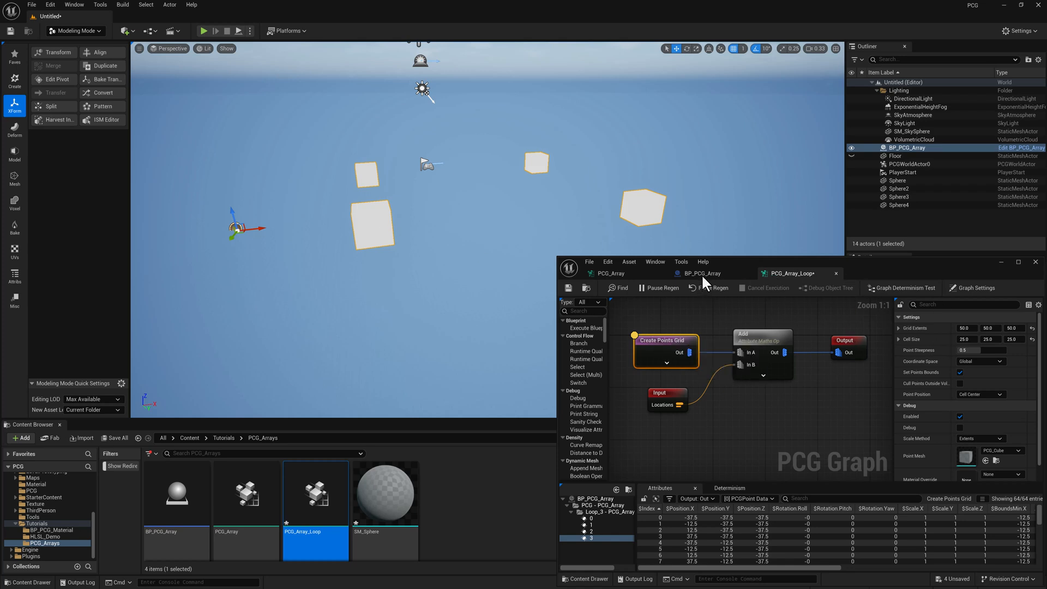
pyautogui.click(702, 273)
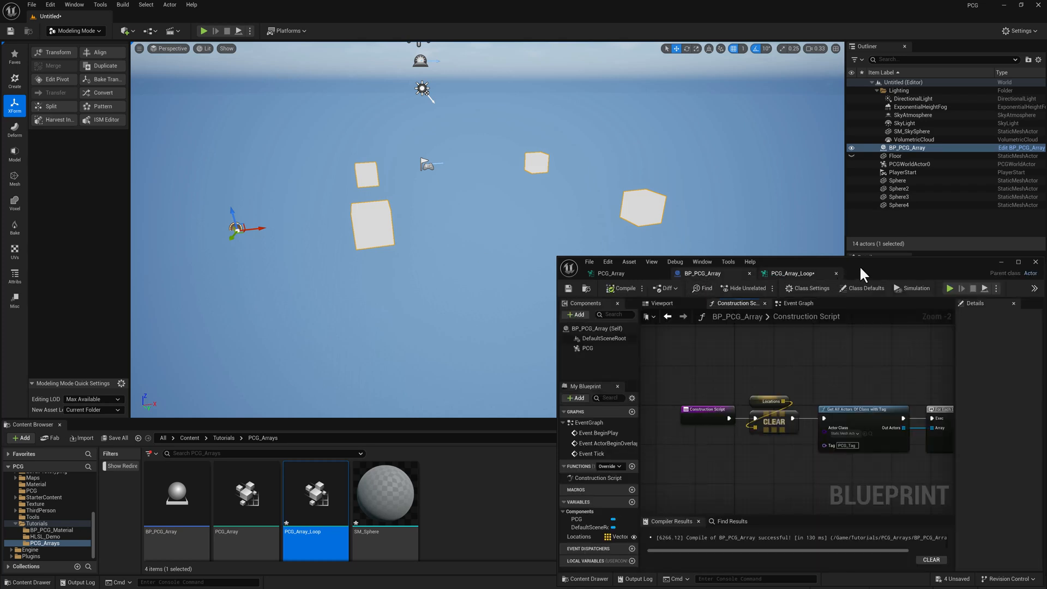
# - Add a new vector array variable named Scales to BP_PCG_Array
pyautogui.click(1018, 262)
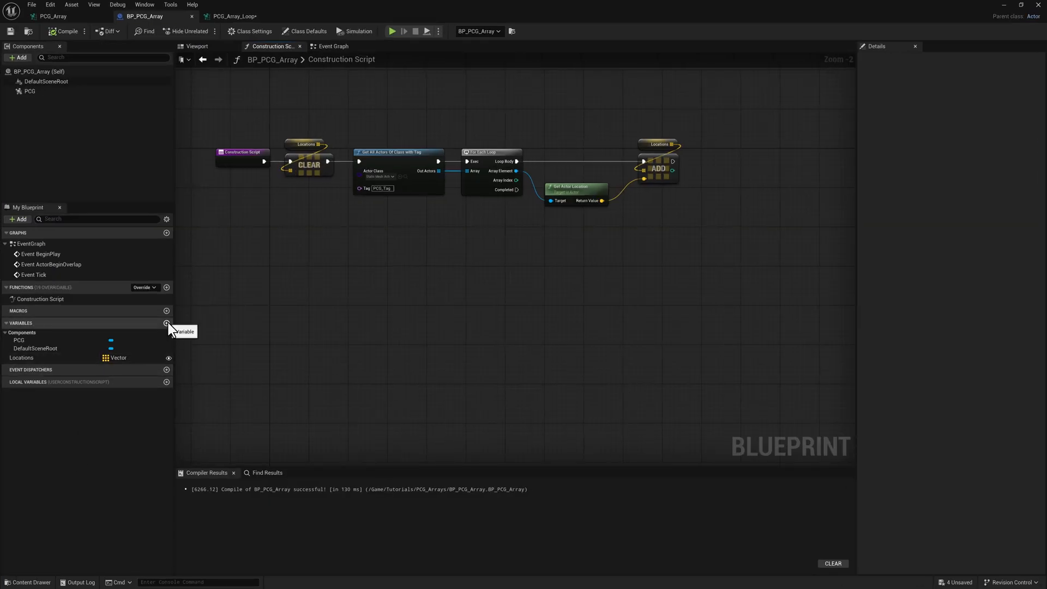
pyautogui.click(166, 323)
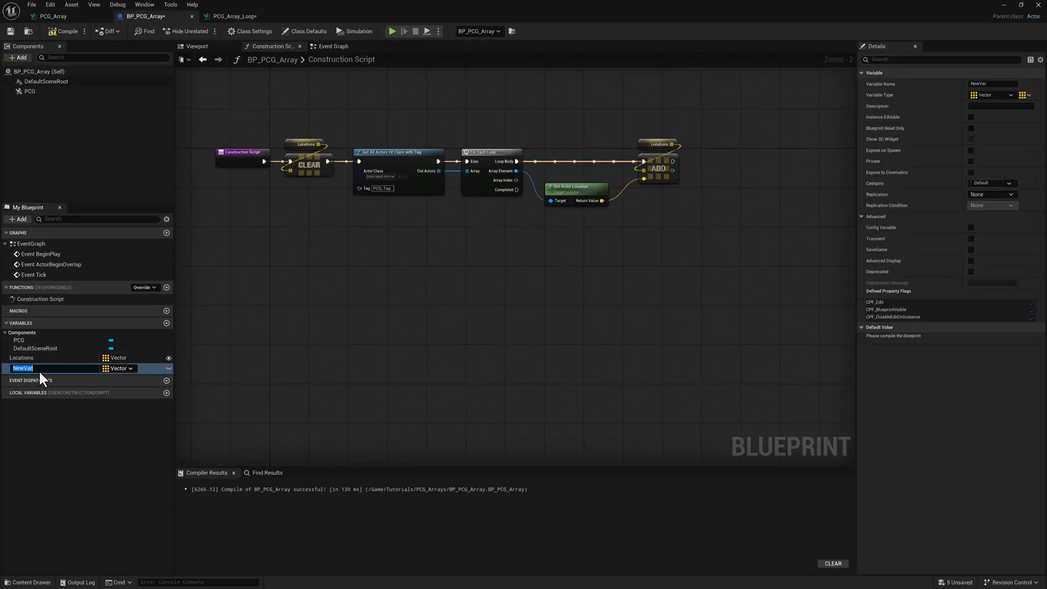
pyautogui.write('Scales')
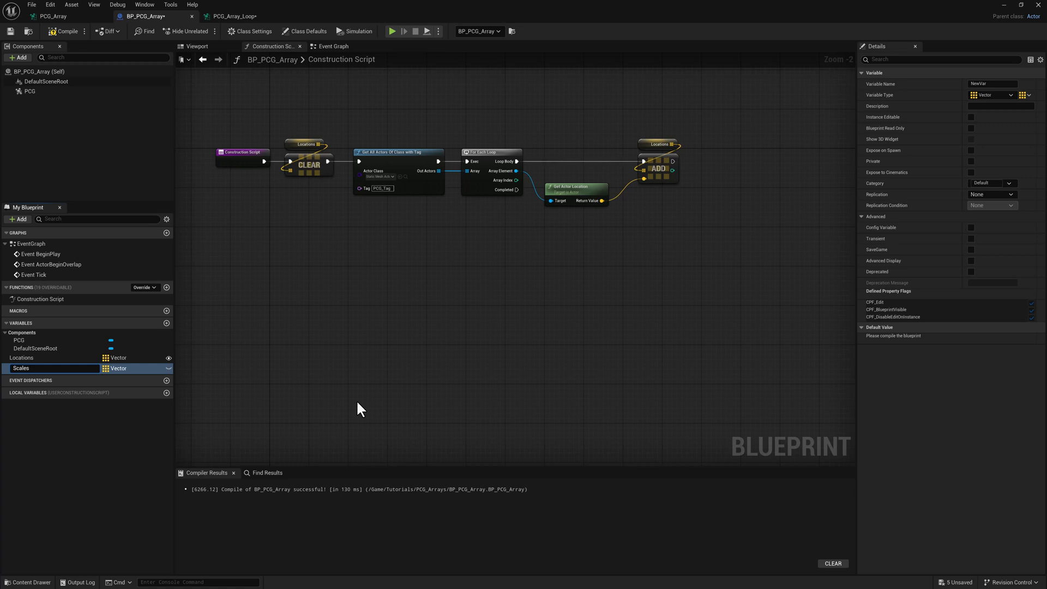
pyautogui.click(21, 368)
pyautogui.write('clear')
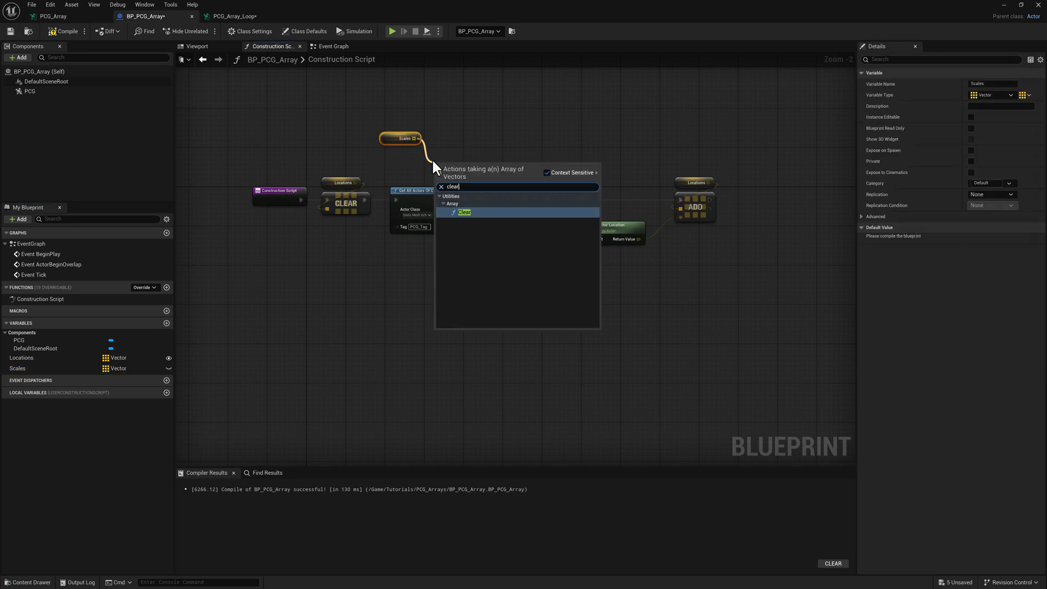
# - Clear Scales, add each actor's Get Actor Scale 3D to it, and save
pyautogui.click(464, 212)
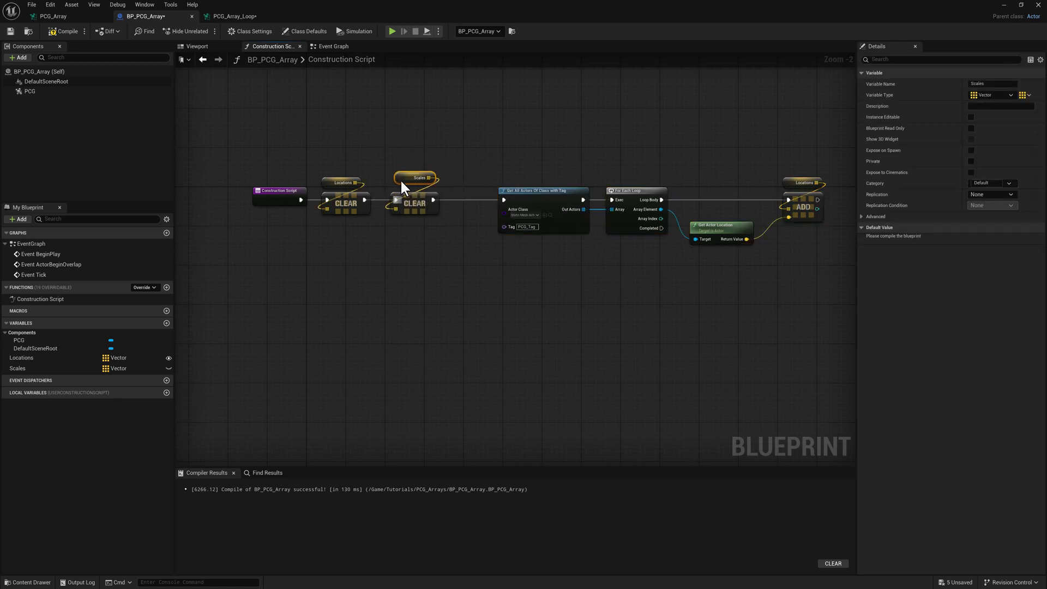
pyautogui.click(17, 368)
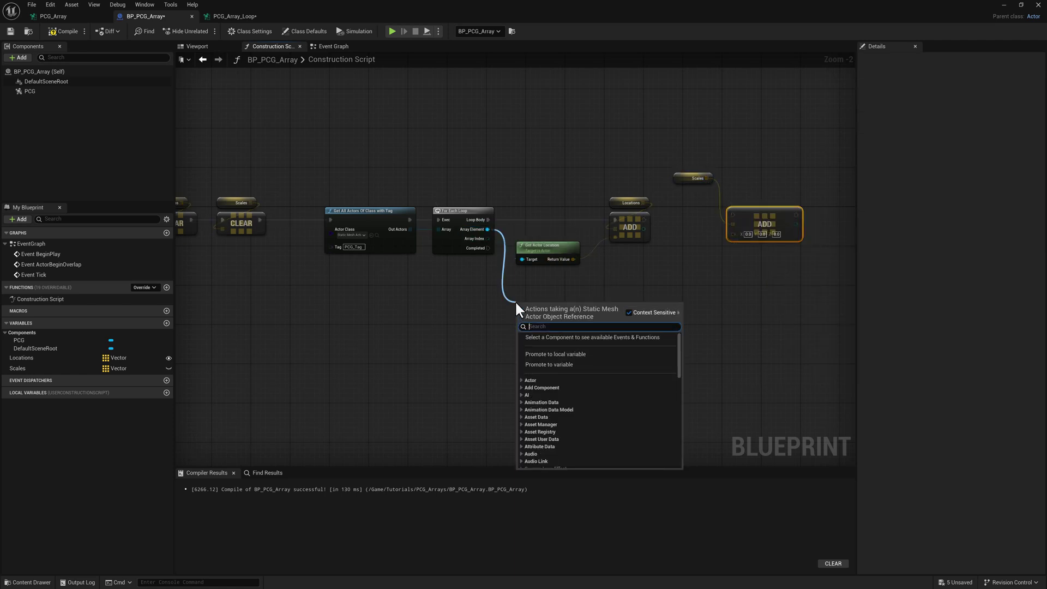
pyautogui.write('get actor scale')
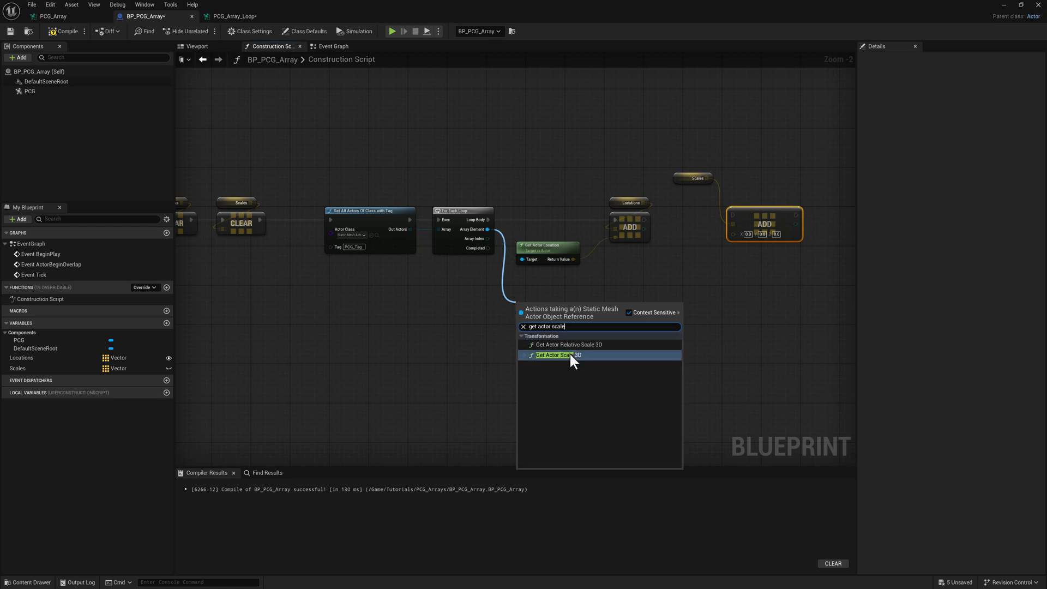
pyautogui.click(559, 354)
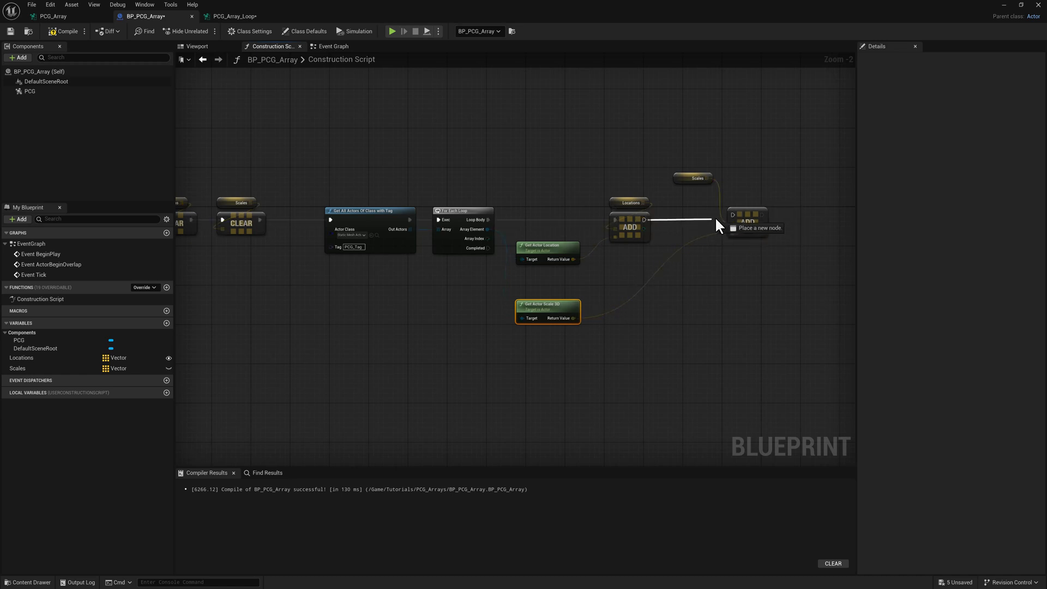
pyautogui.click(688, 226)
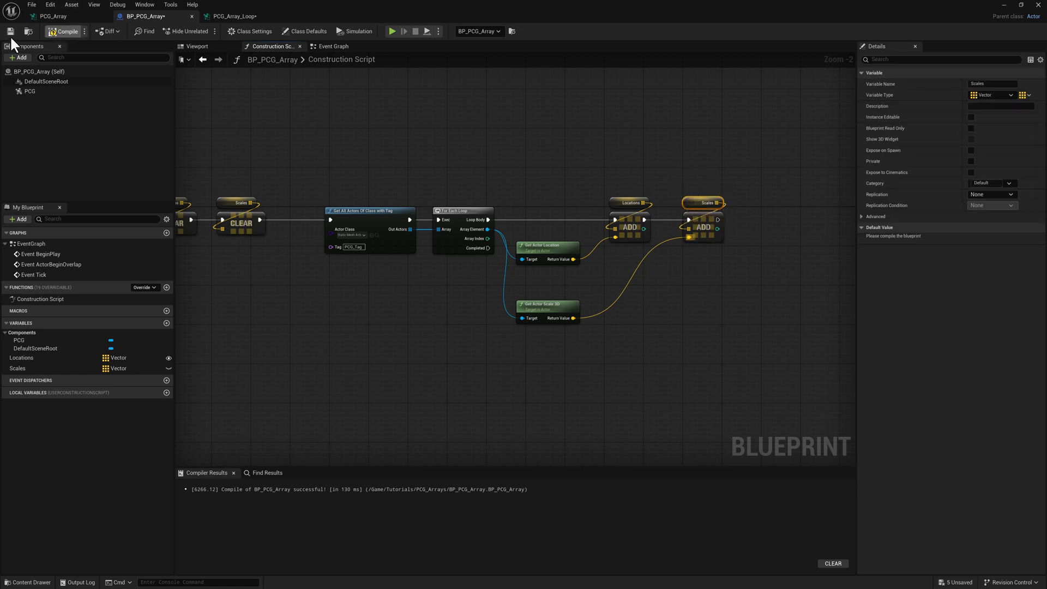
pyautogui.click(65, 31)
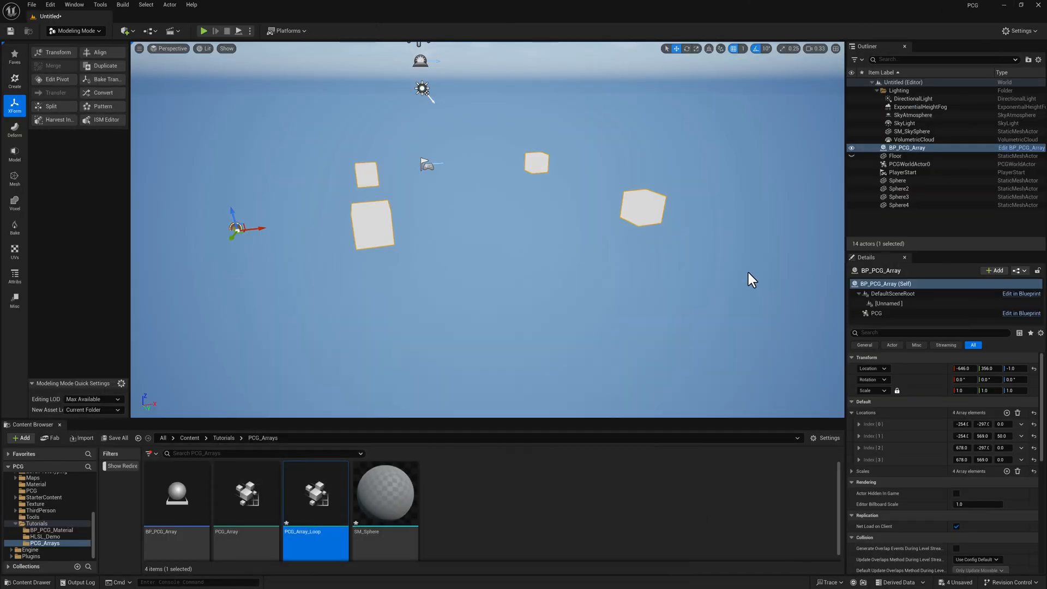
# - Check a sphere's scale of 3 in the level, then reopen PCG_Array_Loop
pyautogui.click(898, 180)
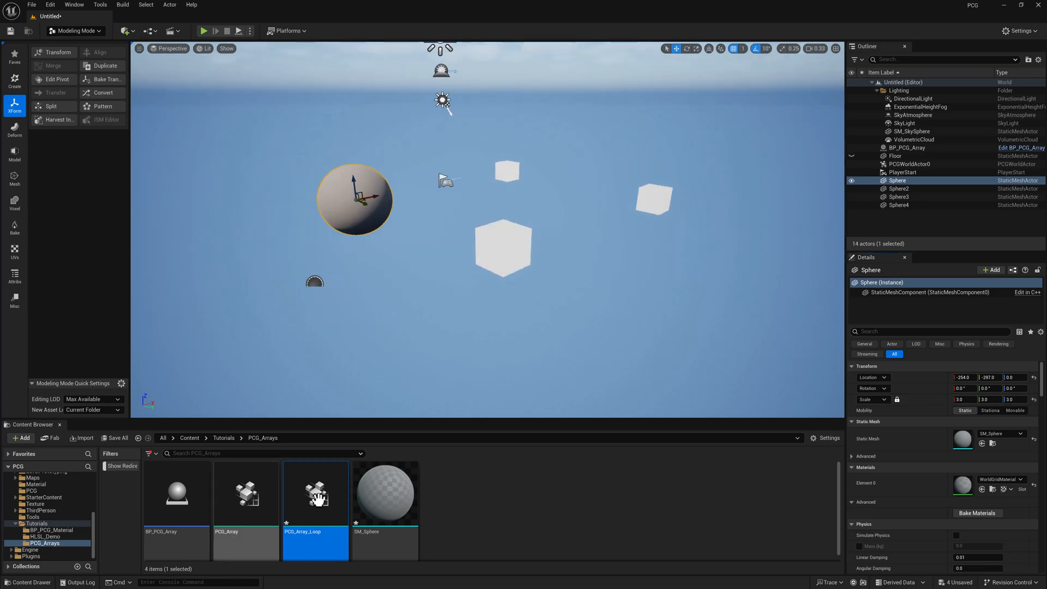
pyautogui.doubleClick(315, 492)
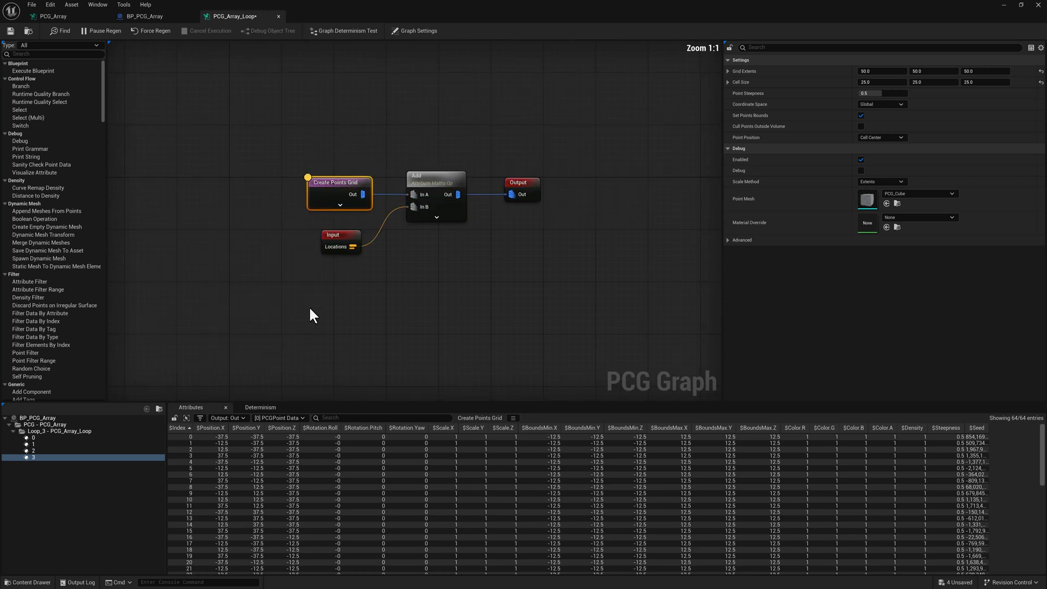
# - Add Get Actor Property reading Scales and Get Attribute Set from Index, then inspect the Scales values
pyautogui.write('getb')
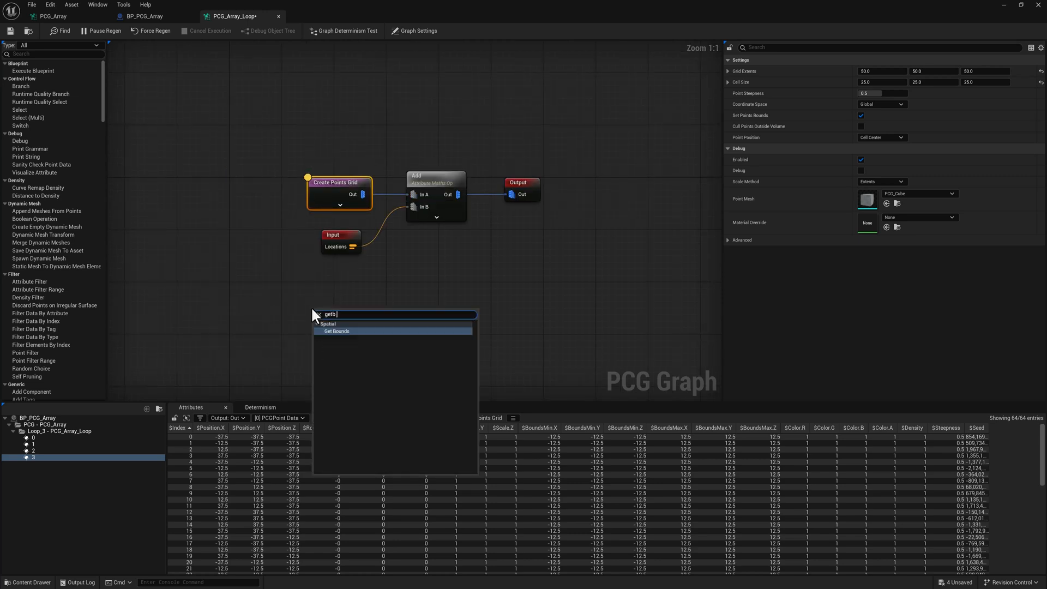
pyautogui.write('get ac')
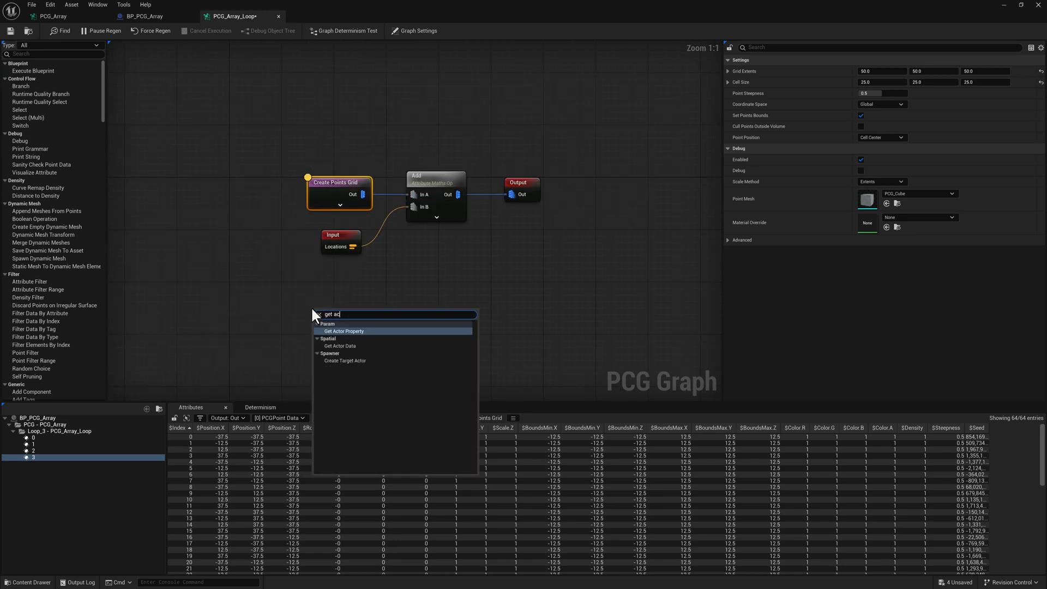
pyautogui.click(344, 331)
pyautogui.write('get')
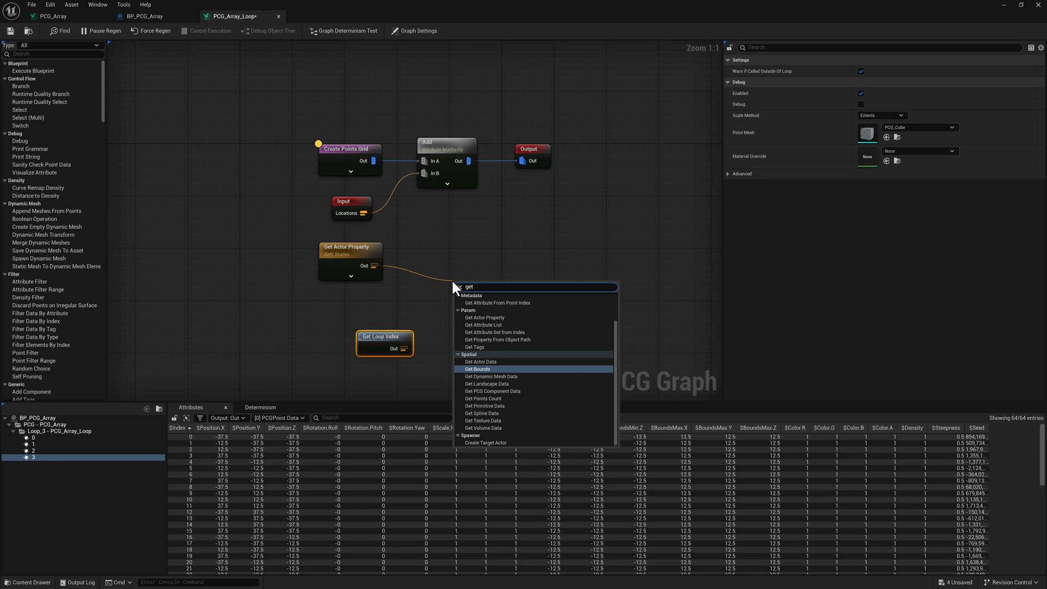
pyautogui.write('att')
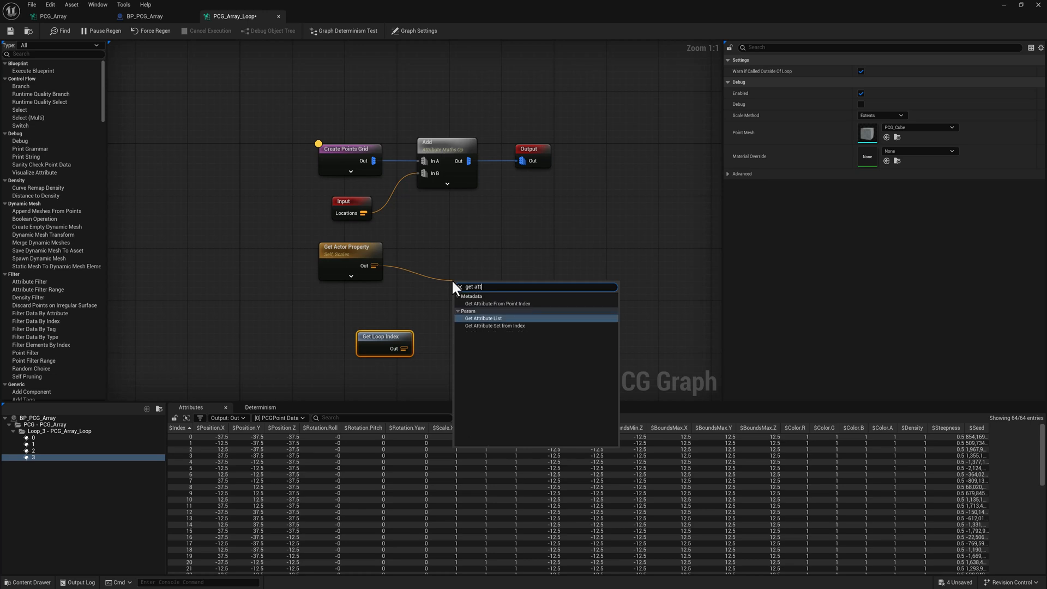
pyautogui.click(494, 326)
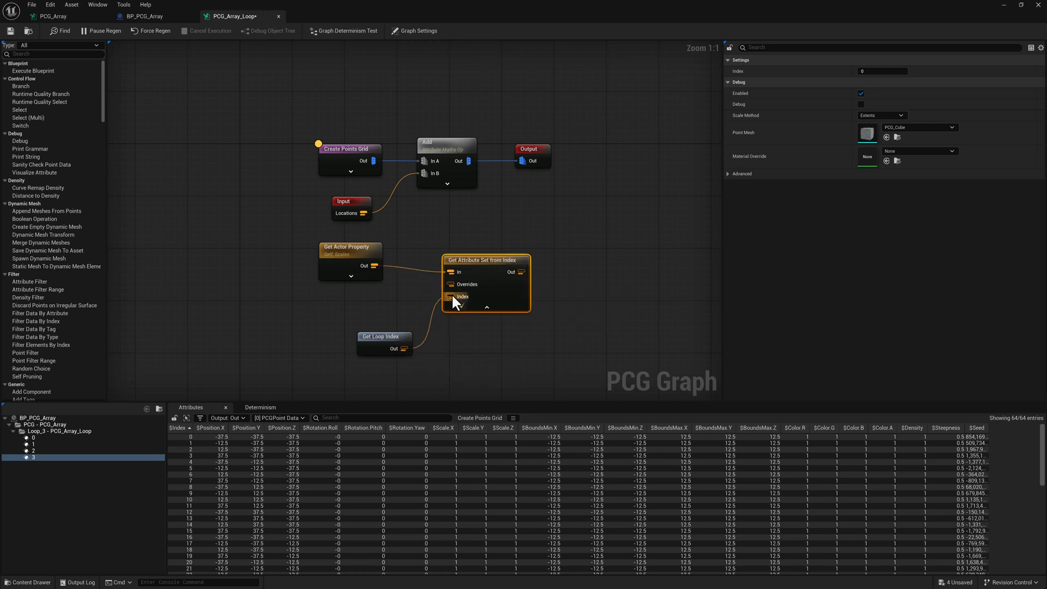
pyautogui.click(348, 250)
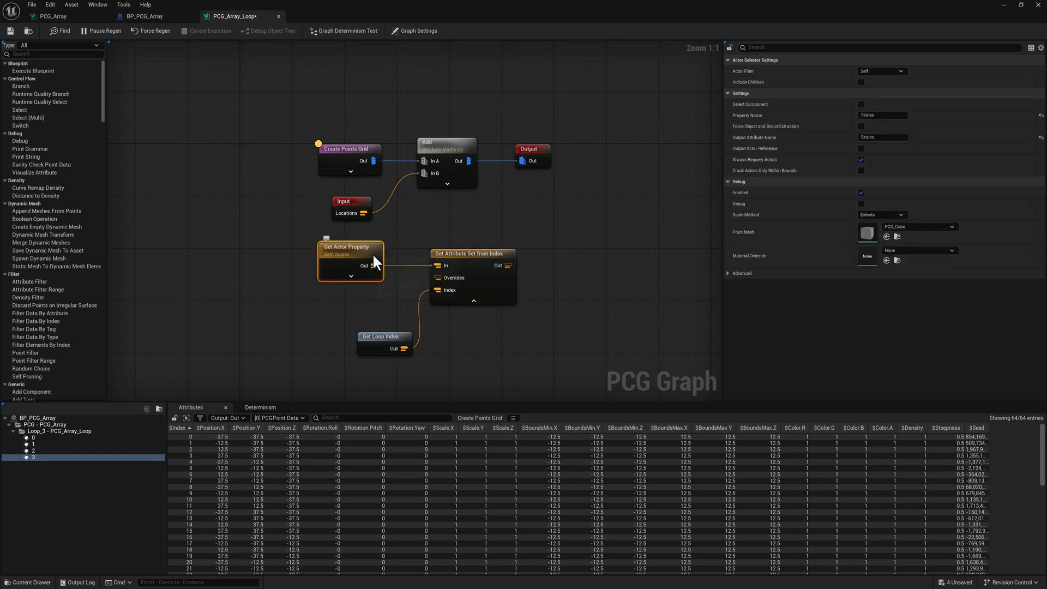
pyautogui.click(349, 247)
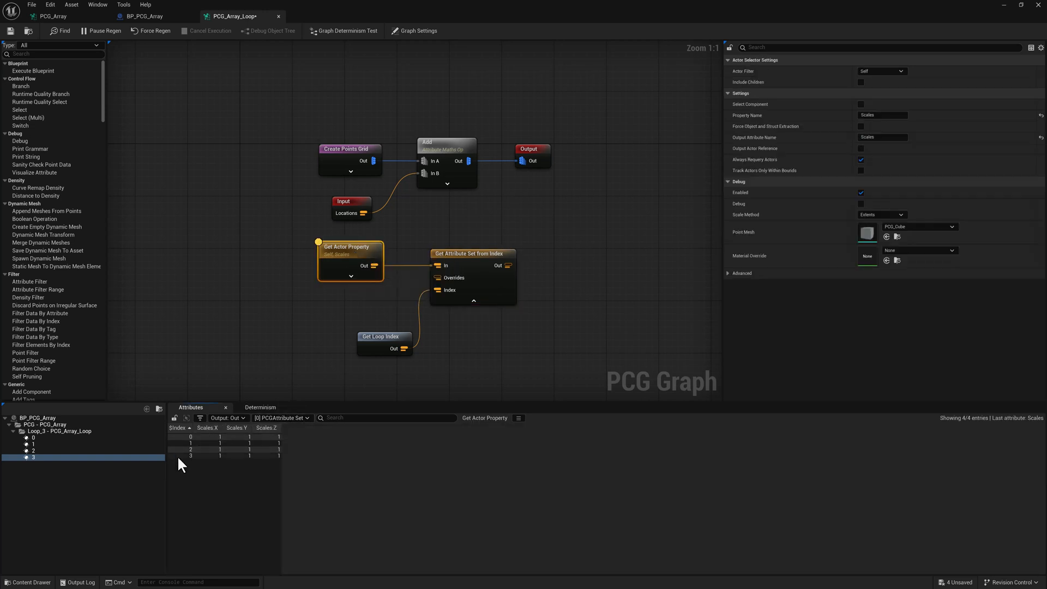
pyautogui.moveTo(447, 11)
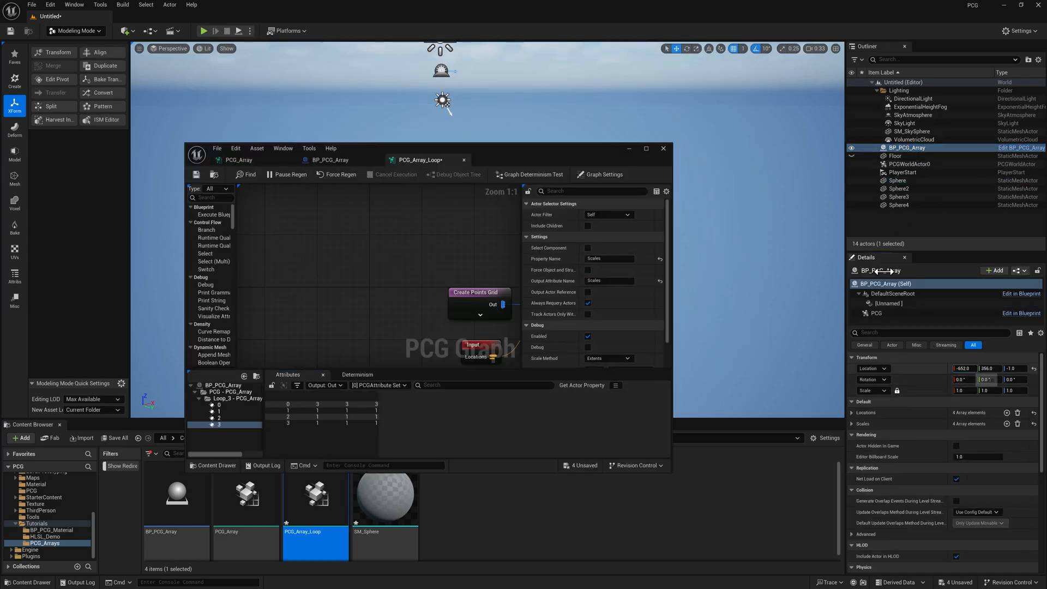
pyautogui.click(645, 149)
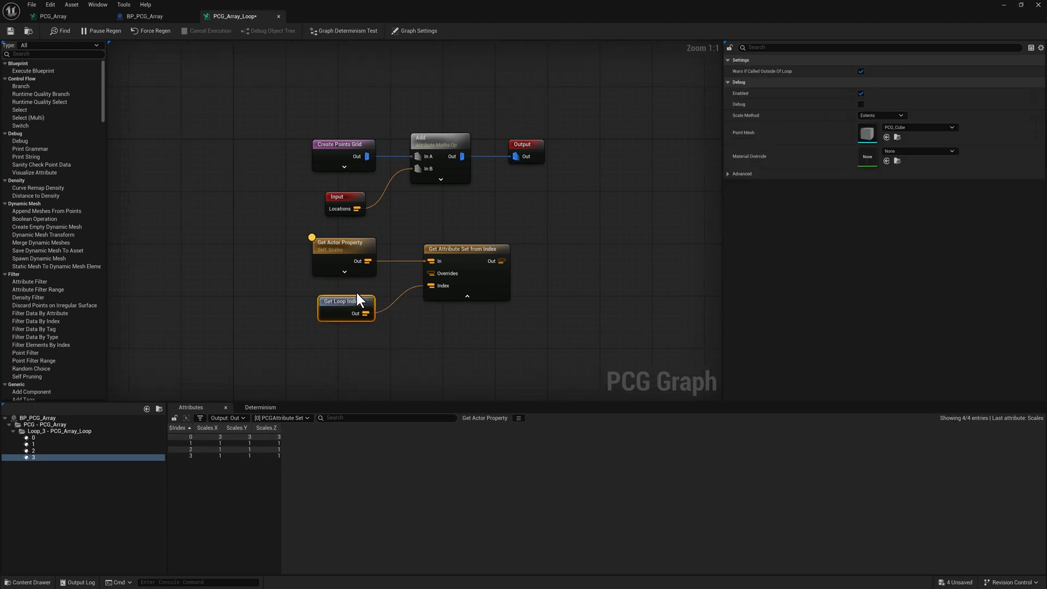
pyautogui.click(342, 144)
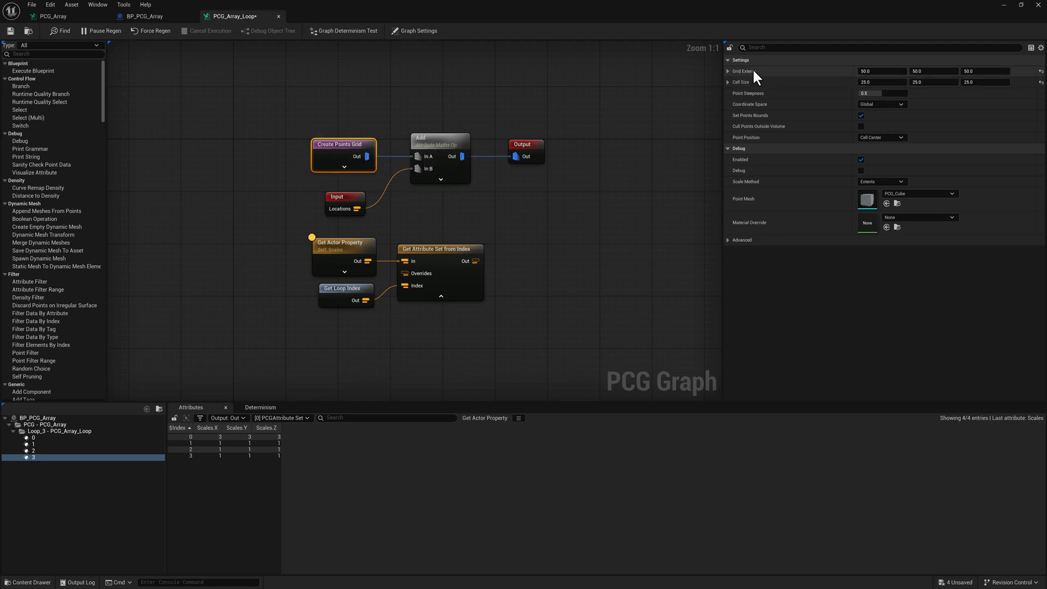
pyautogui.moveTo(999, 79)
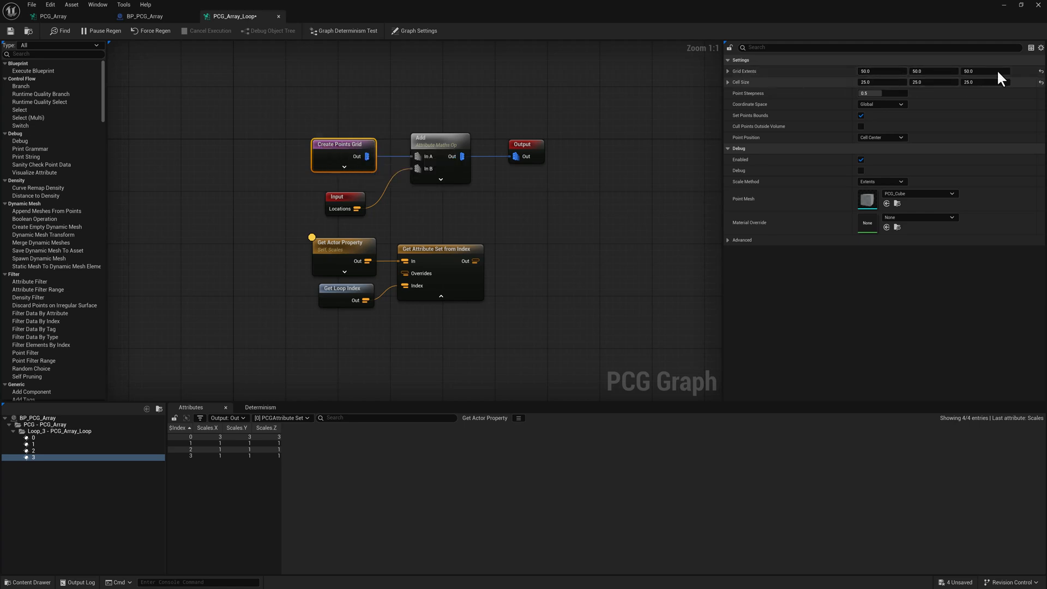
pyautogui.click(414, 31)
pyautogui.write('mul')
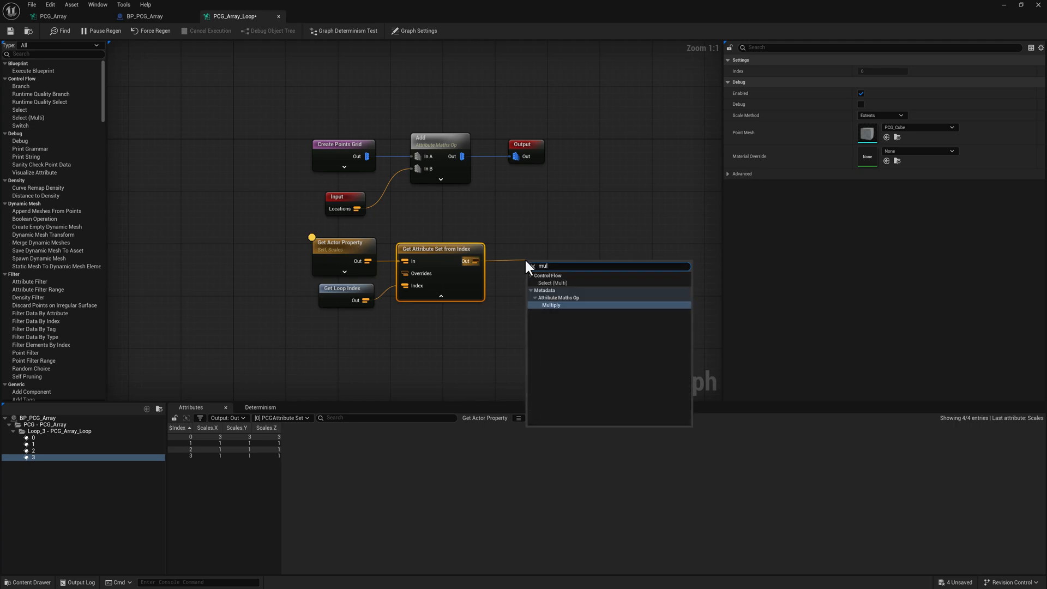
# - Multiply the indexed scale entry by a Create Attribute constant of 50 and inspect the results
pyautogui.click(550, 304)
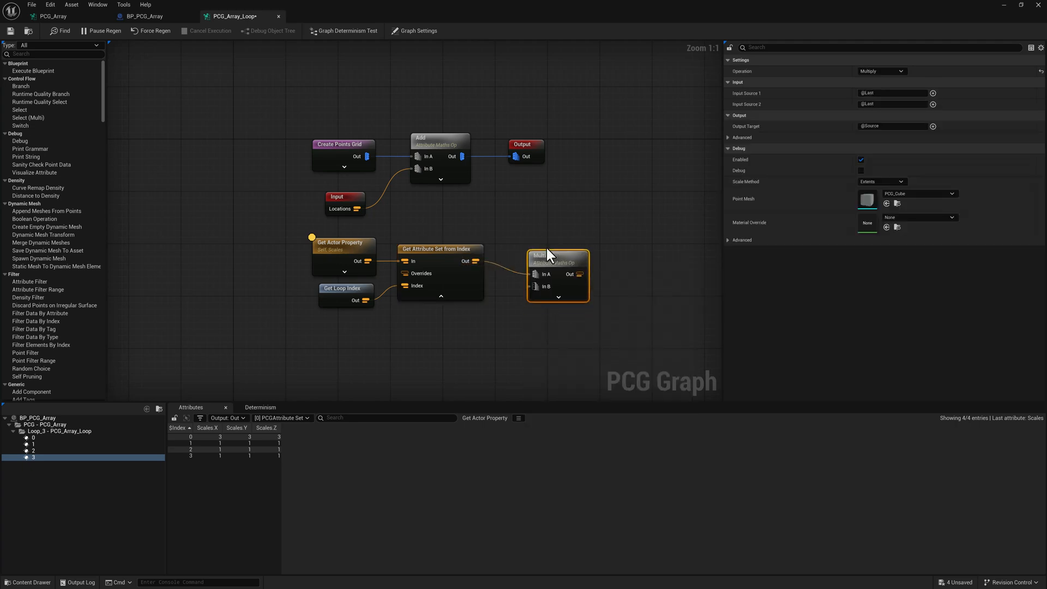
pyautogui.rightClick(461, 364)
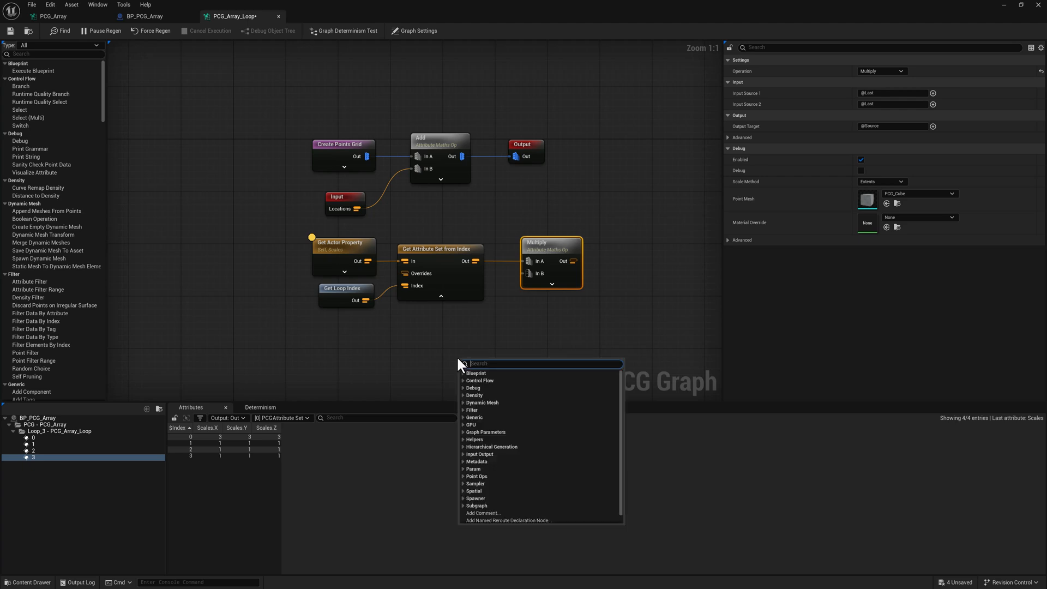
pyautogui.write('create')
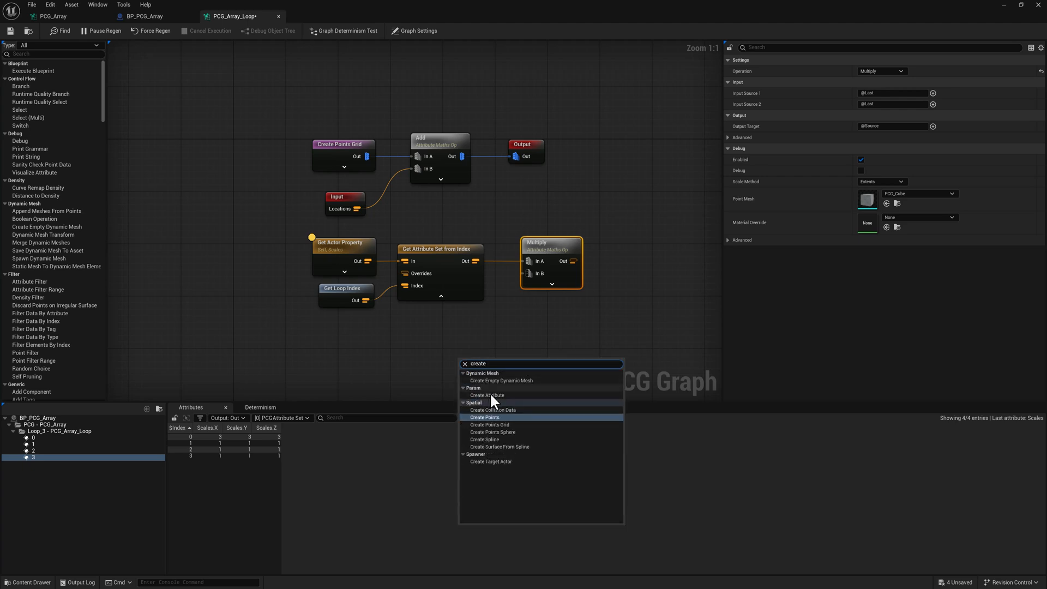
pyautogui.click(487, 395)
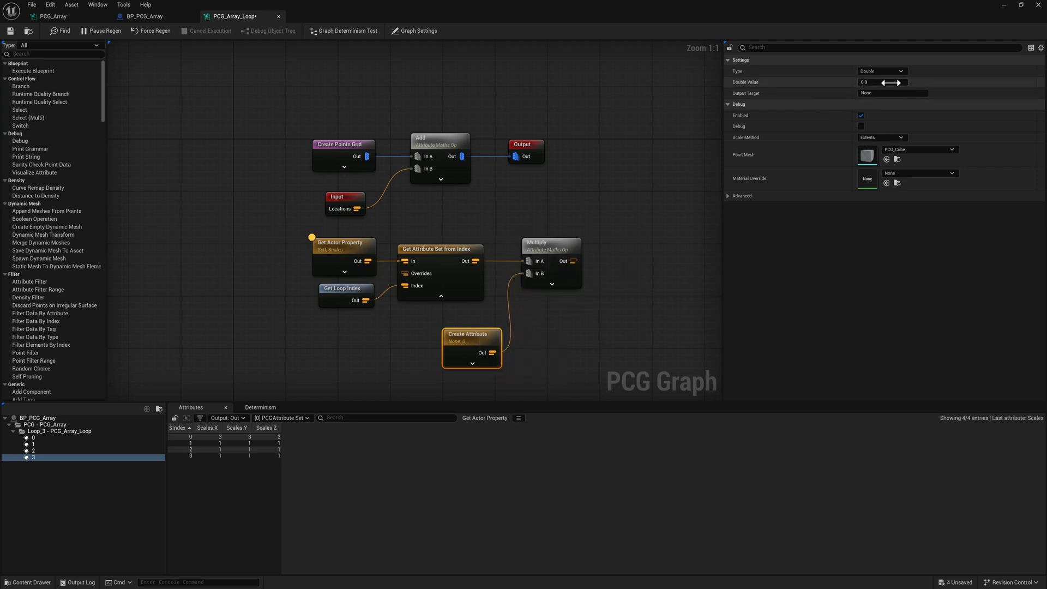
pyautogui.doubleClick(881, 81)
pyautogui.write('50')
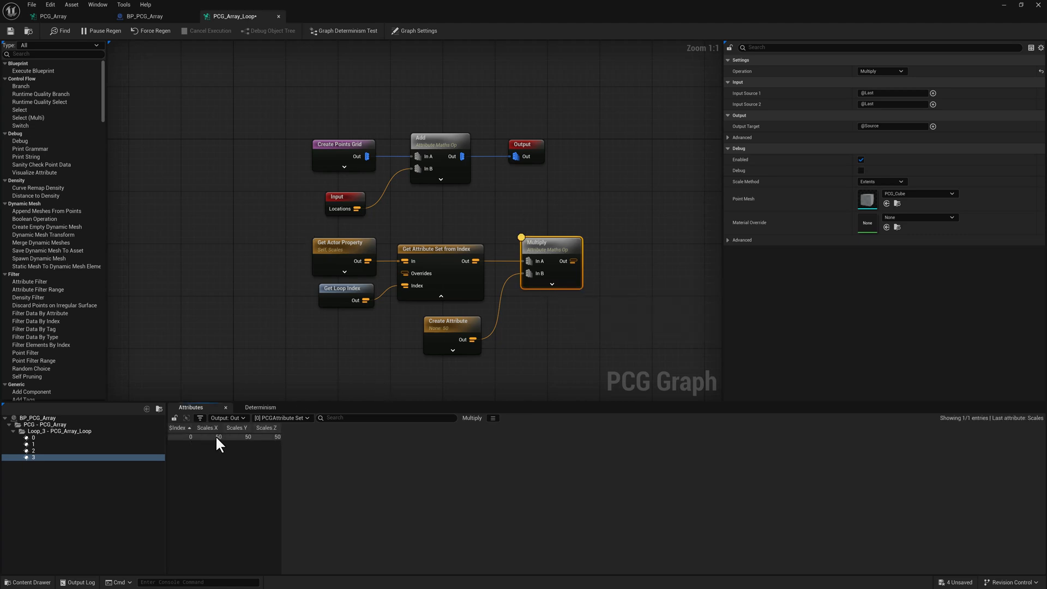
pyautogui.click(33, 438)
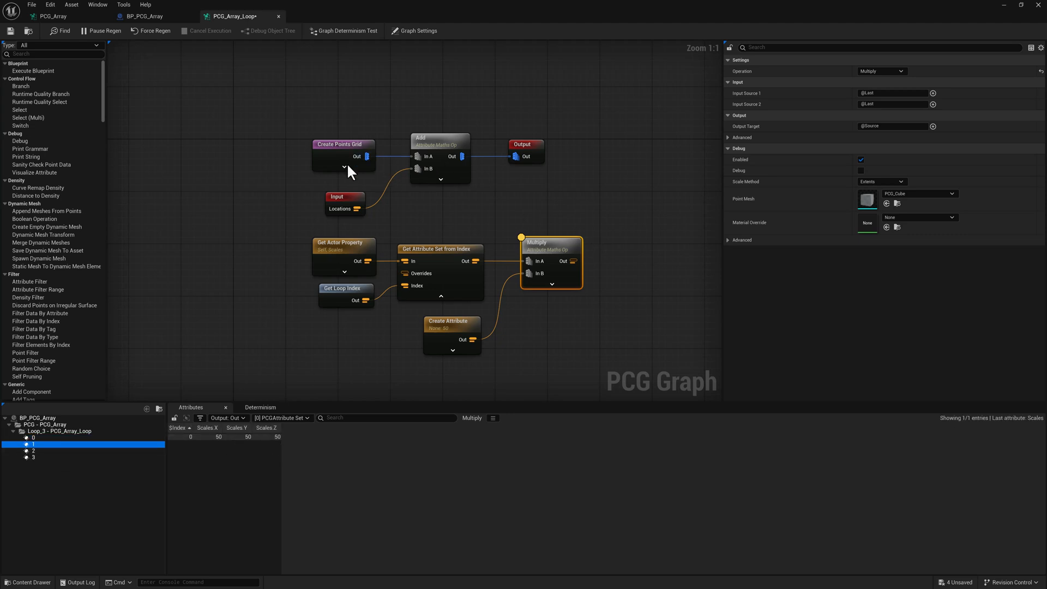
# - Expose Create Points Grid's override pins such as Grid Extents, and shift the scale nodes left
pyautogui.click(343, 144)
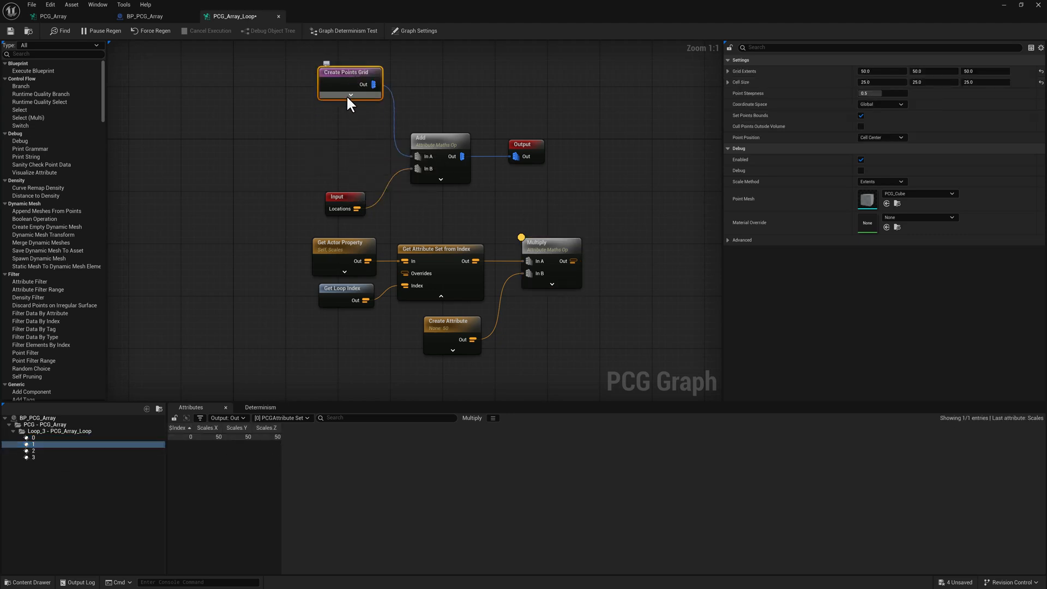
pyautogui.click(350, 93)
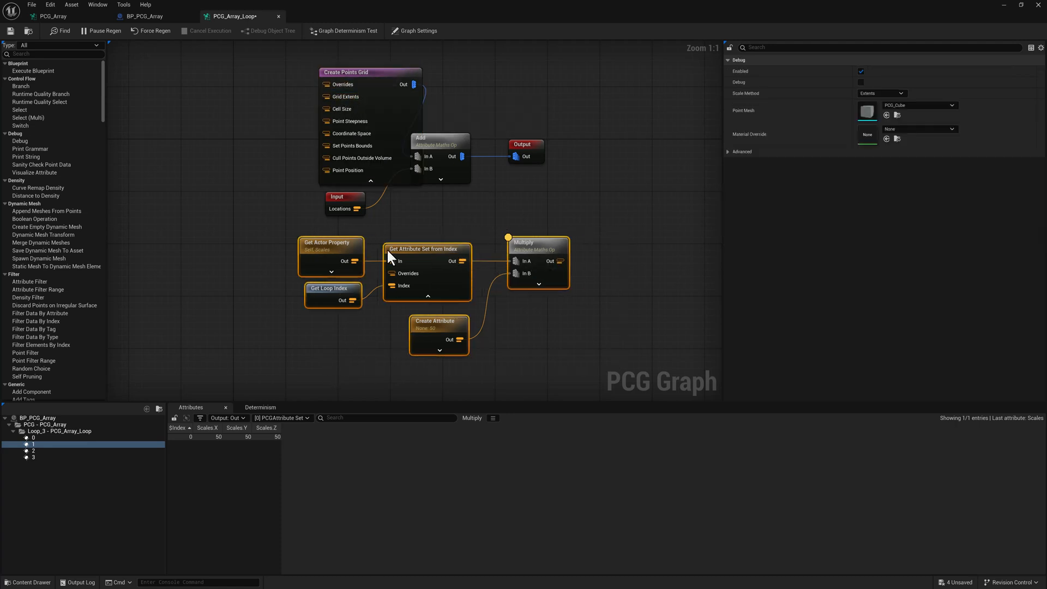
pyautogui.moveTo(428, 261); pyautogui.dragTo(154, 114)
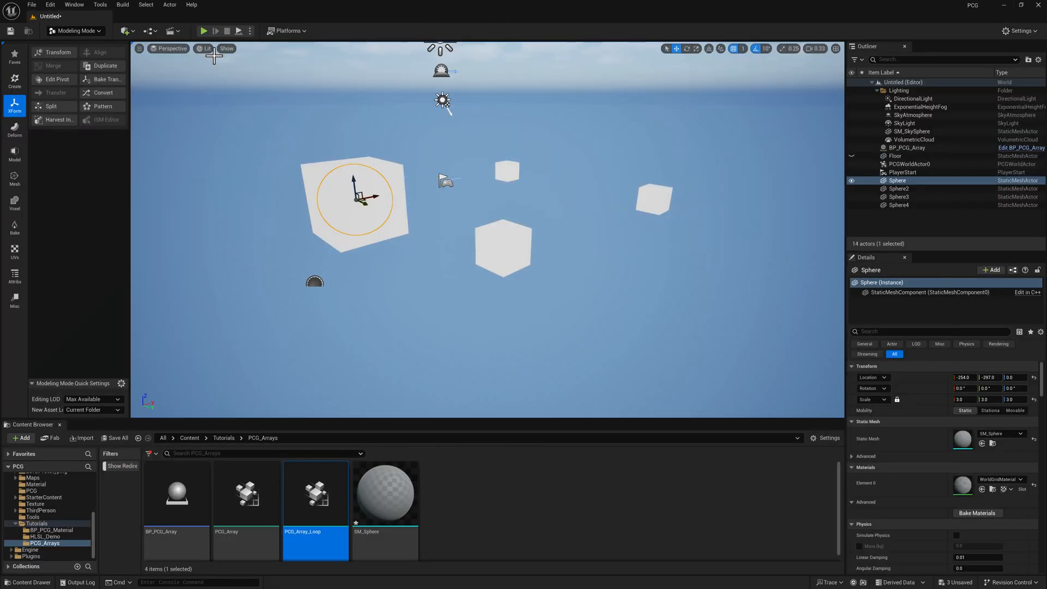
# - Switch the viewport to a wireframe top view to check the grids
pyautogui.click(171, 48)
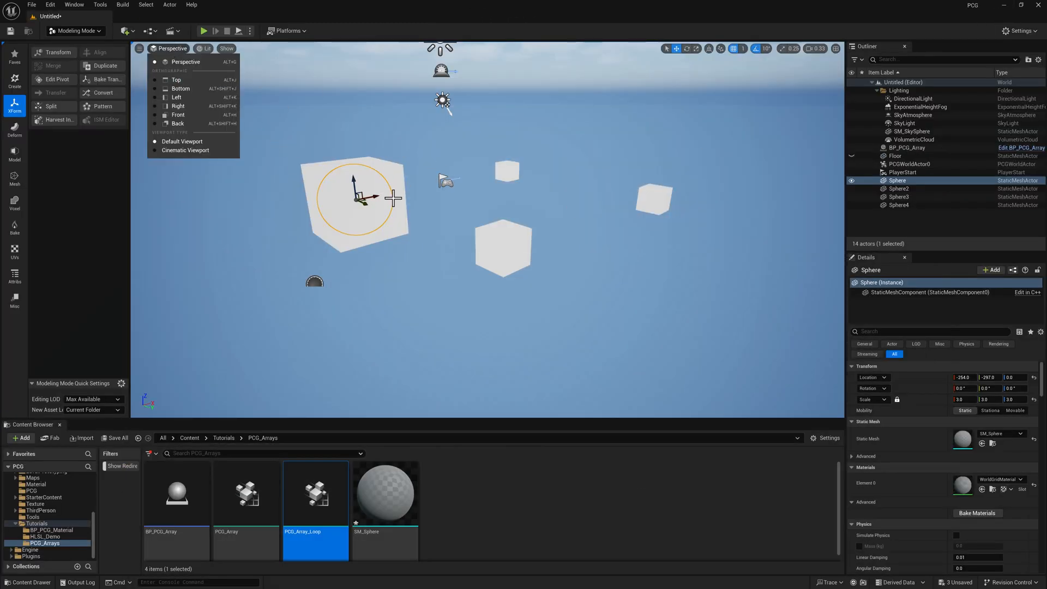
pyautogui.moveTo(366, 194)
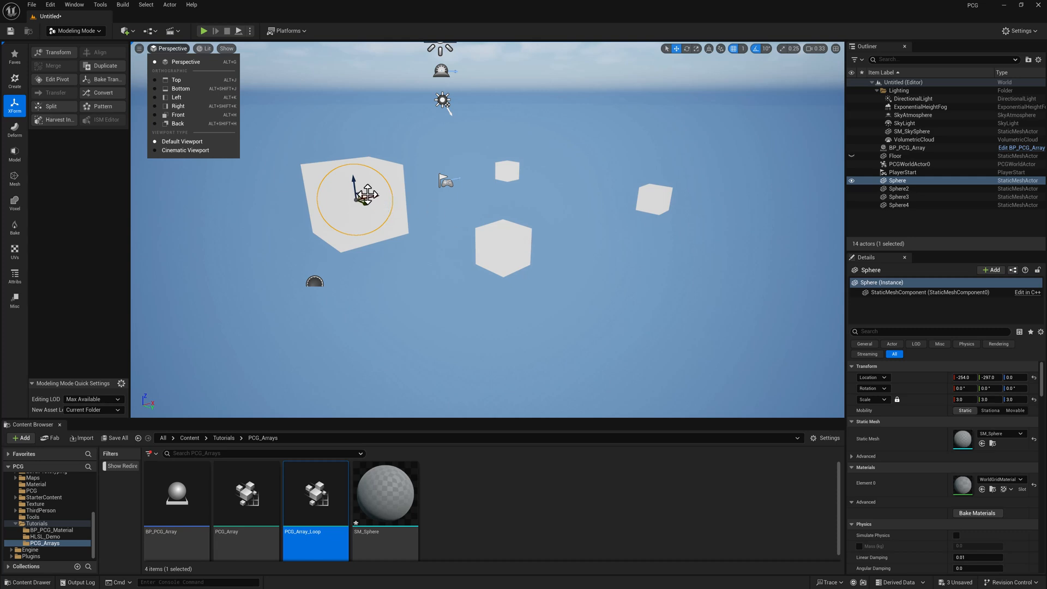
pyautogui.click(209, 48)
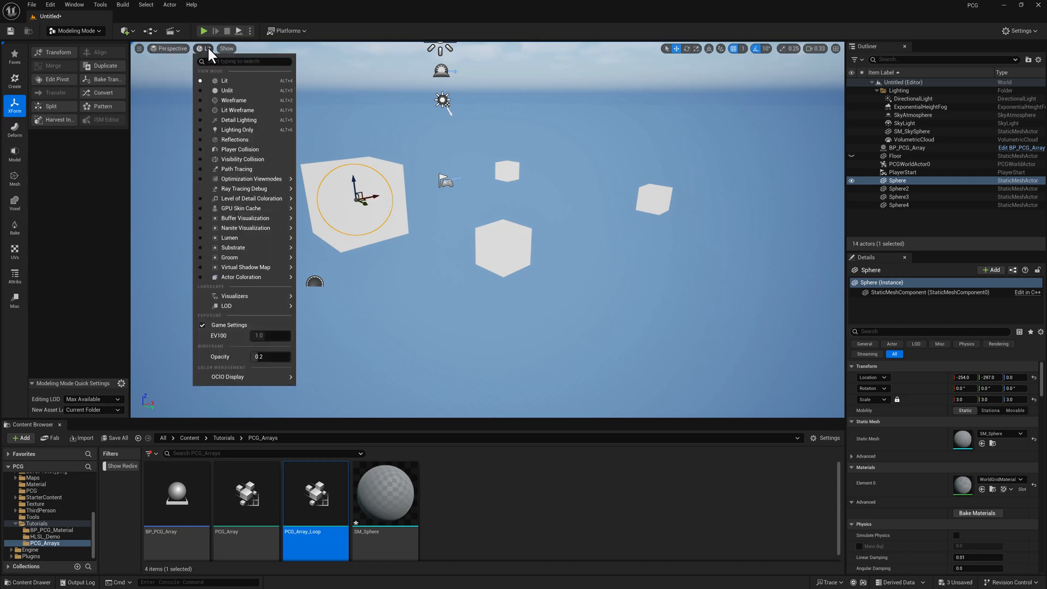
pyautogui.click(234, 100)
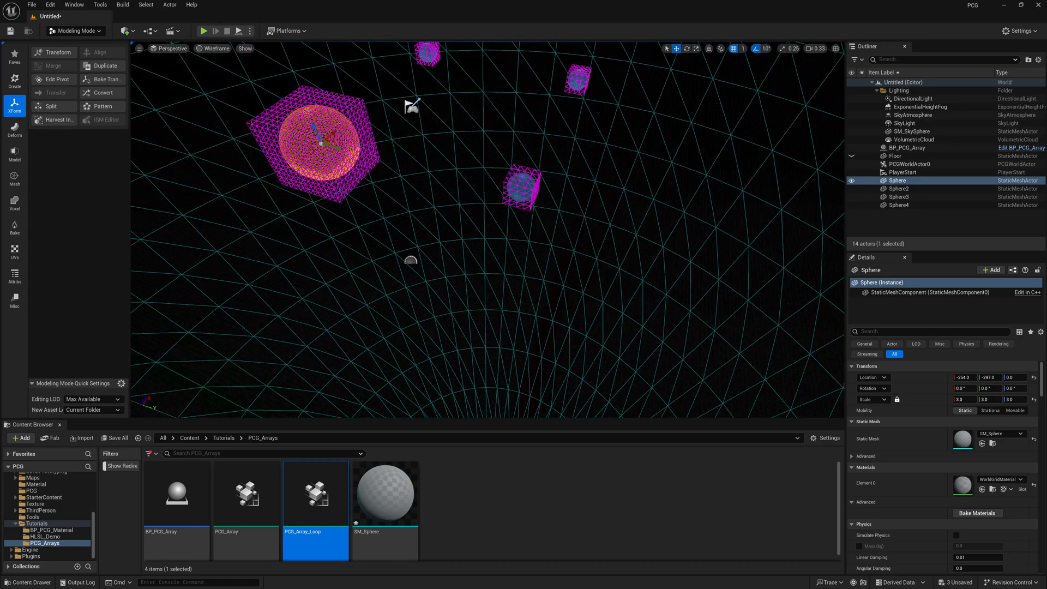
pyautogui.click(171, 48)
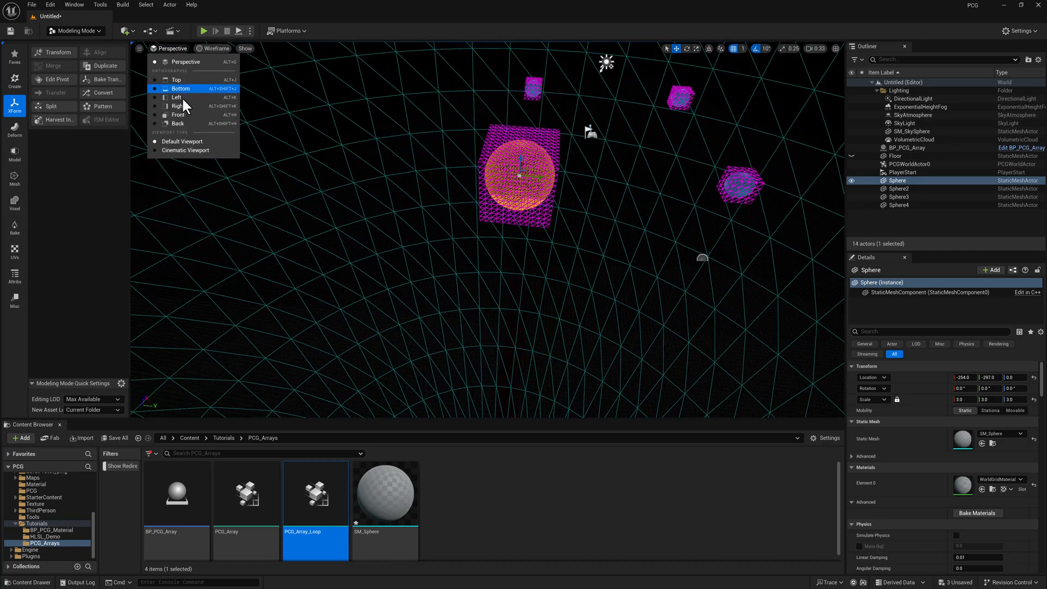
pyautogui.click(176, 80)
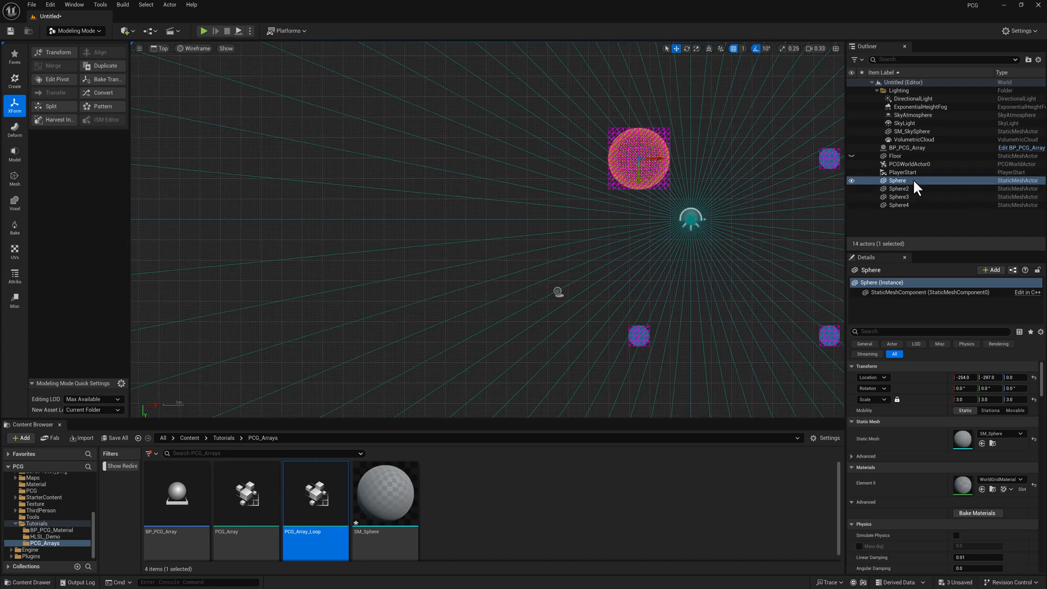
# - Select Sphere3, return to lit perspective, and stretch it along X
pyautogui.click(898, 197)
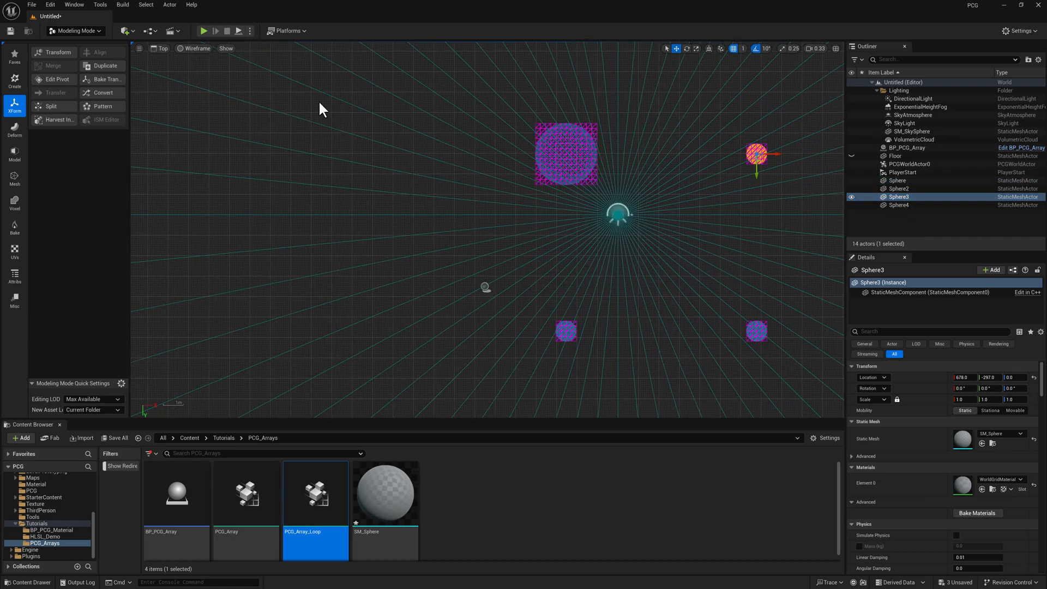
pyautogui.click(196, 48)
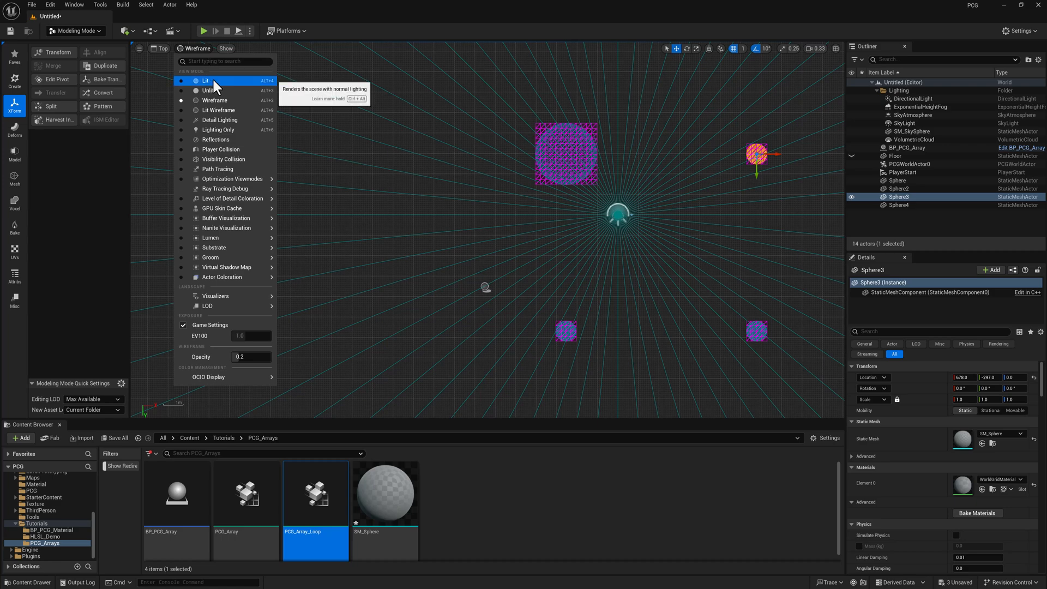
pyautogui.click(205, 81)
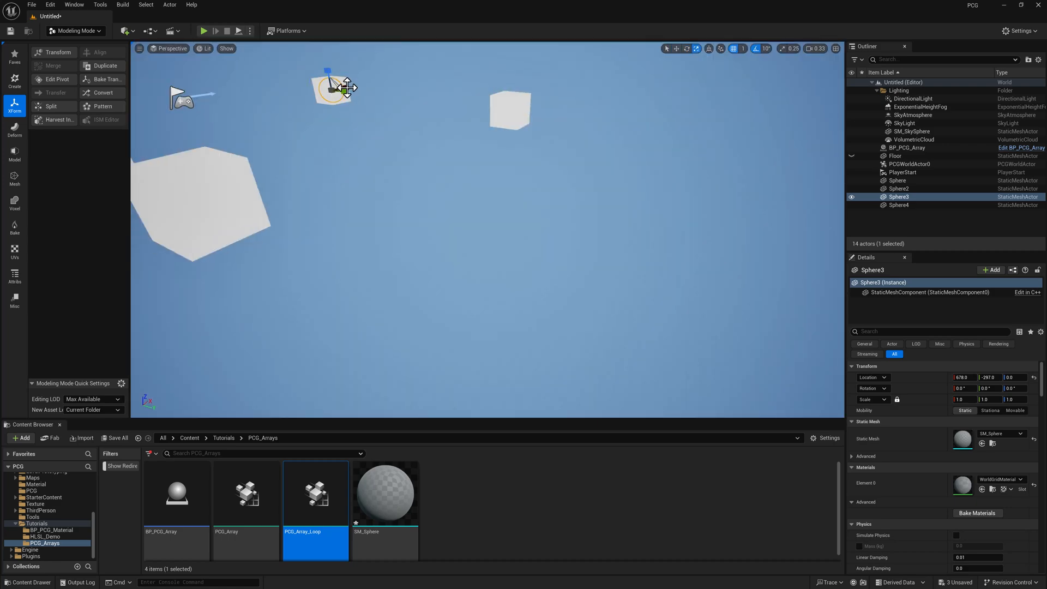
pyautogui.moveTo(333, 87); pyautogui.dragTo(280, 90)
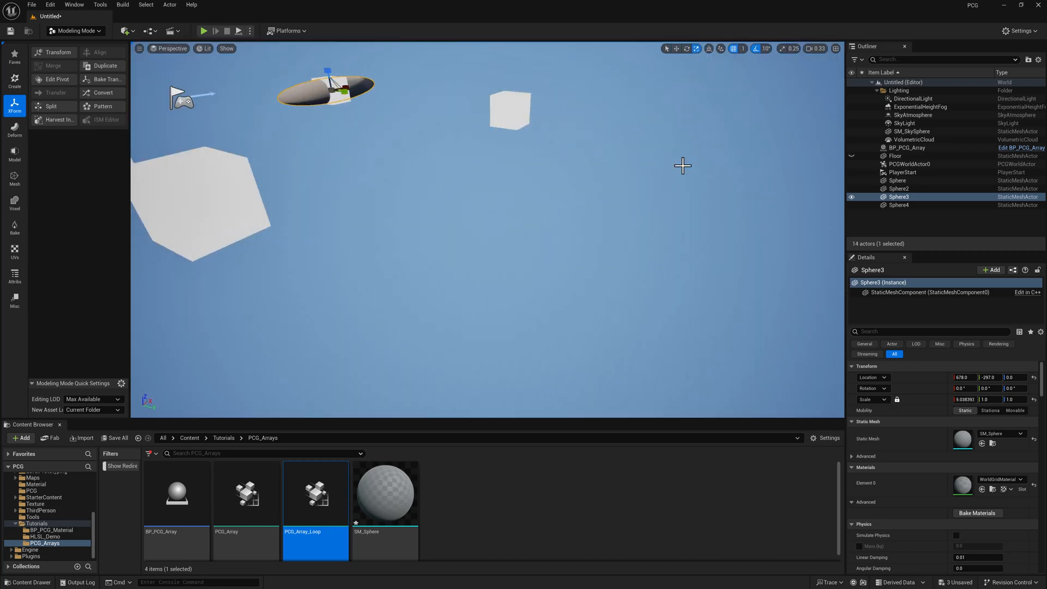
pyautogui.click(912, 148)
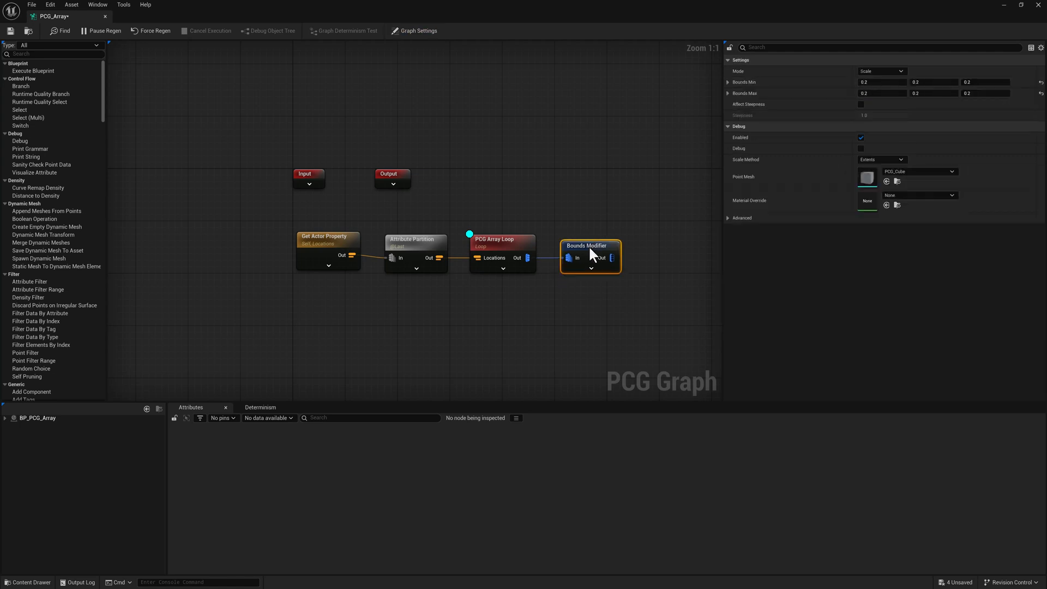
# - Inspect the Bounds Modifier's Scale mode settings with Bounds Min/Max 0.2
pyautogui.click(501, 245)
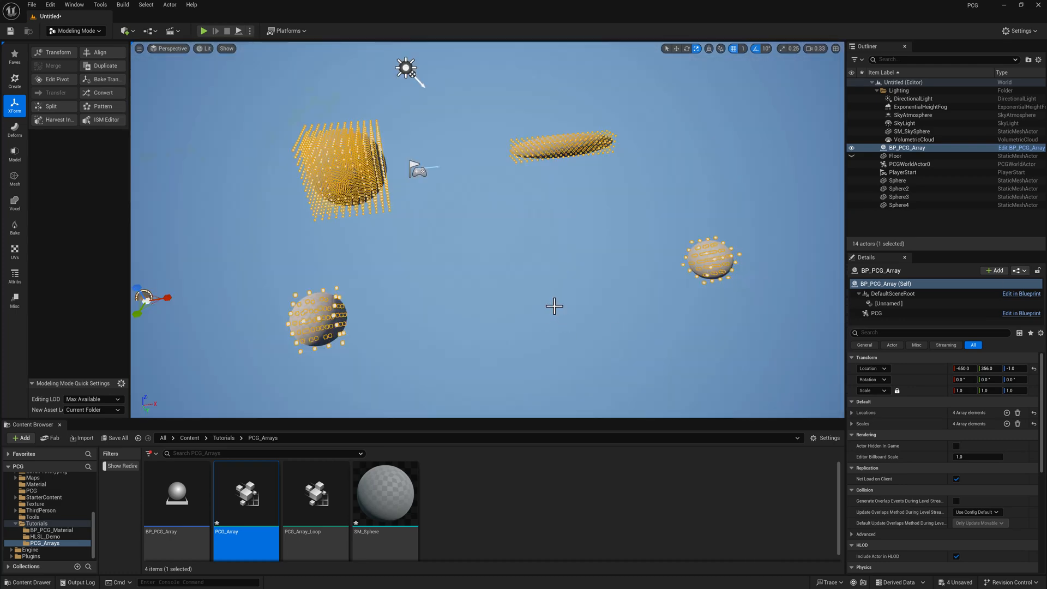
pyautogui.moveTo(392, 280)
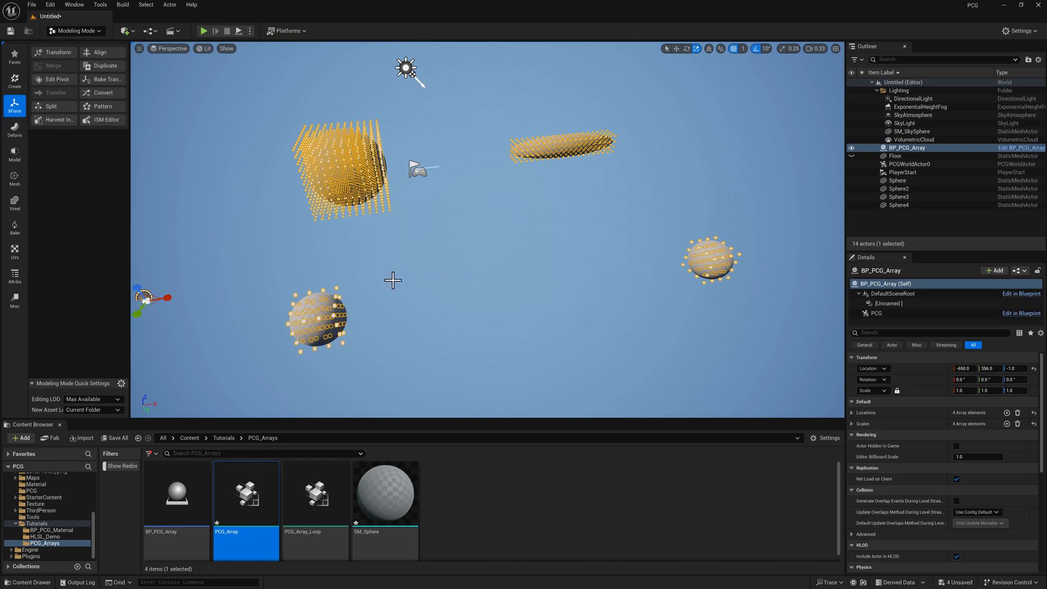
pyautogui.moveTo(505, 237)
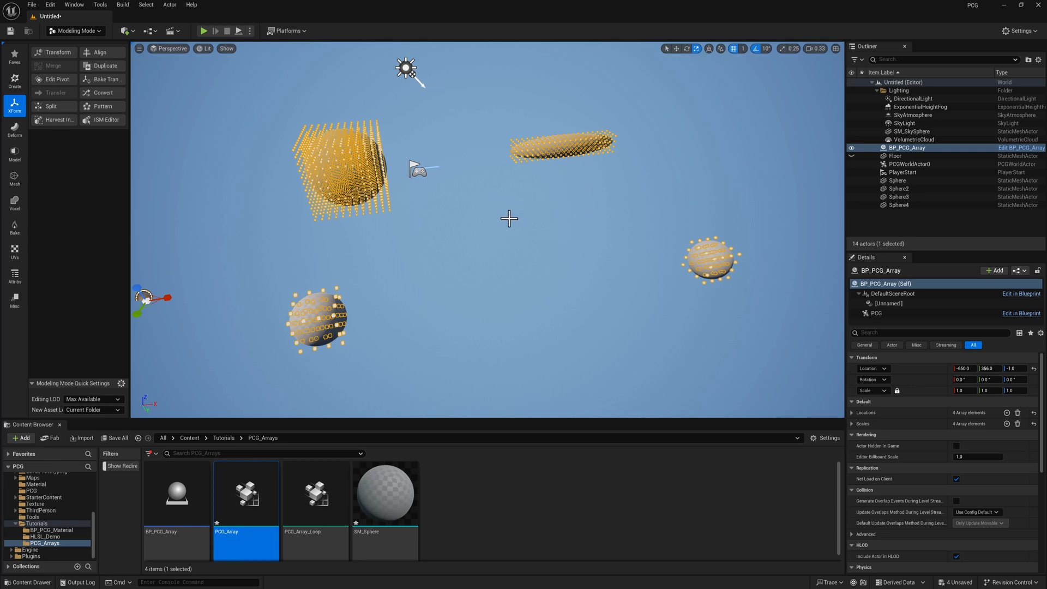
pyautogui.moveTo(936, 159)
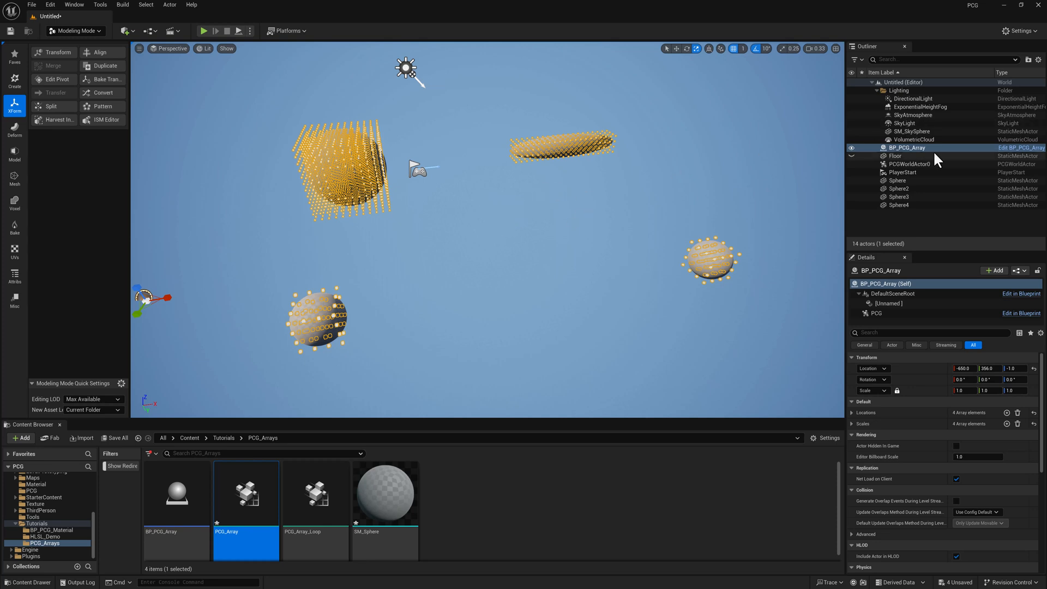
pyautogui.moveTo(532, 295)
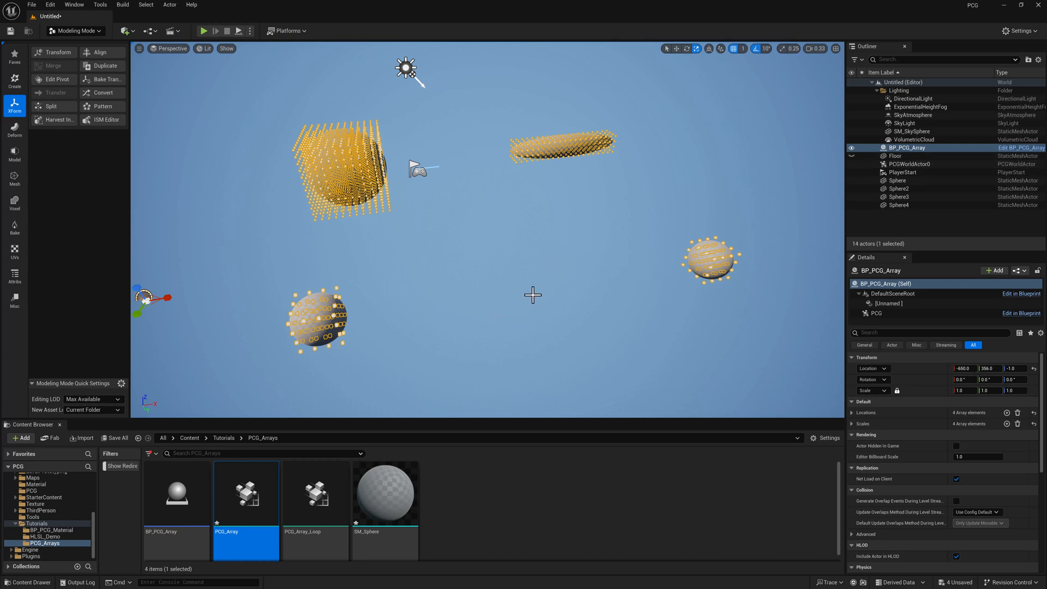
pyautogui.moveTo(315, 494)
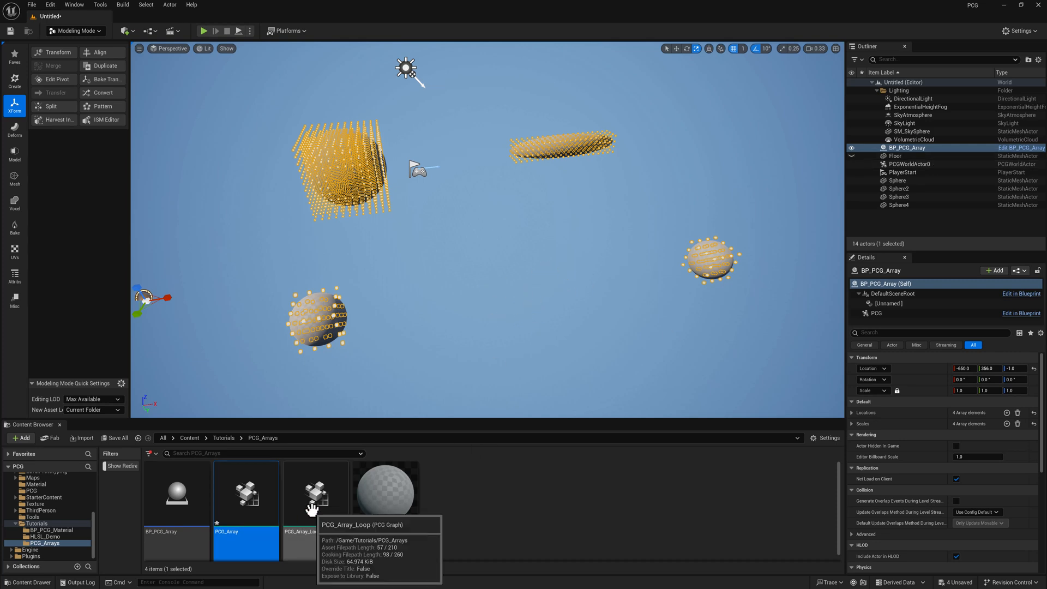
pyautogui.moveTo(515, 484)
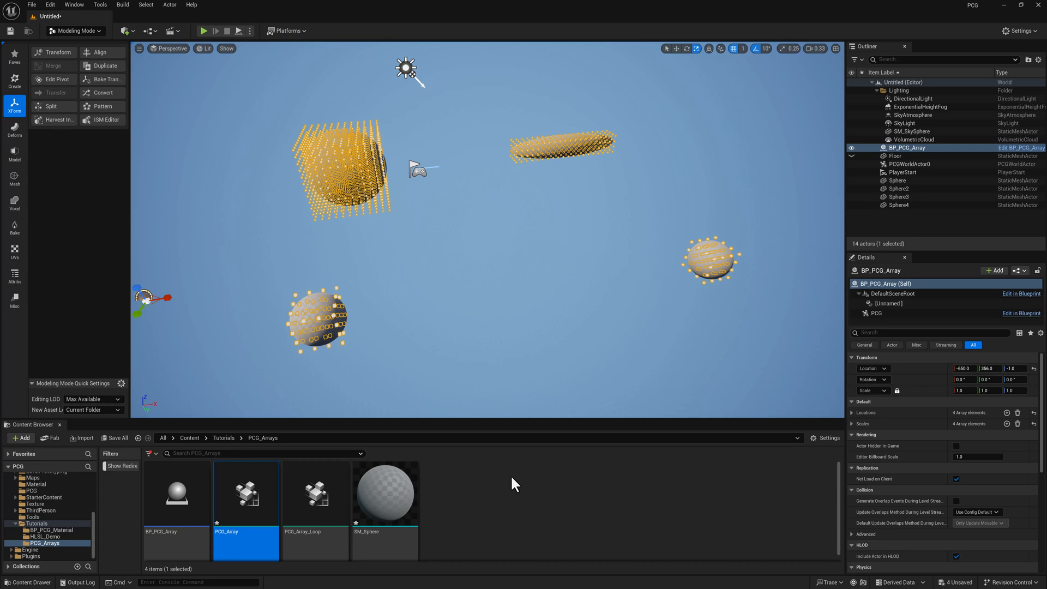